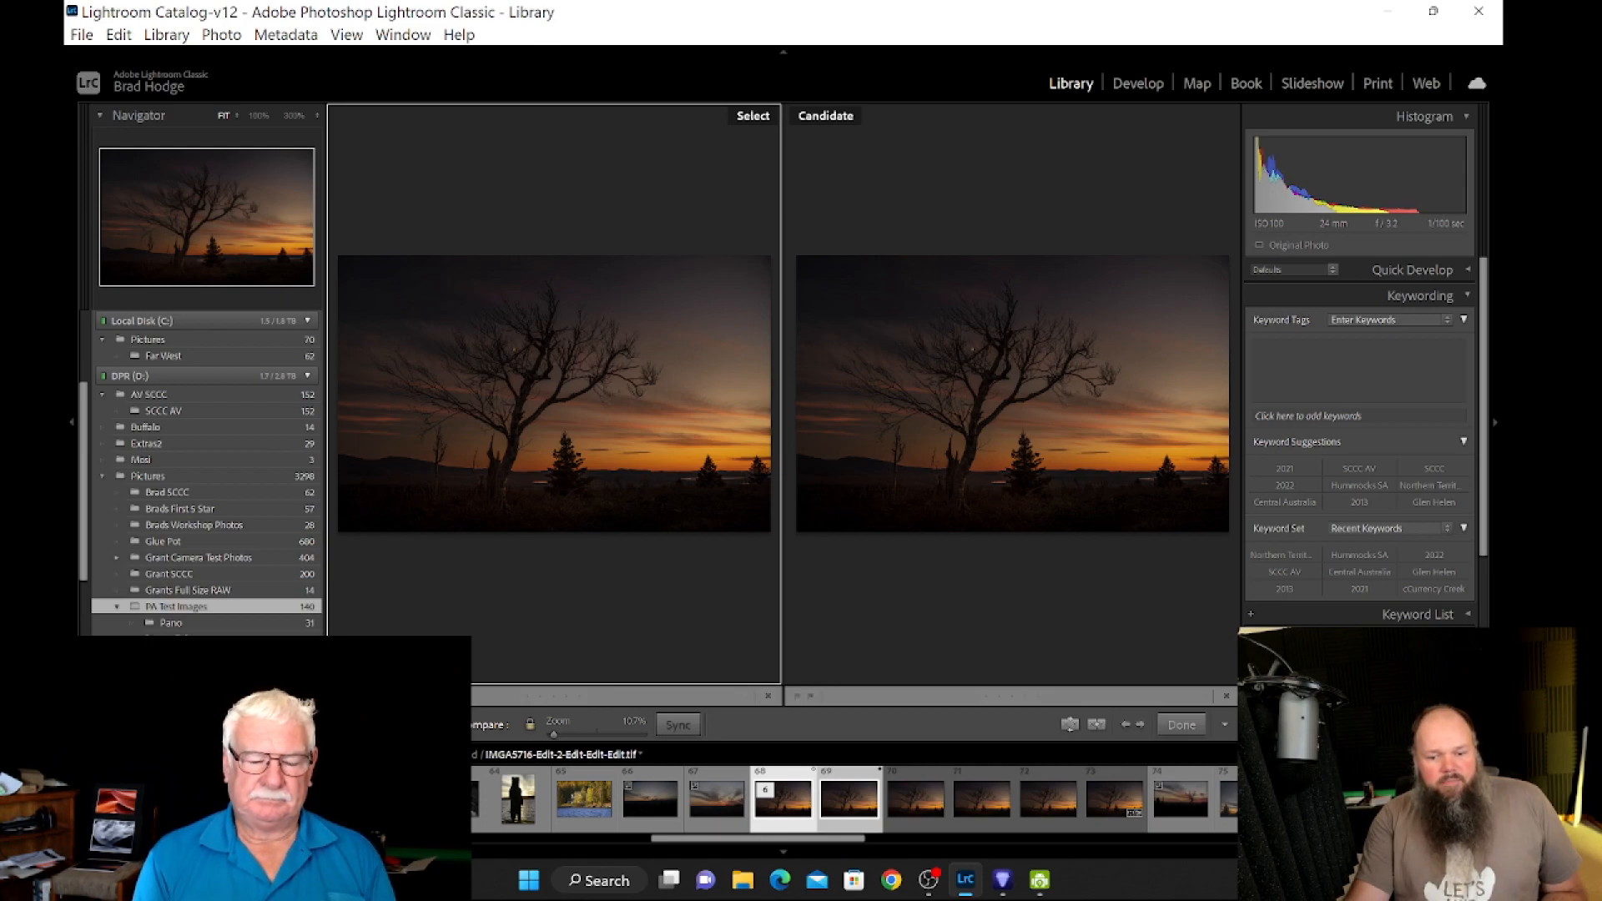
mouse_move(782, 799)
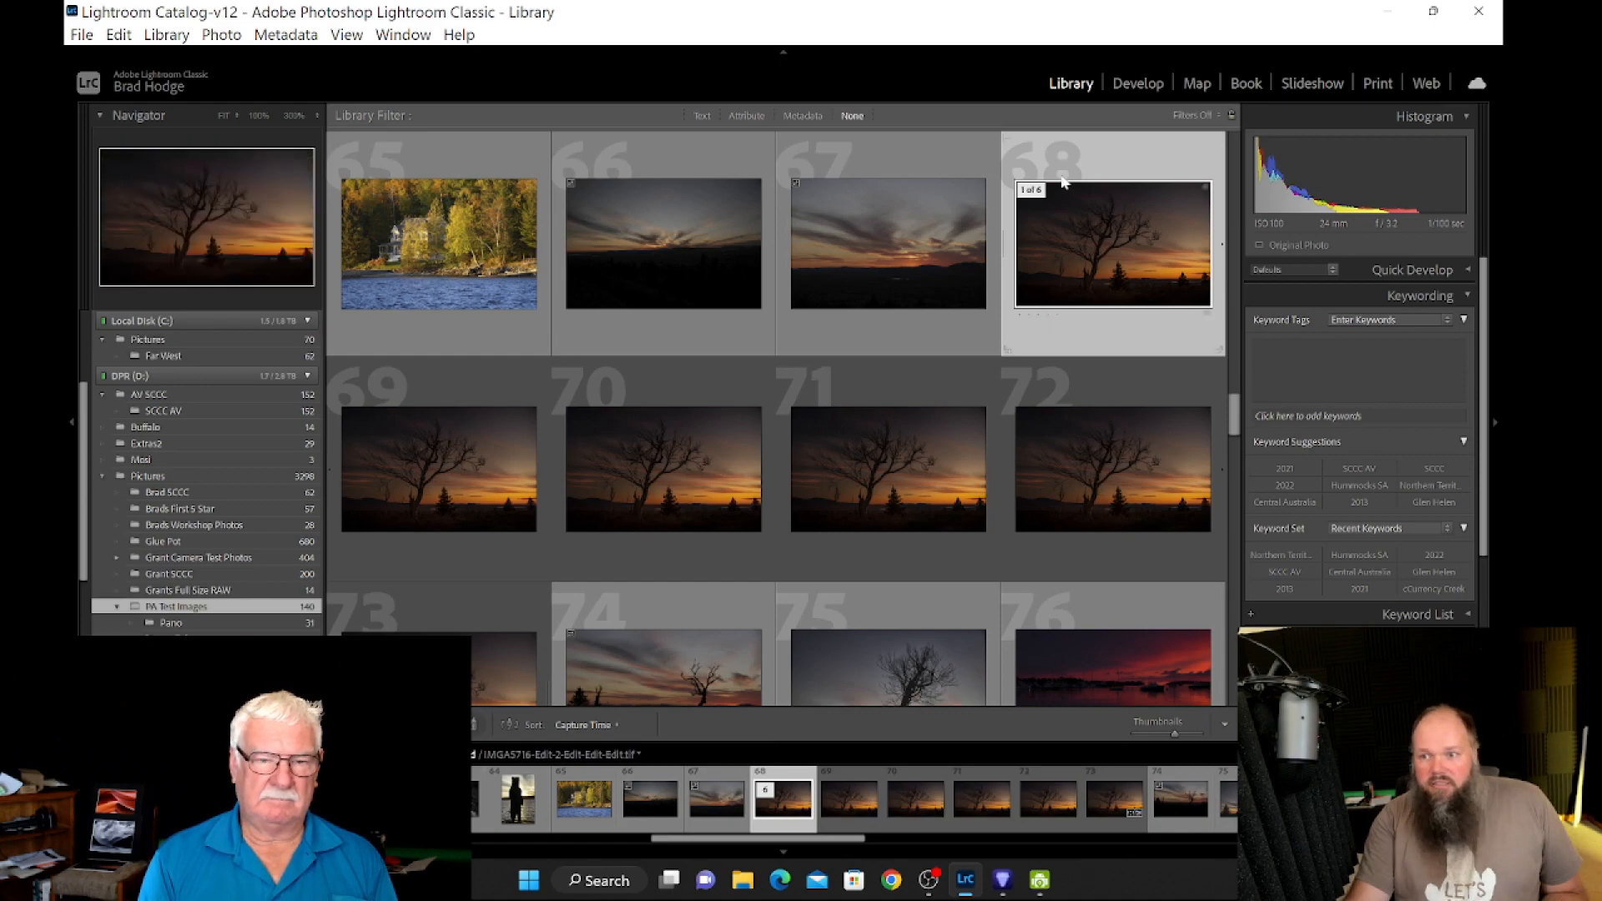
Step: Bring a tree sunset frame into Develop with Before/After side-by-side view
double_click(1111, 242)
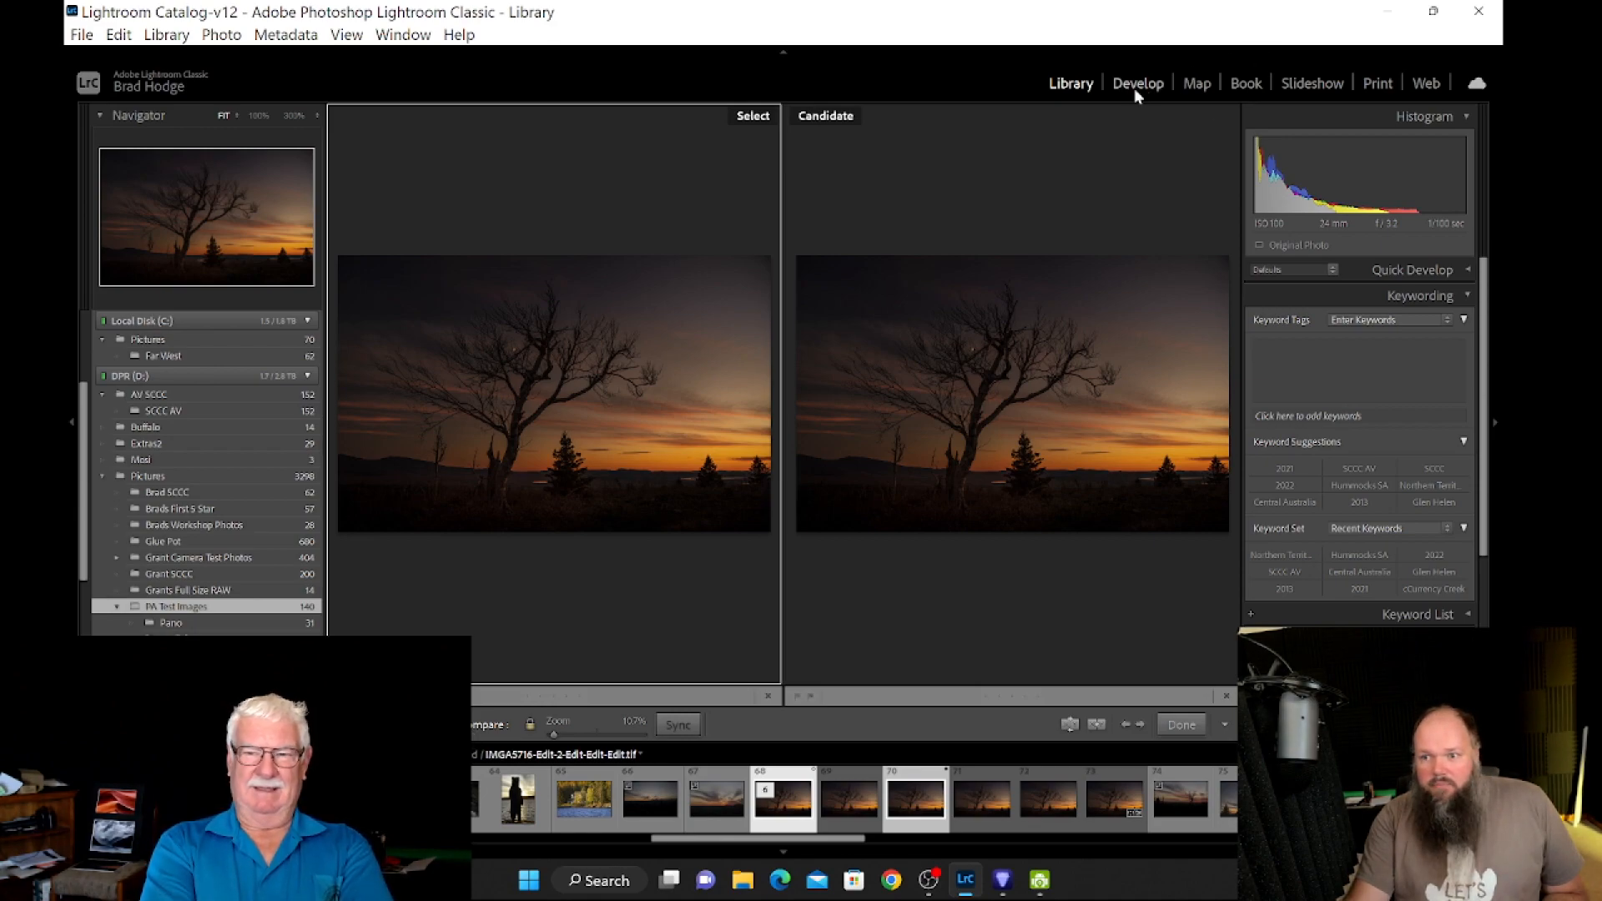
left_click(1138, 83)
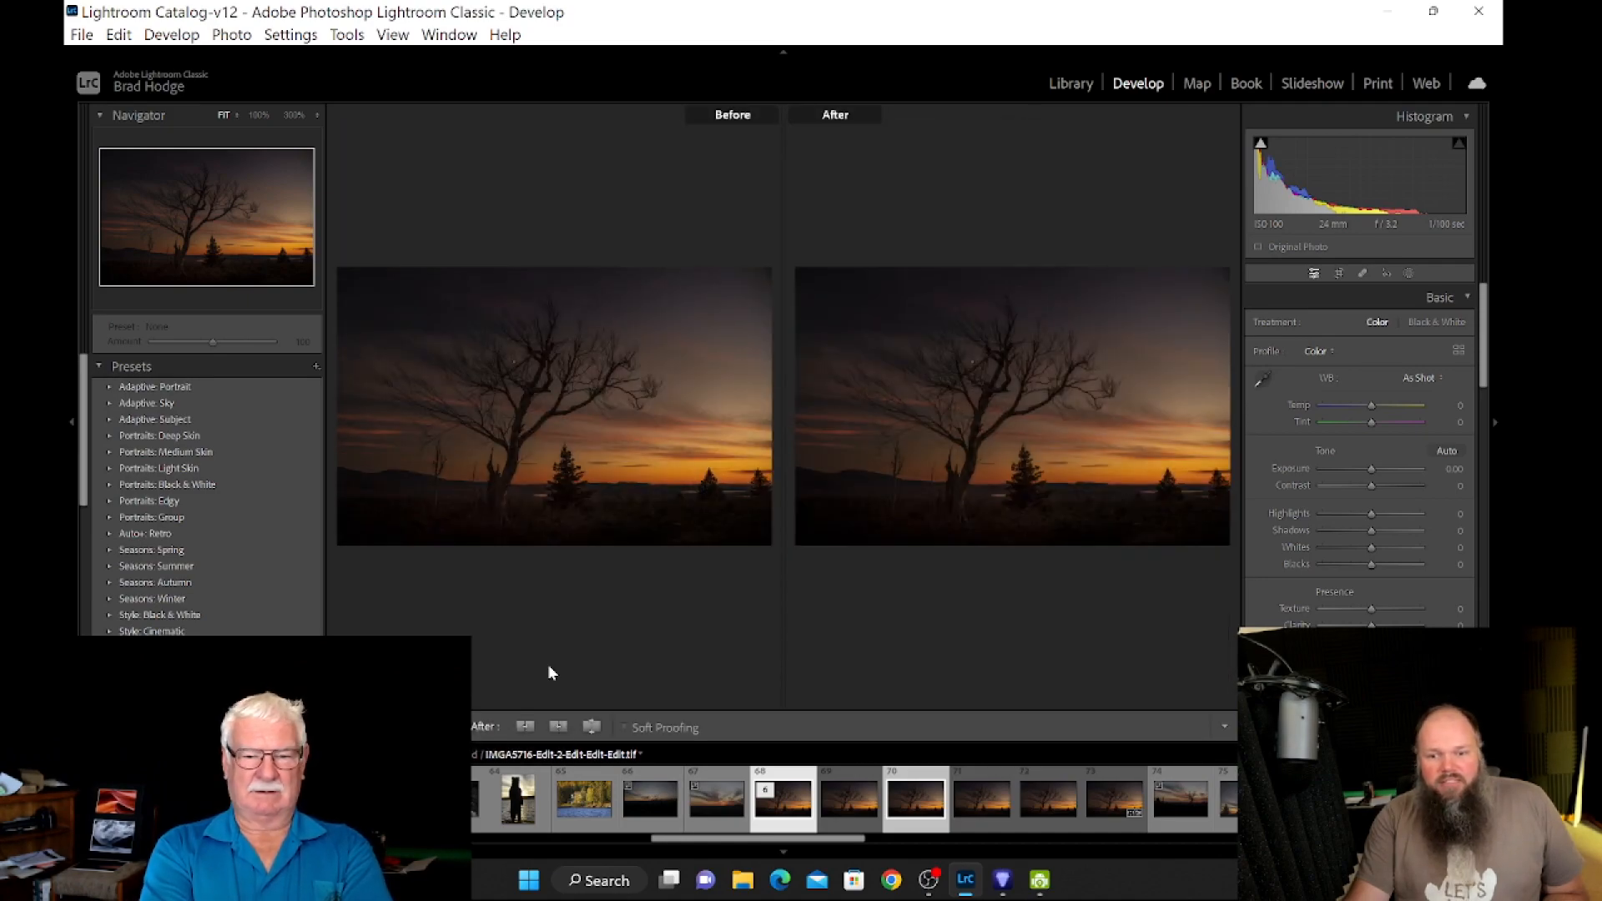
mouse_move(812, 632)
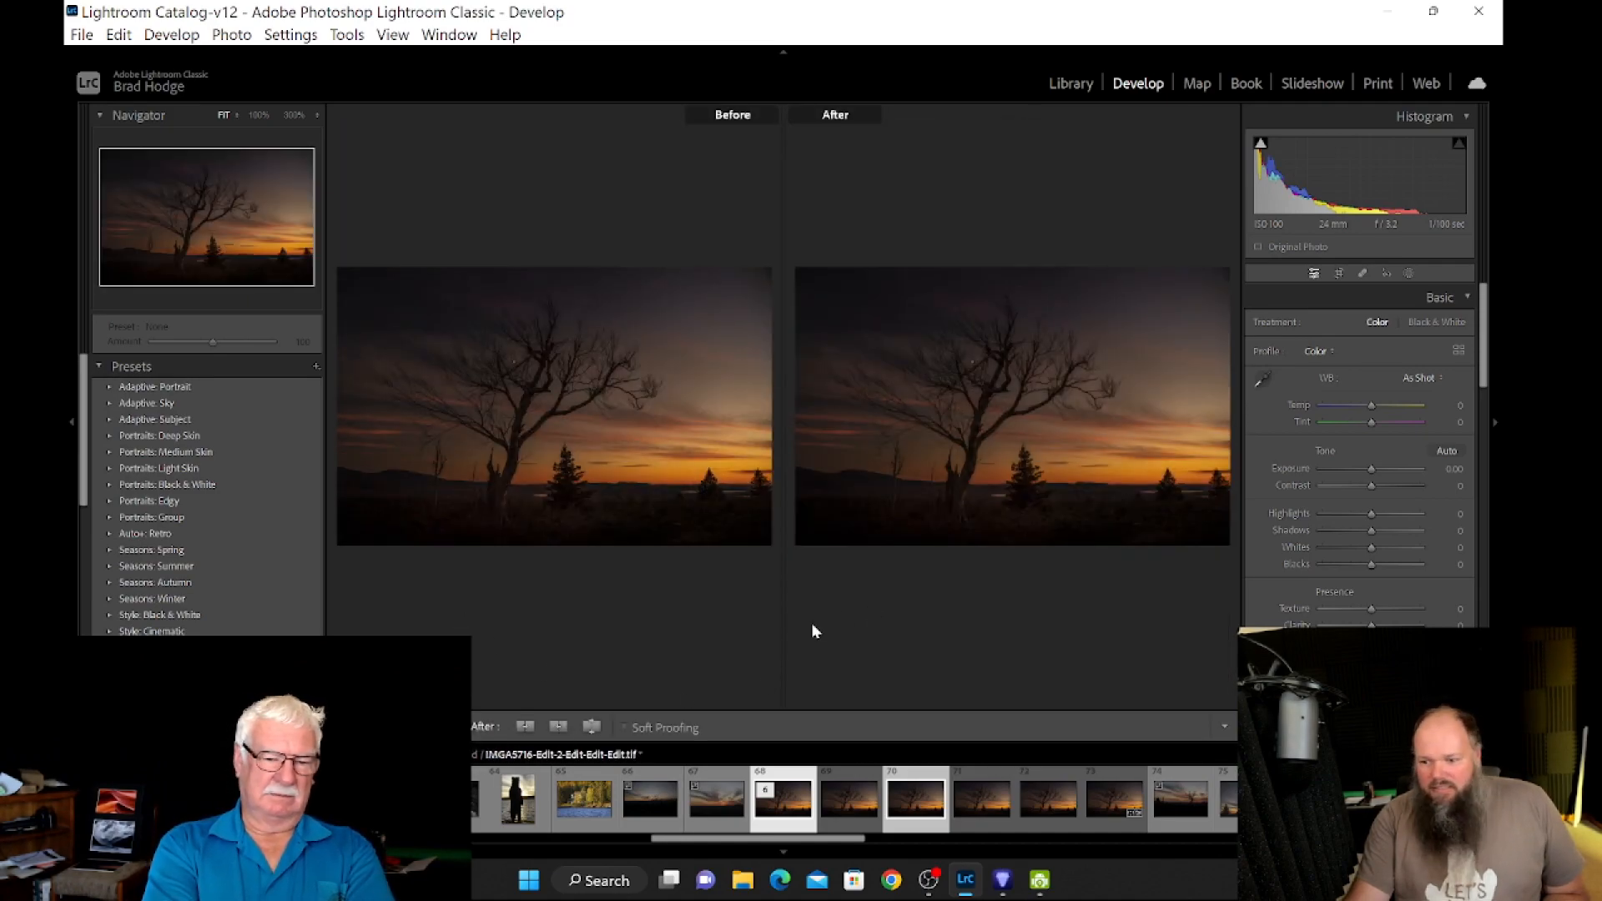
mouse_move(677, 665)
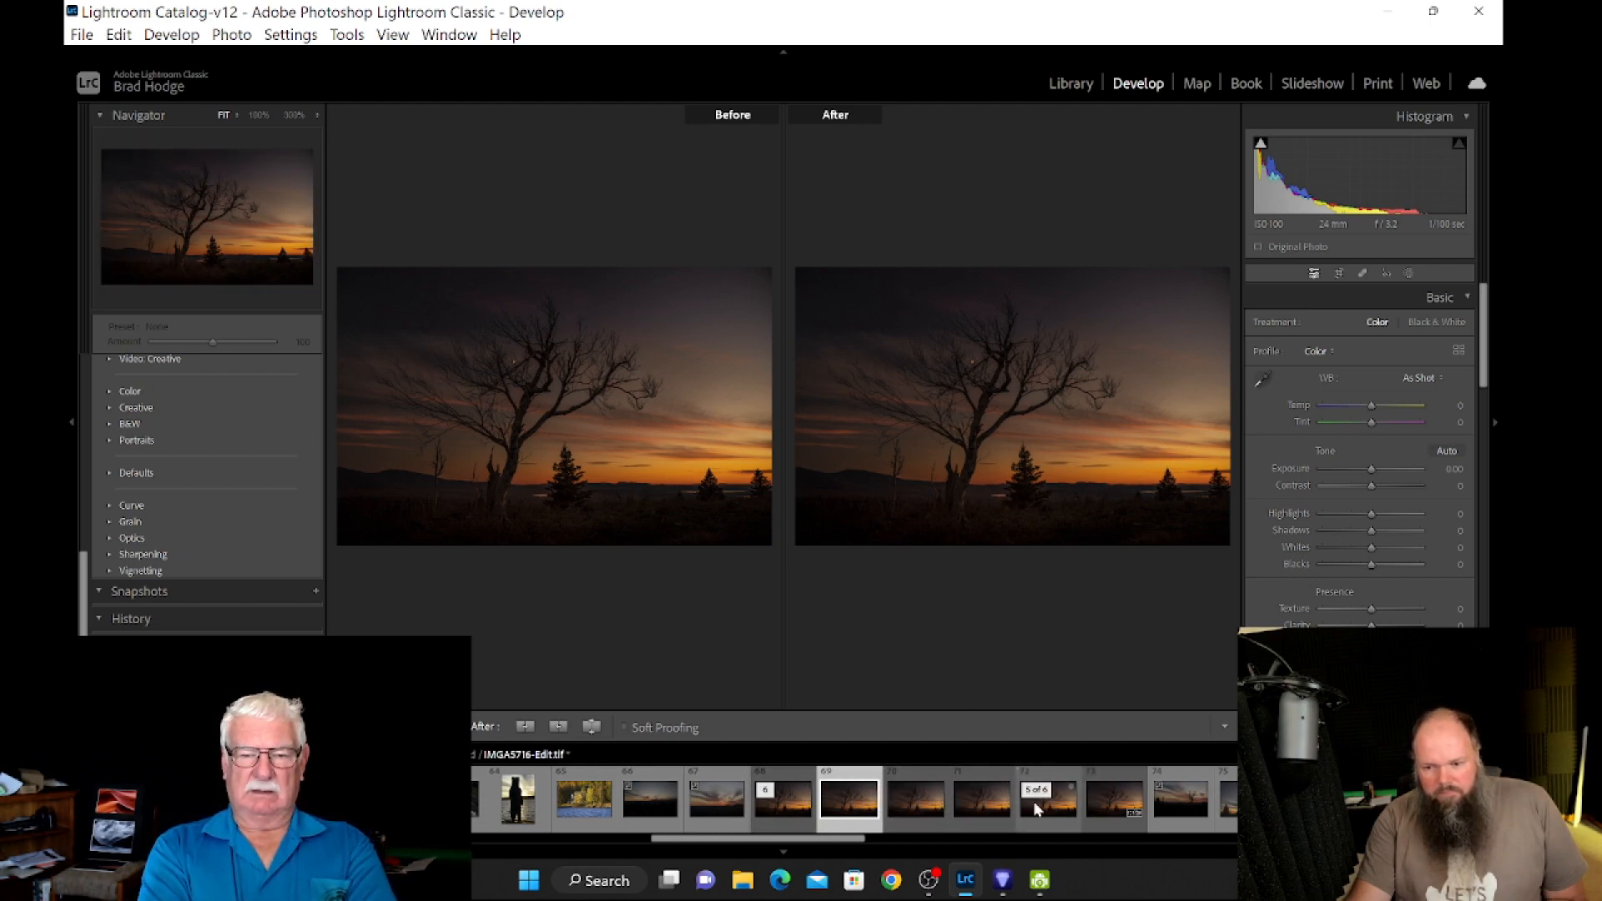
Step: Select the raw IMGA5716.DNG frame in the filmstrip for the Before/After view
left_click(1115, 799)
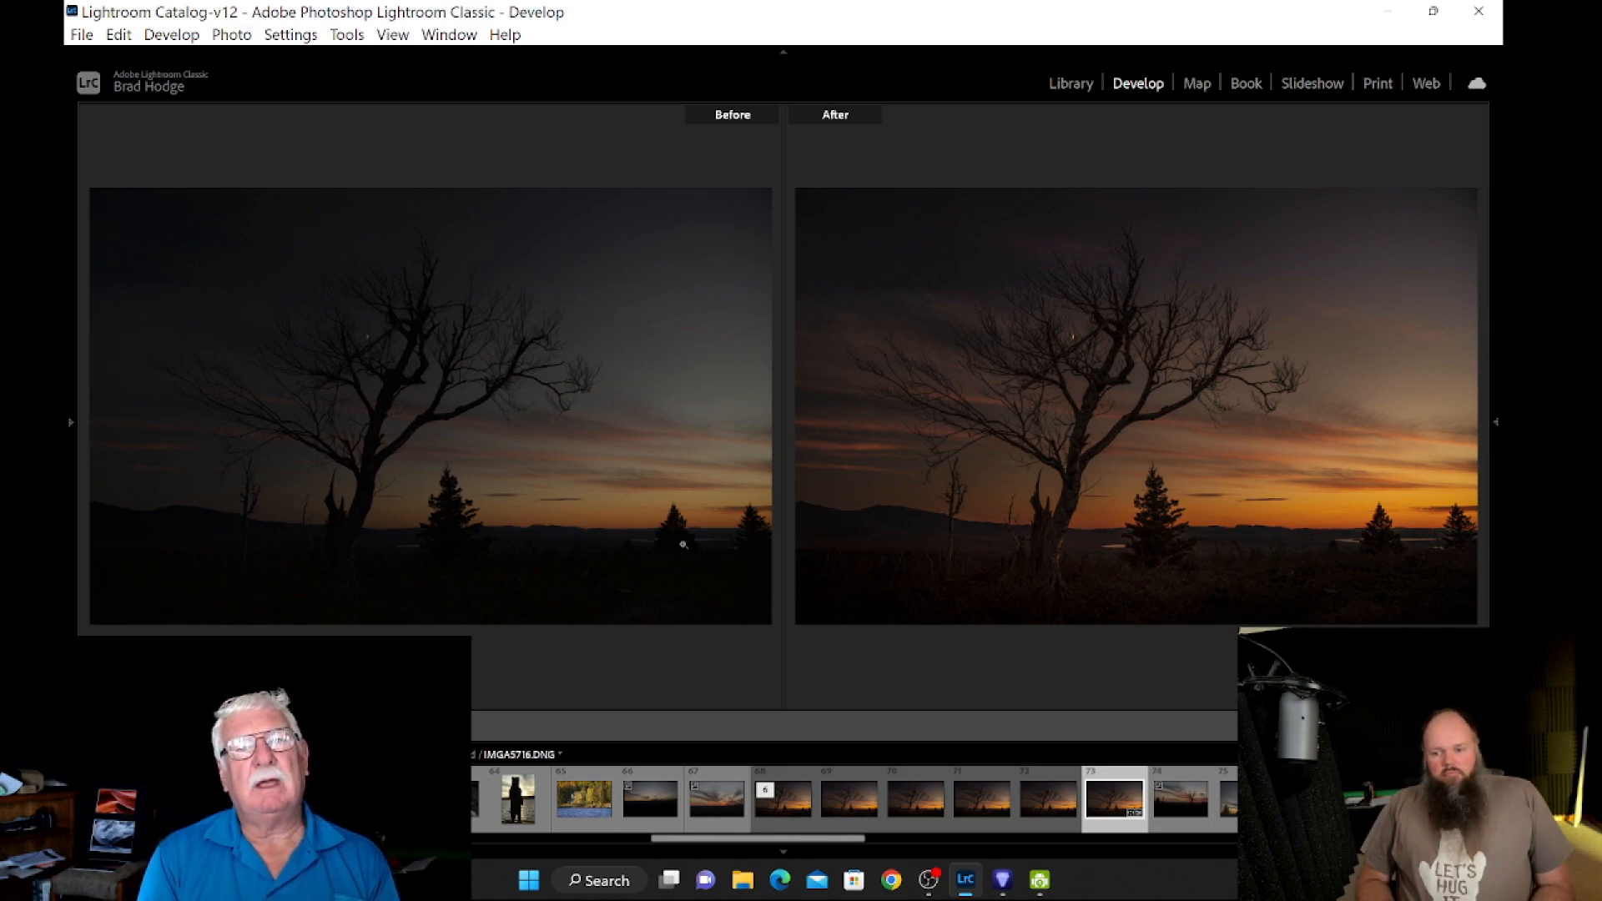
mouse_move(754, 638)
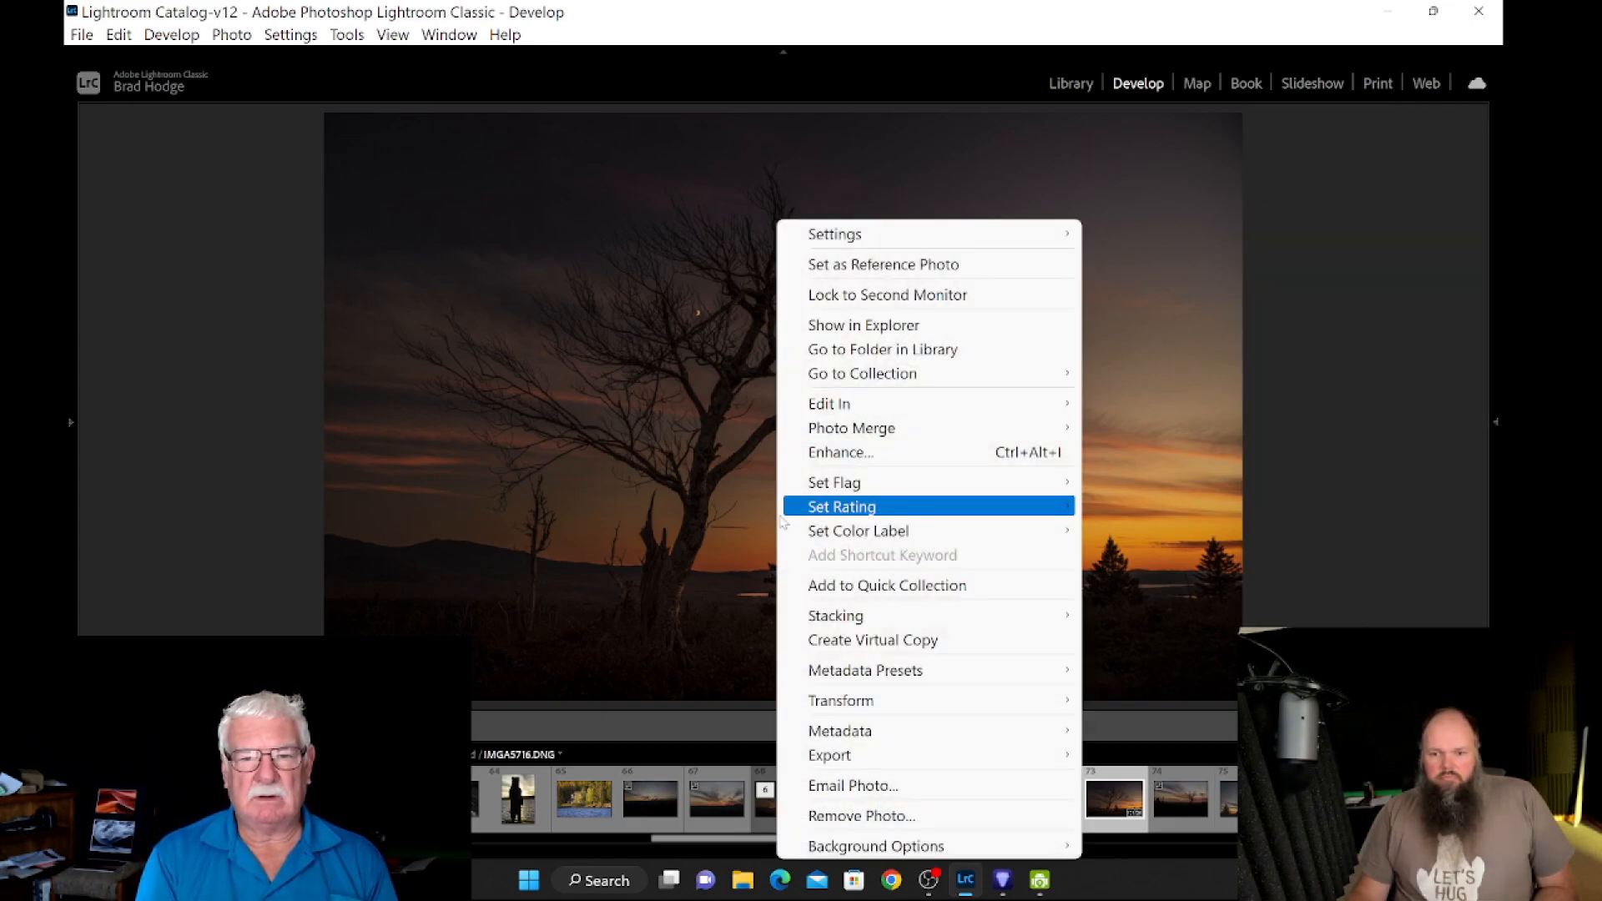
mouse_move(828, 402)
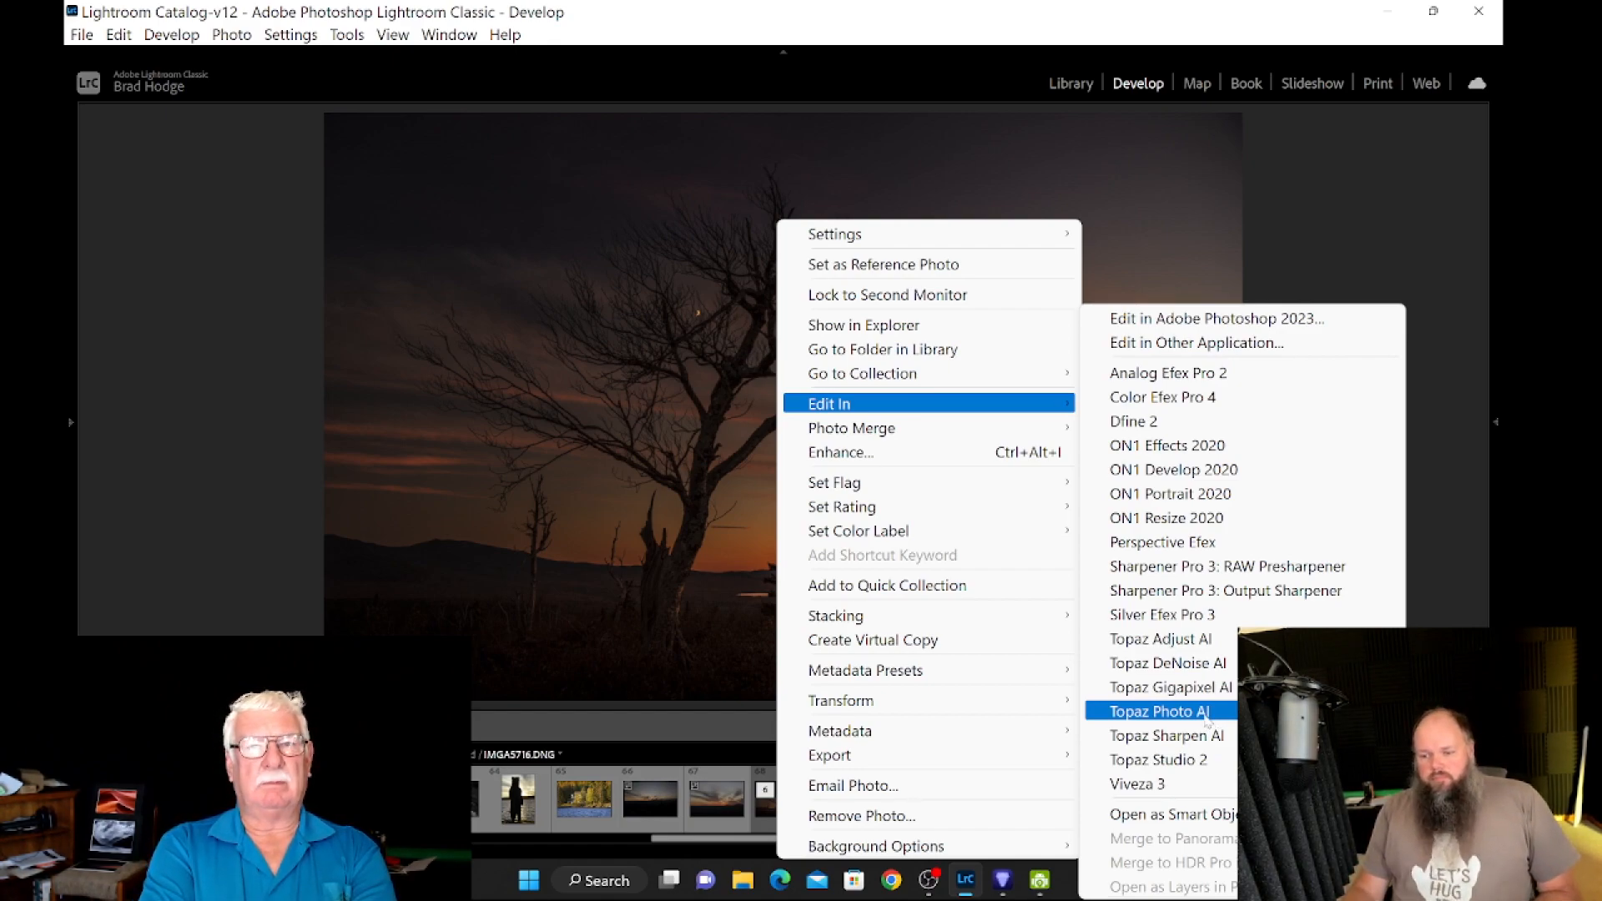
Step: Edit a copy of the photo with Lightroom adjustments in Topaz Photo AI
left_click(1158, 710)
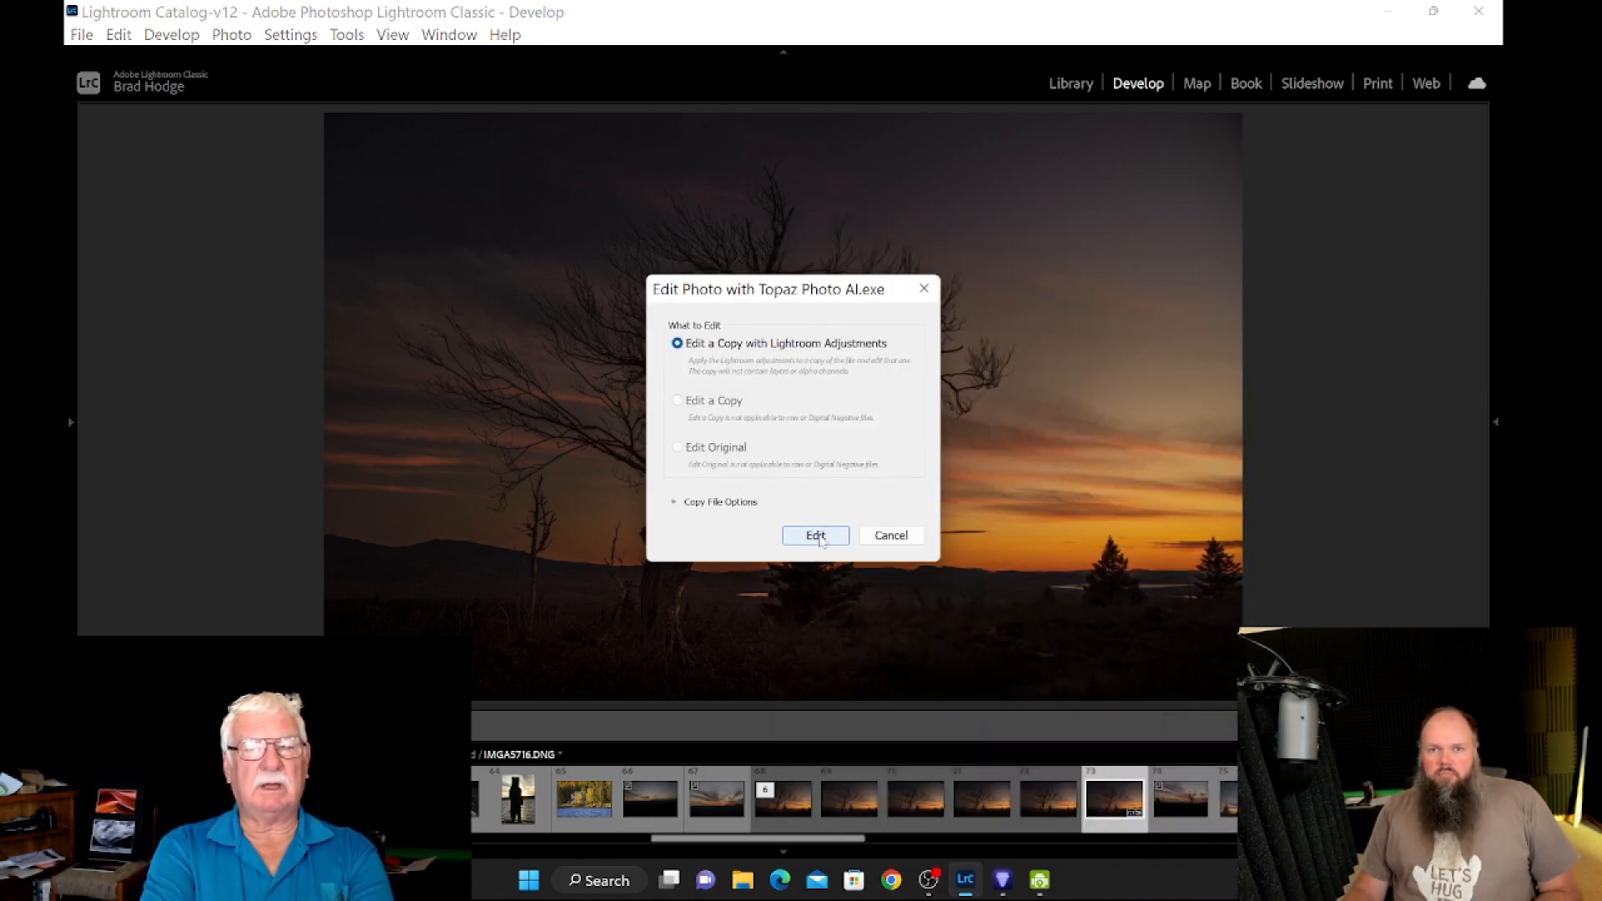
left_click(815, 534)
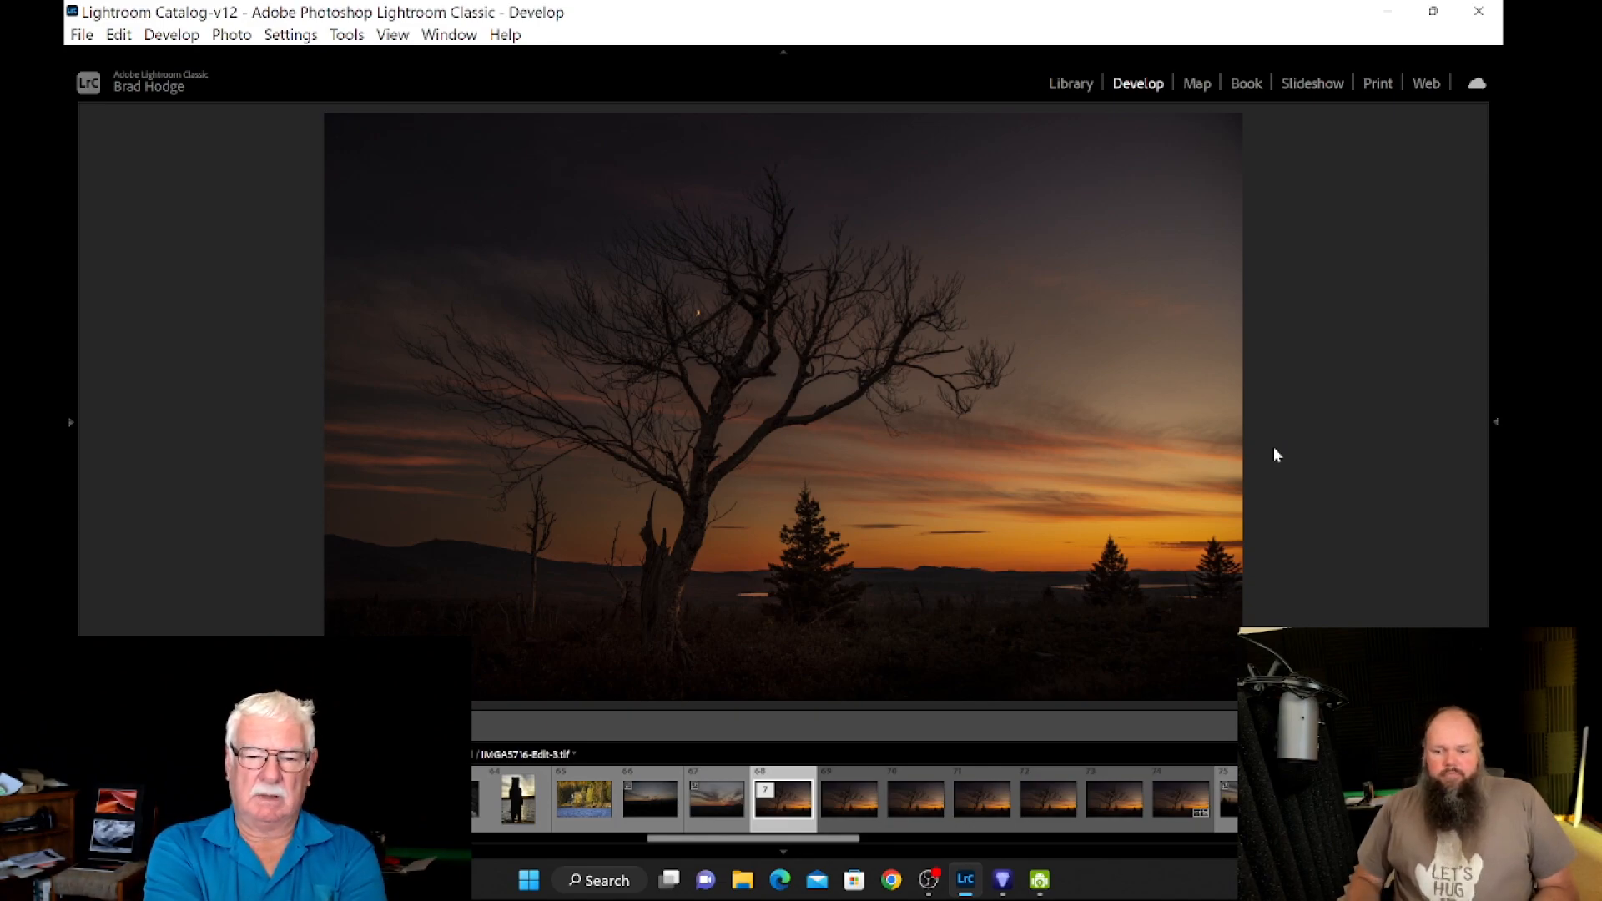
Step: Compare original and sharpened versions side by side at 100% zoom
left_click(1002, 879)
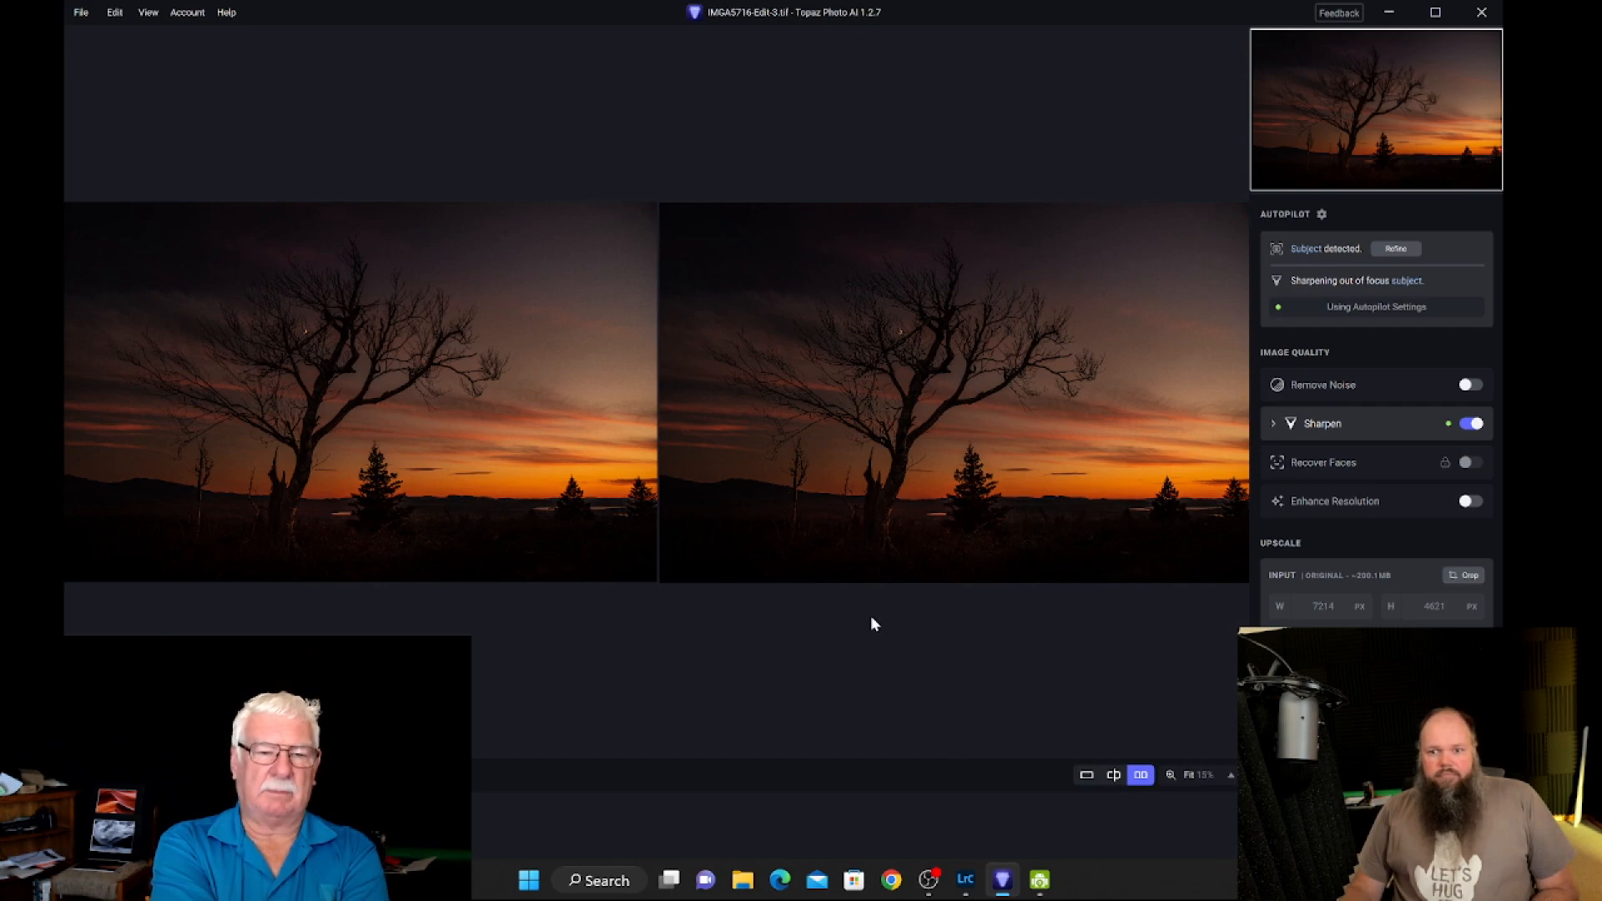
mouse_move(1089, 597)
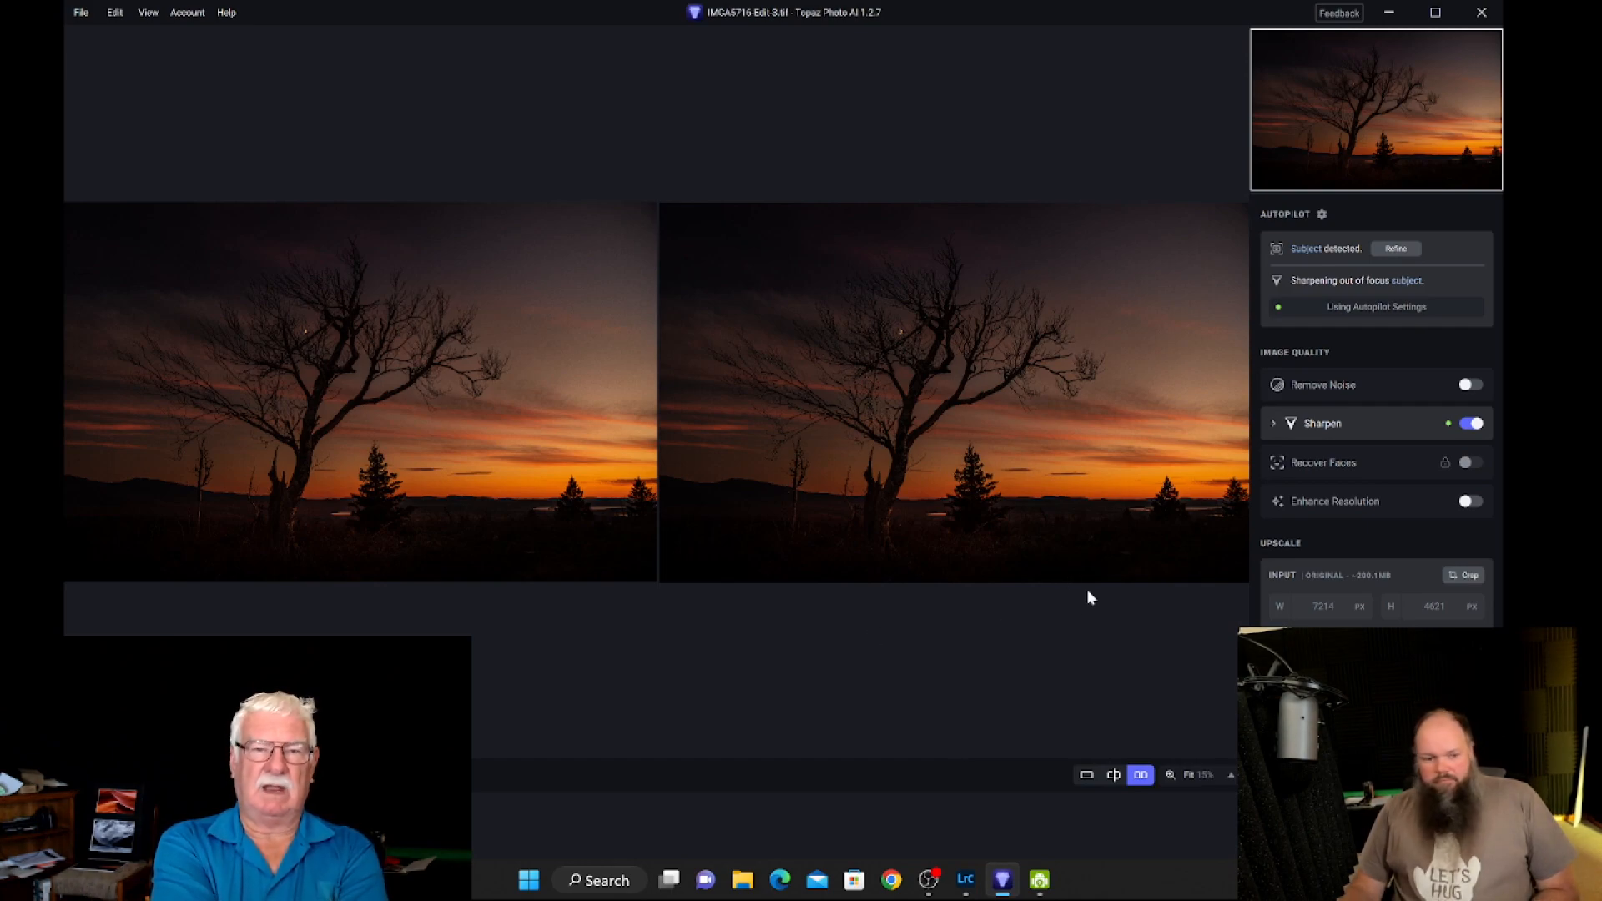
mouse_move(603, 734)
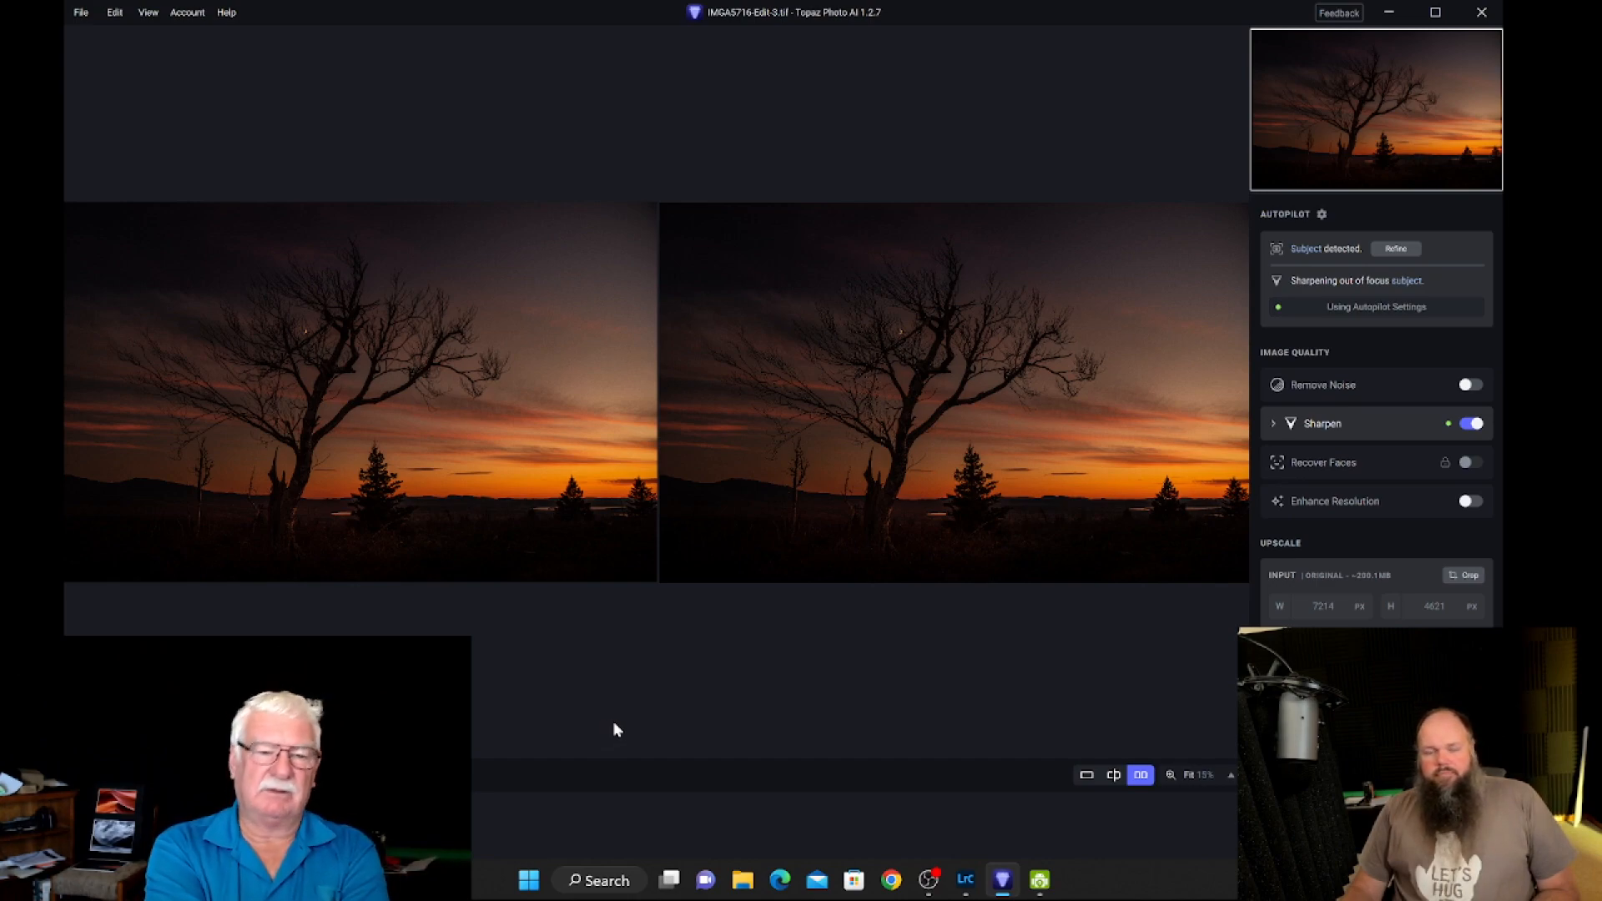
mouse_move(1035, 670)
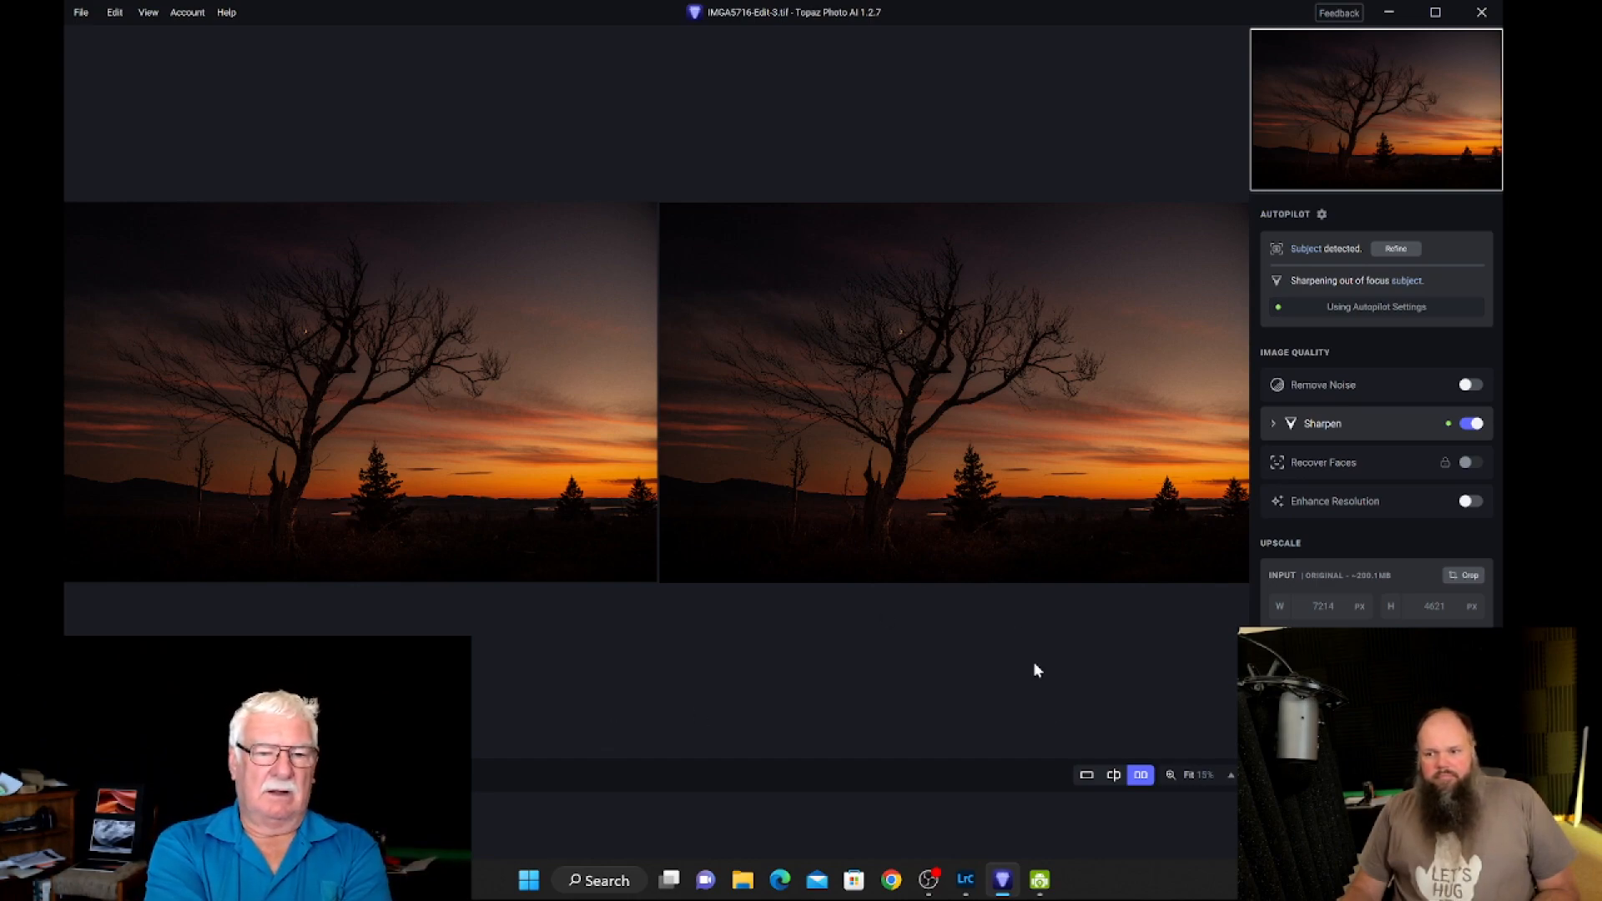
left_click(1201, 775)
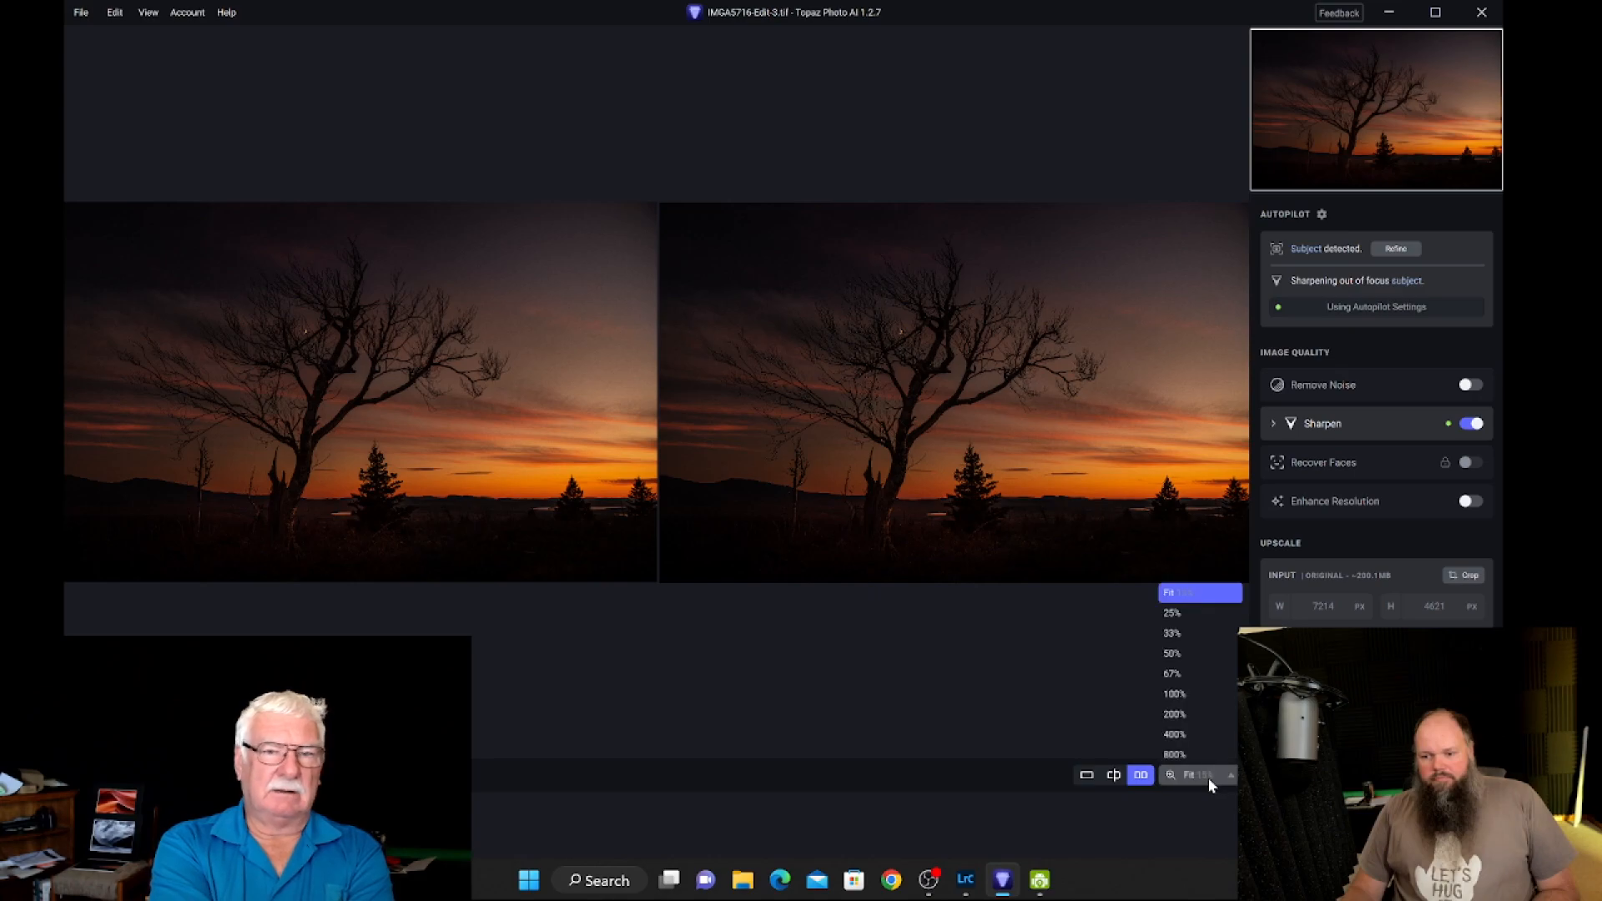
left_click(1172, 694)
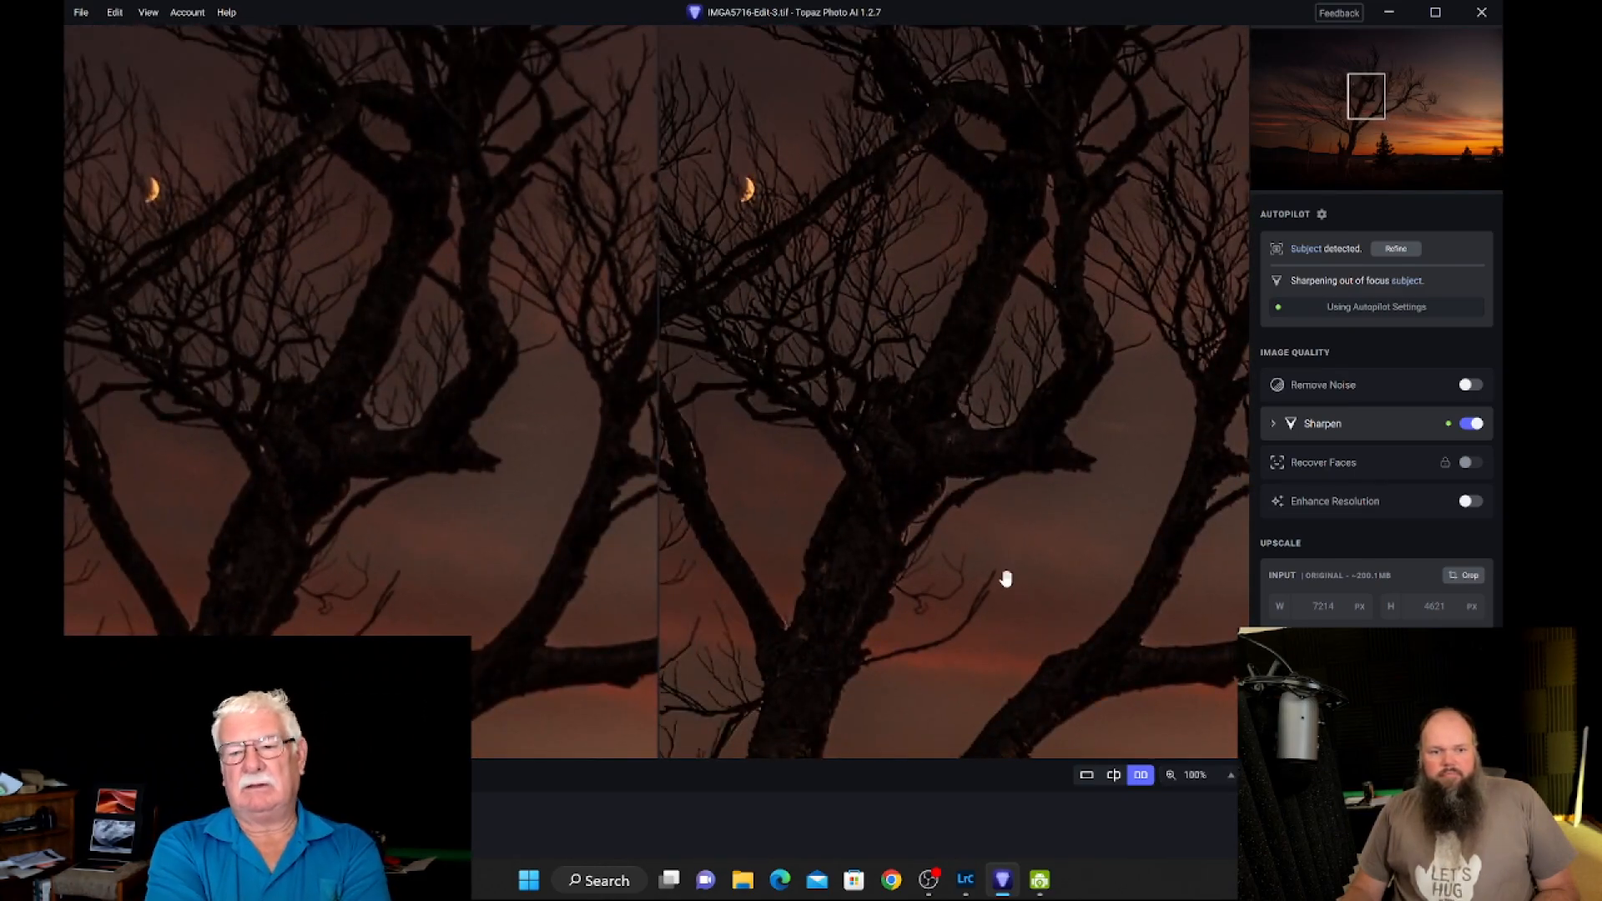
mouse_move(1107, 510)
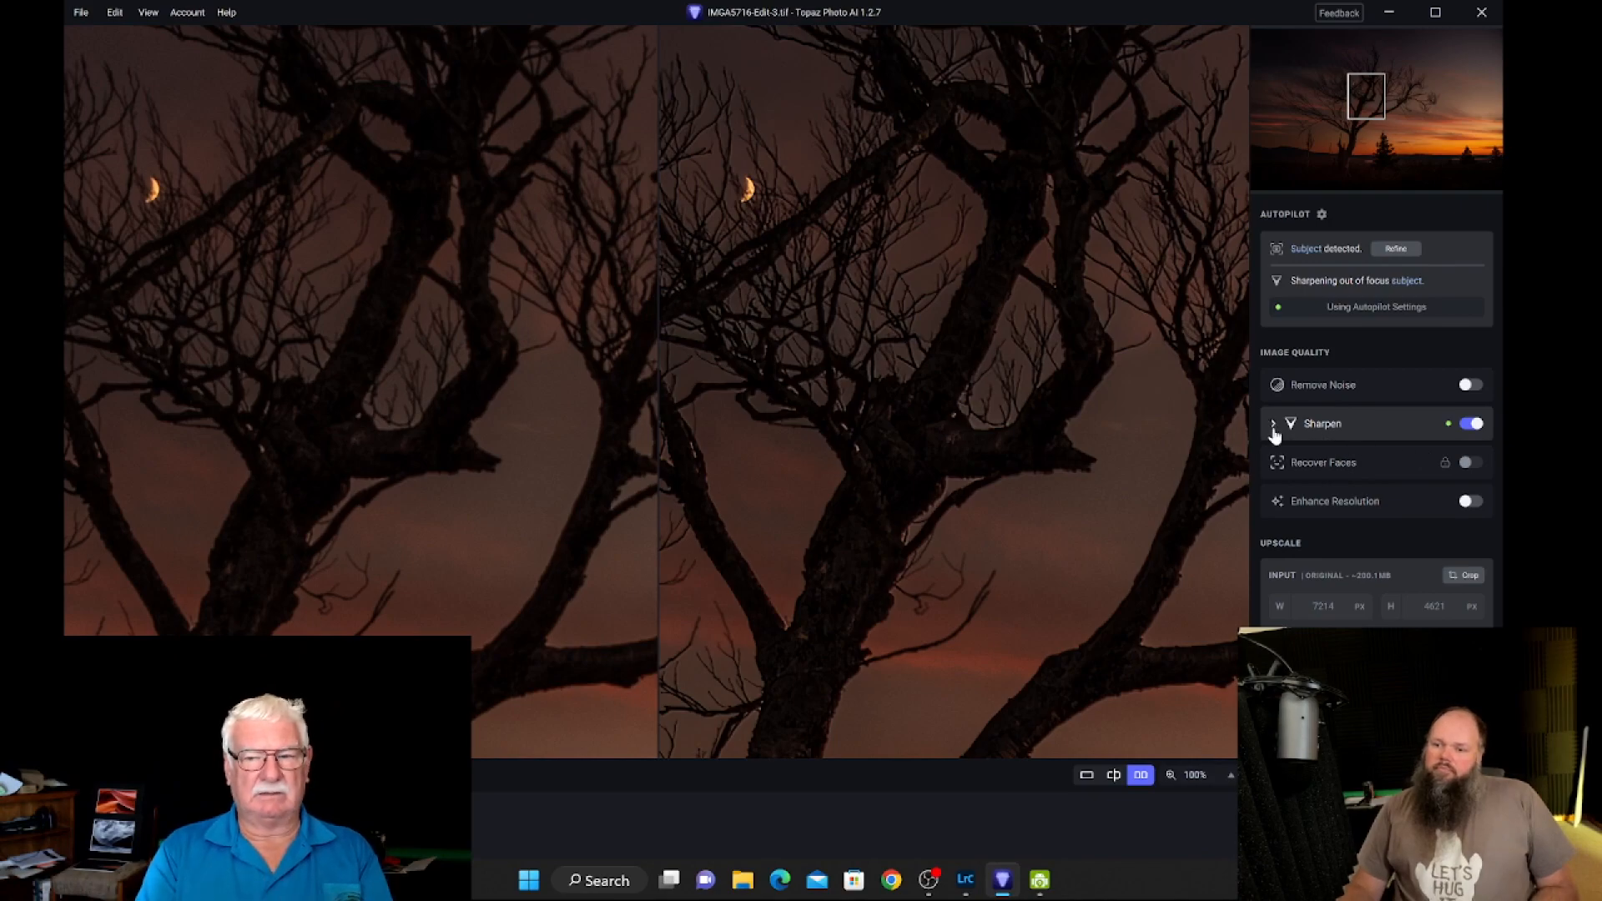
Step: Enable Remove Noise at Normal, strength 35 and detail 28, alongside Sharpen
left_click(1274, 423)
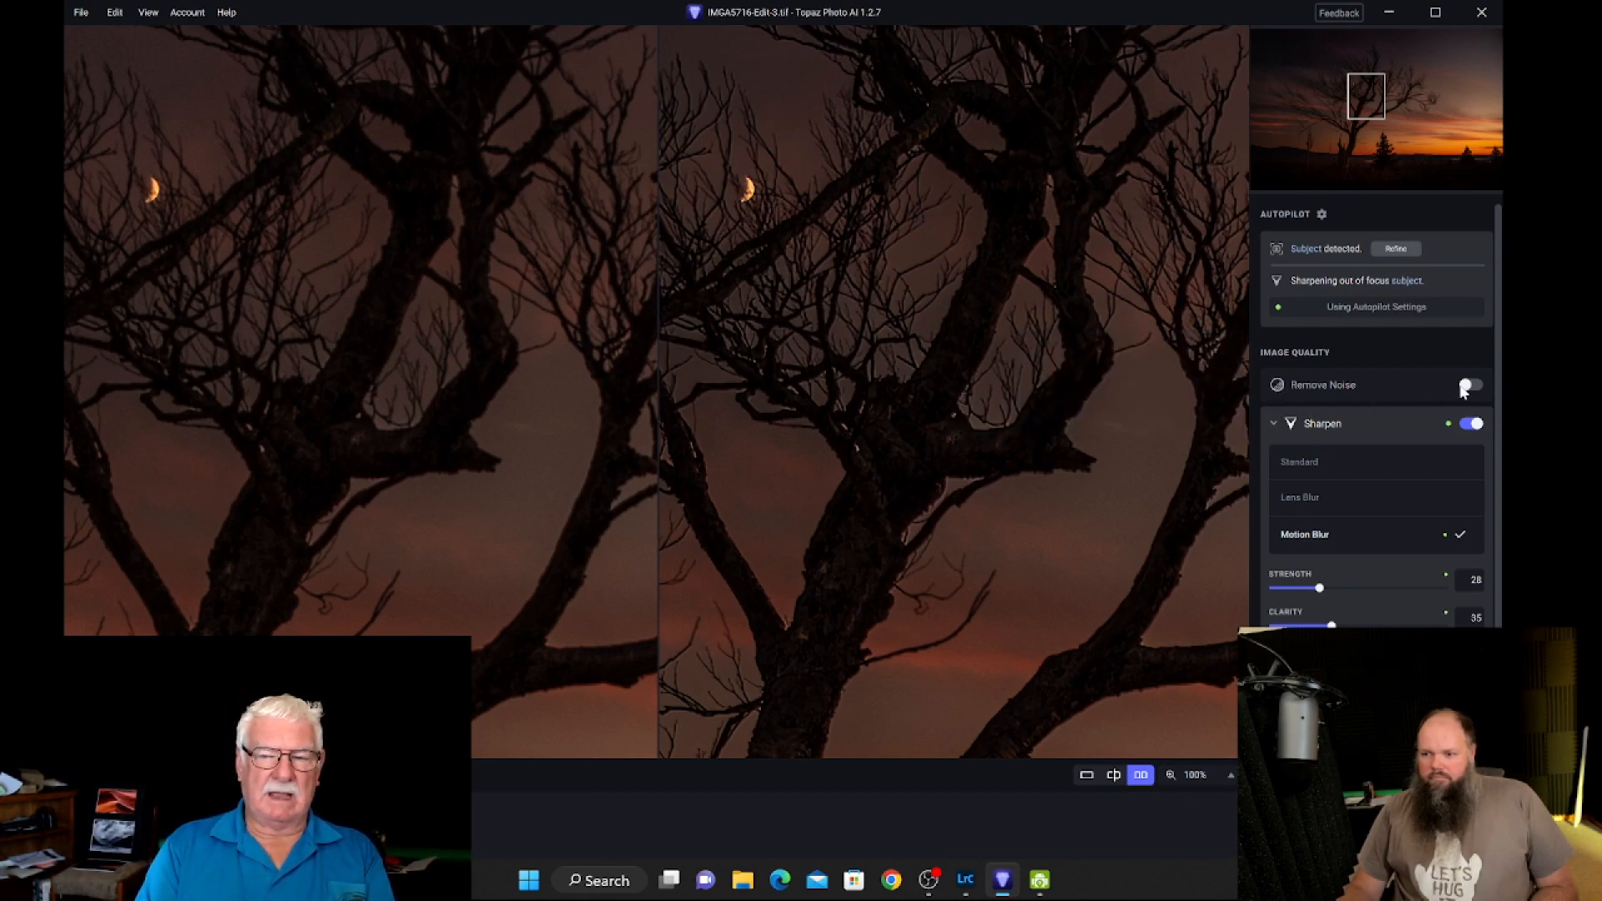
left_click(1470, 386)
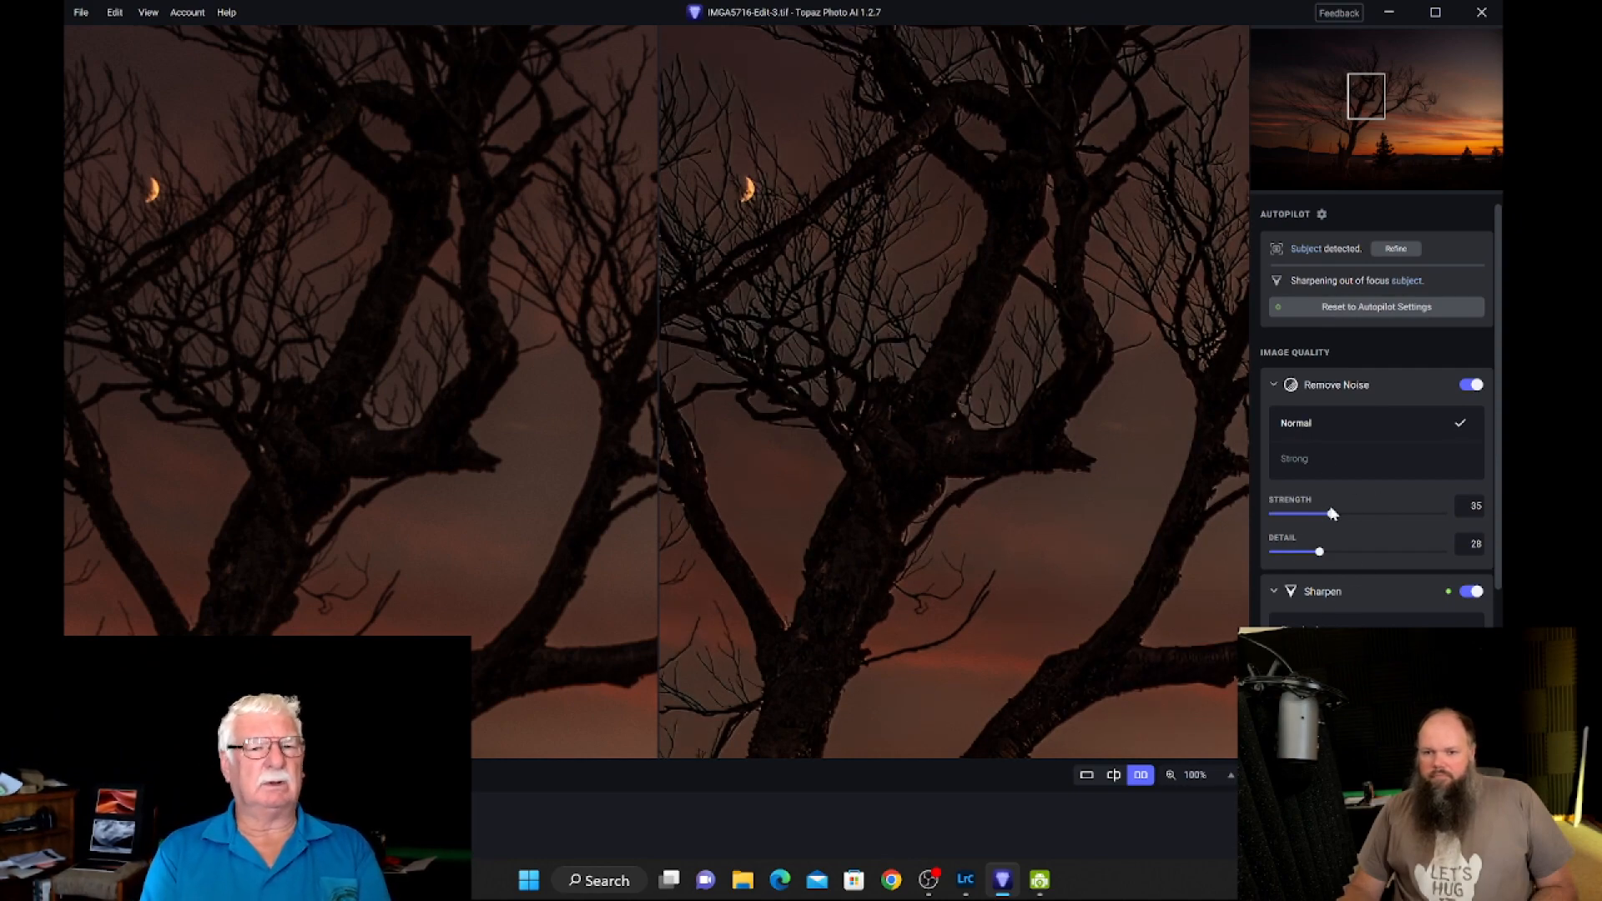
mouse_move(1389, 490)
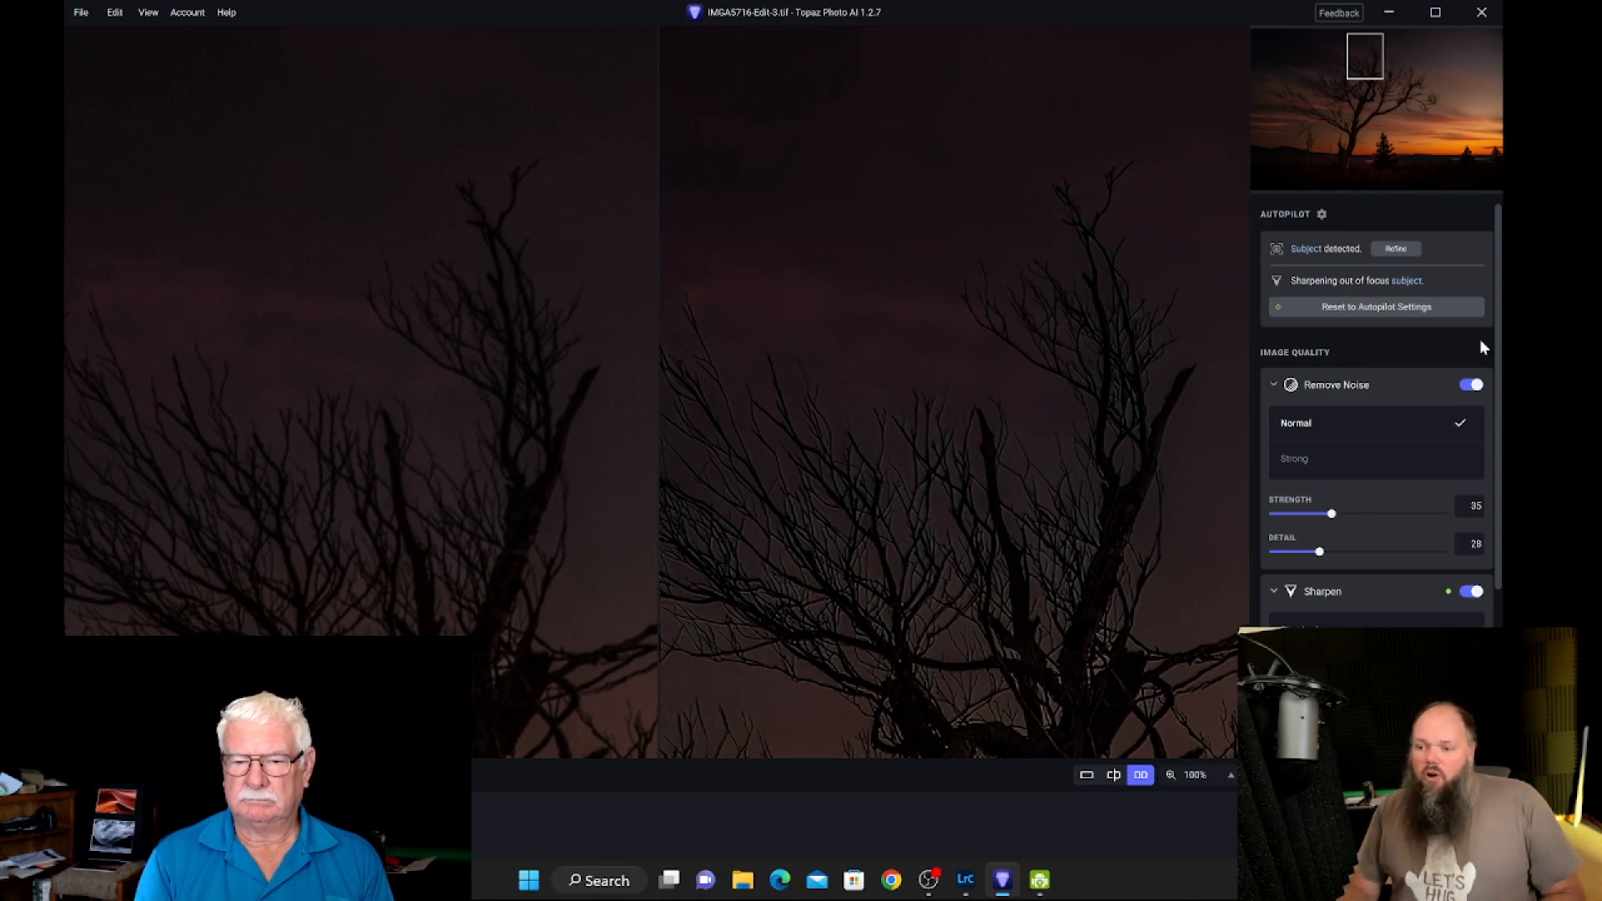
Step: Switch off Remove Noise and Sharpen so the preview matches the original
left_click(1471, 384)
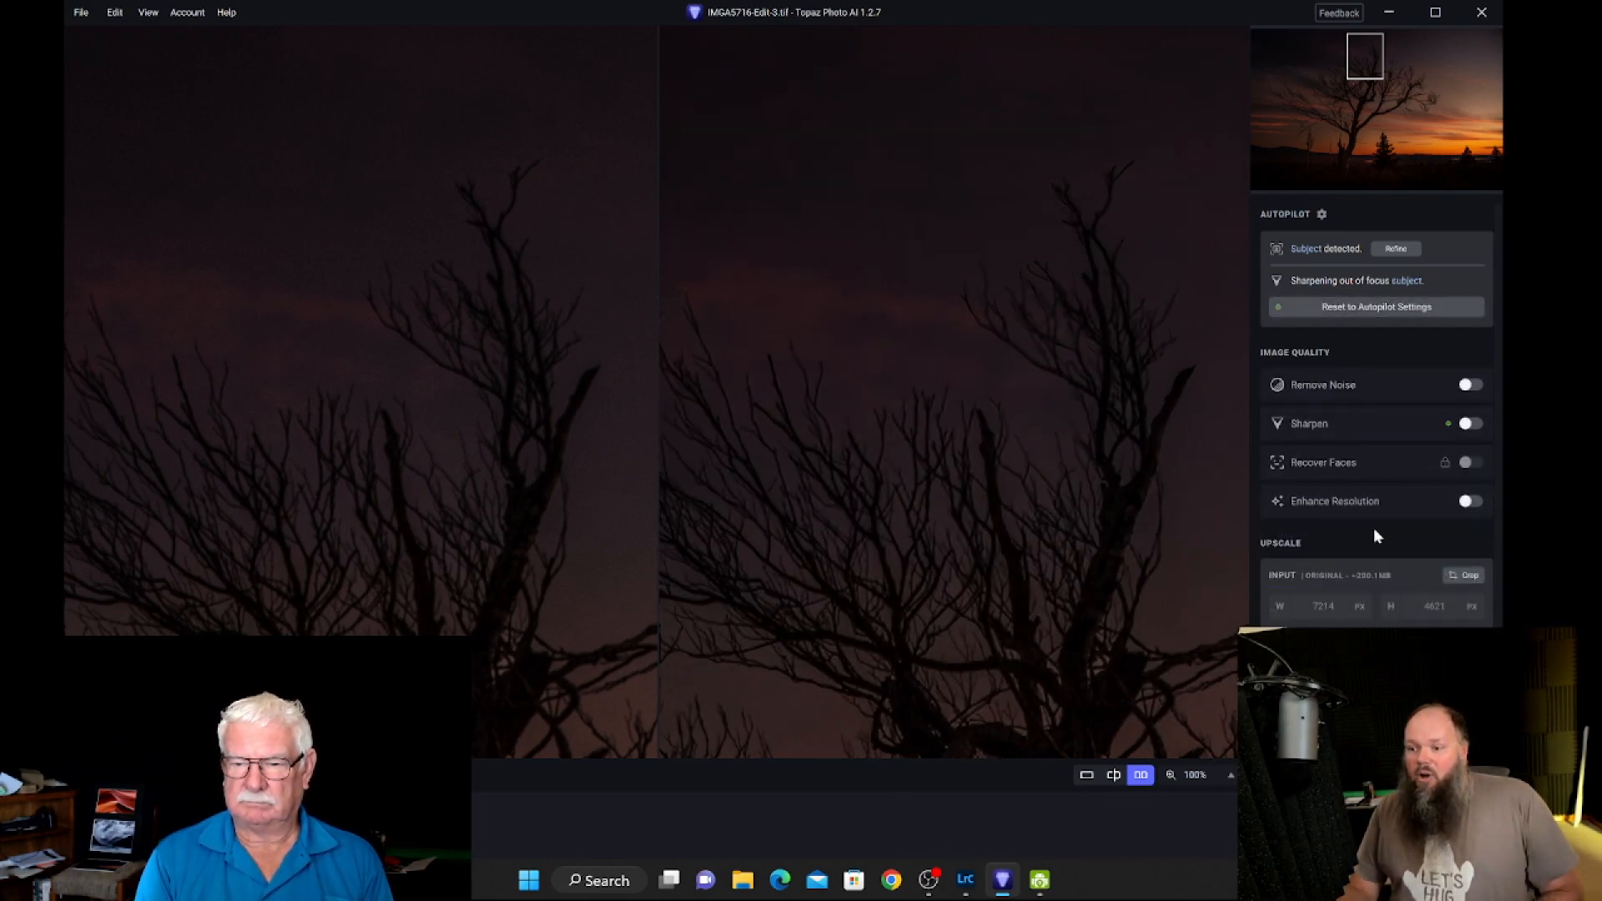
mouse_move(1372, 531)
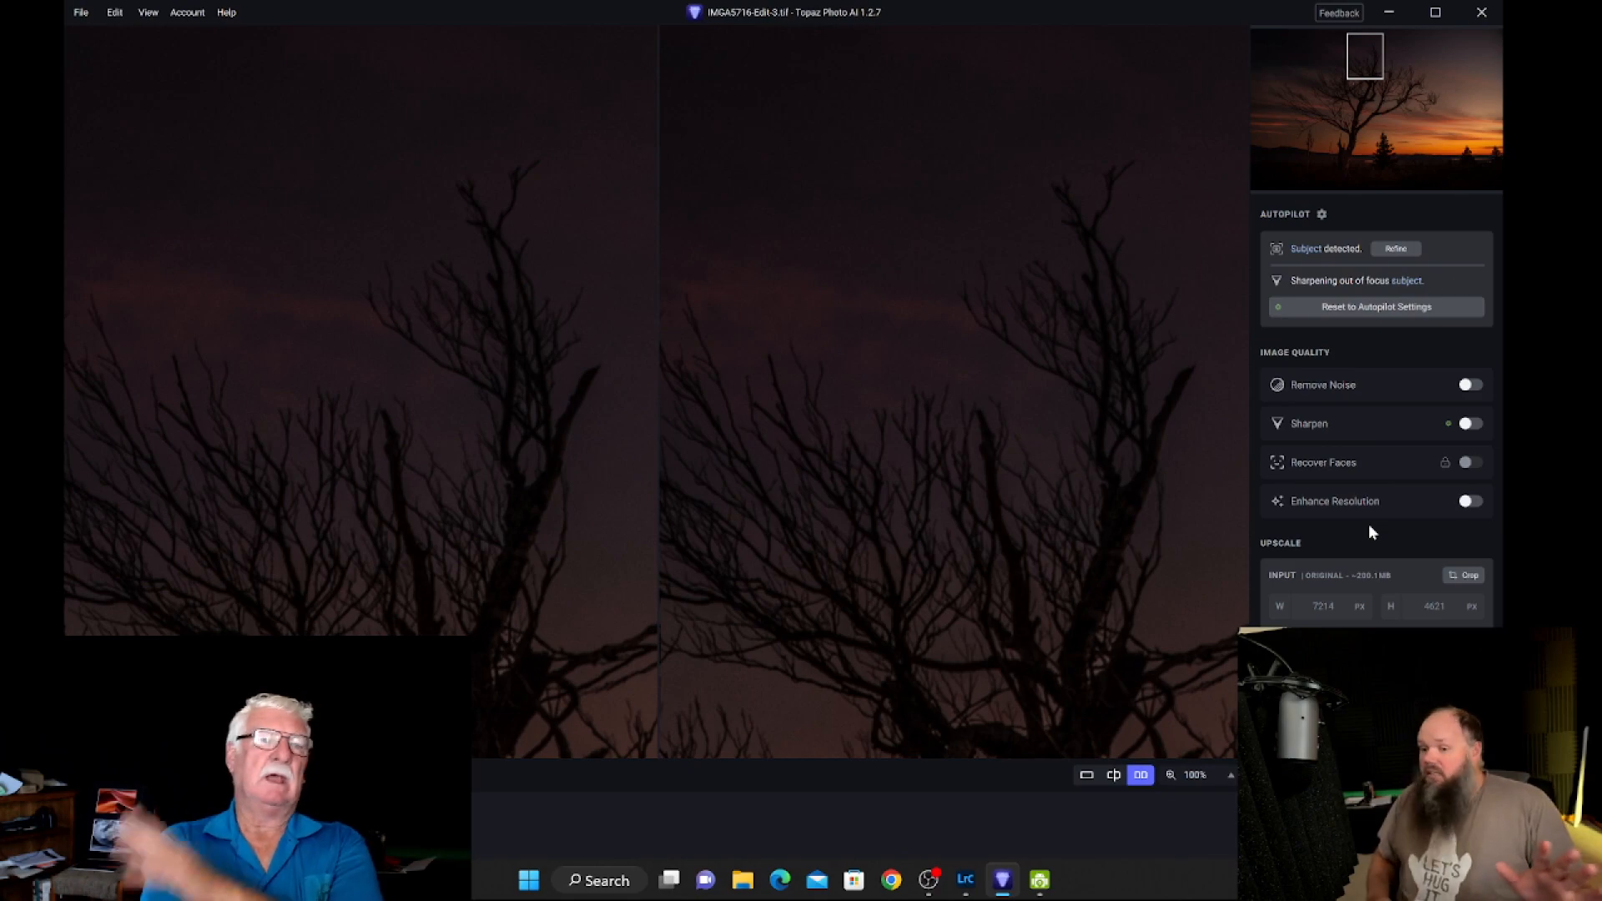
mouse_move(1460, 419)
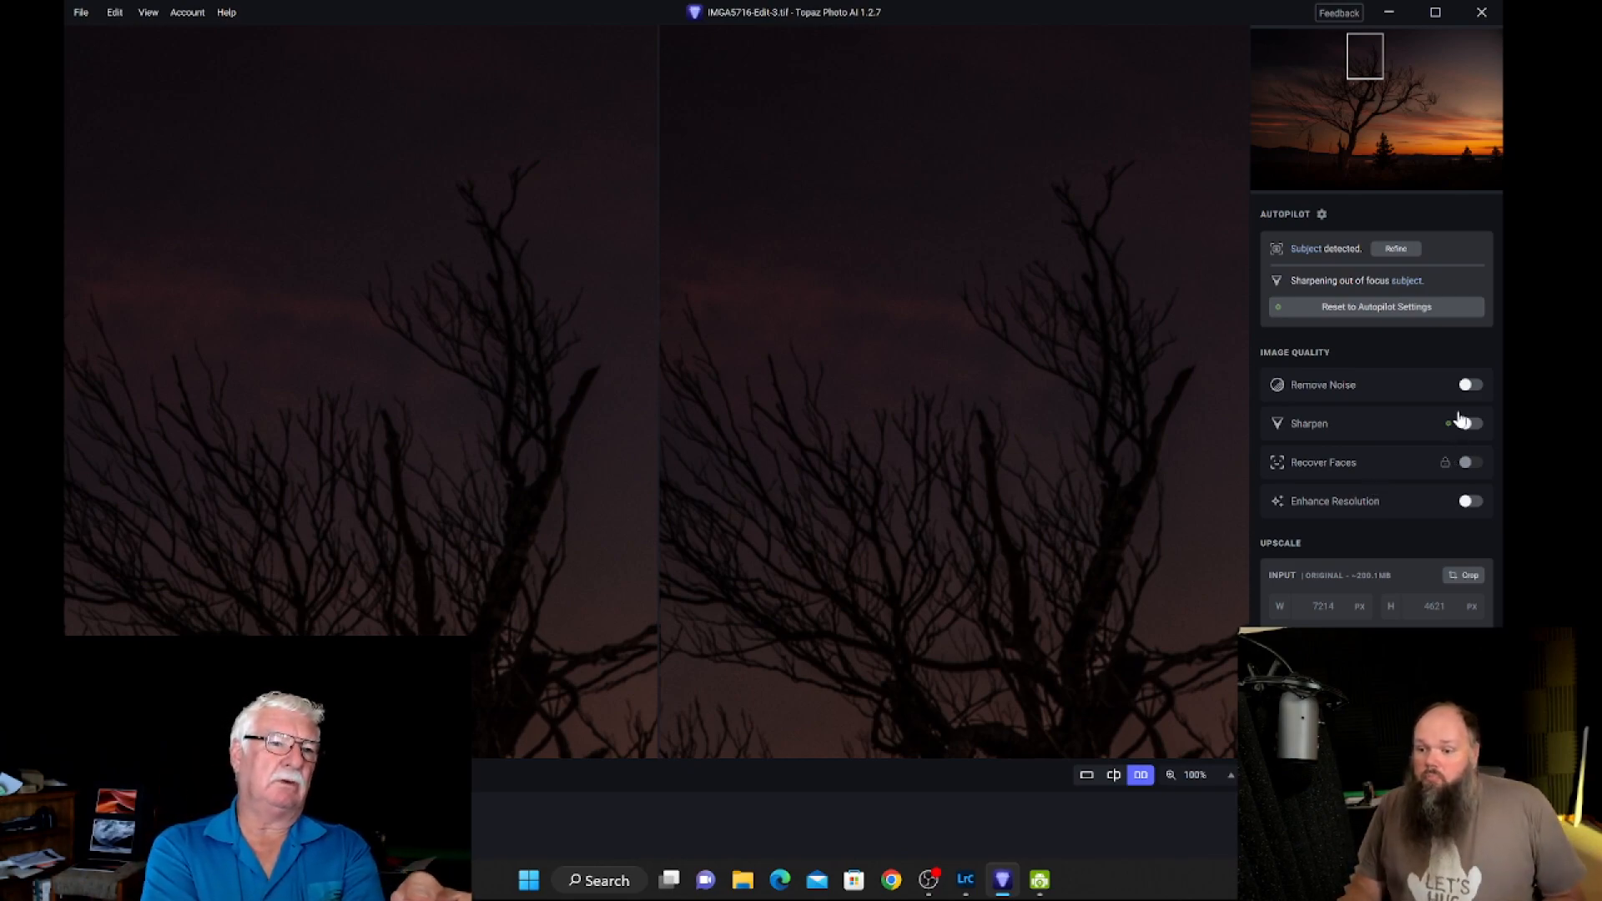
Step: Re-enable Sharpen with Motion Blur at strength 28, then browse the View, Account and Edit menus
left_click(1470, 423)
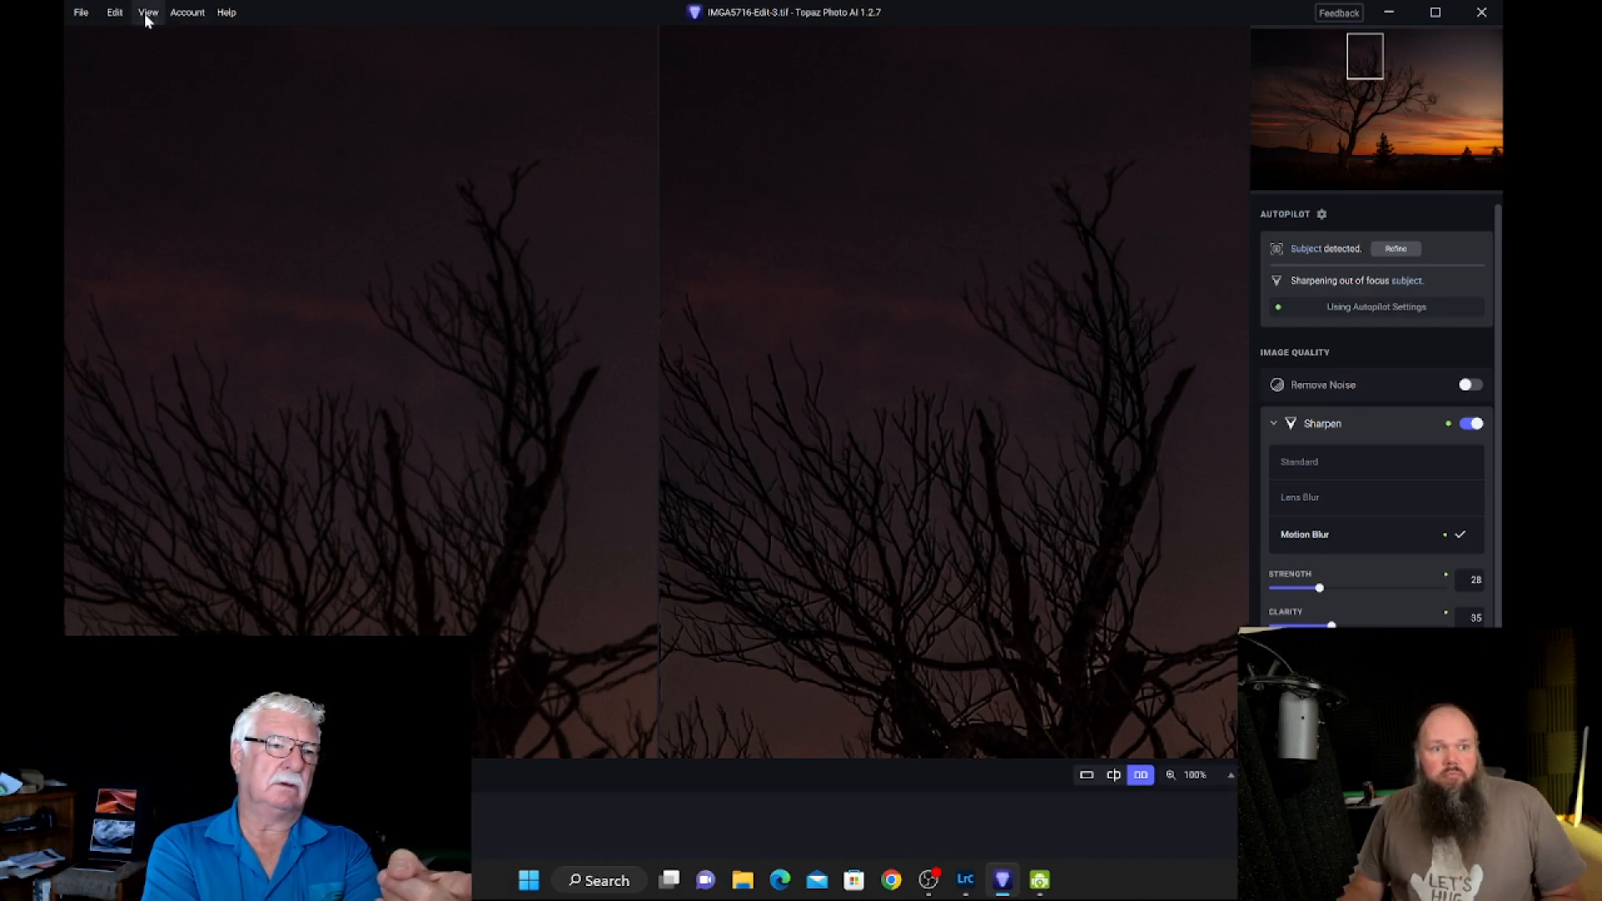
left_click(114, 13)
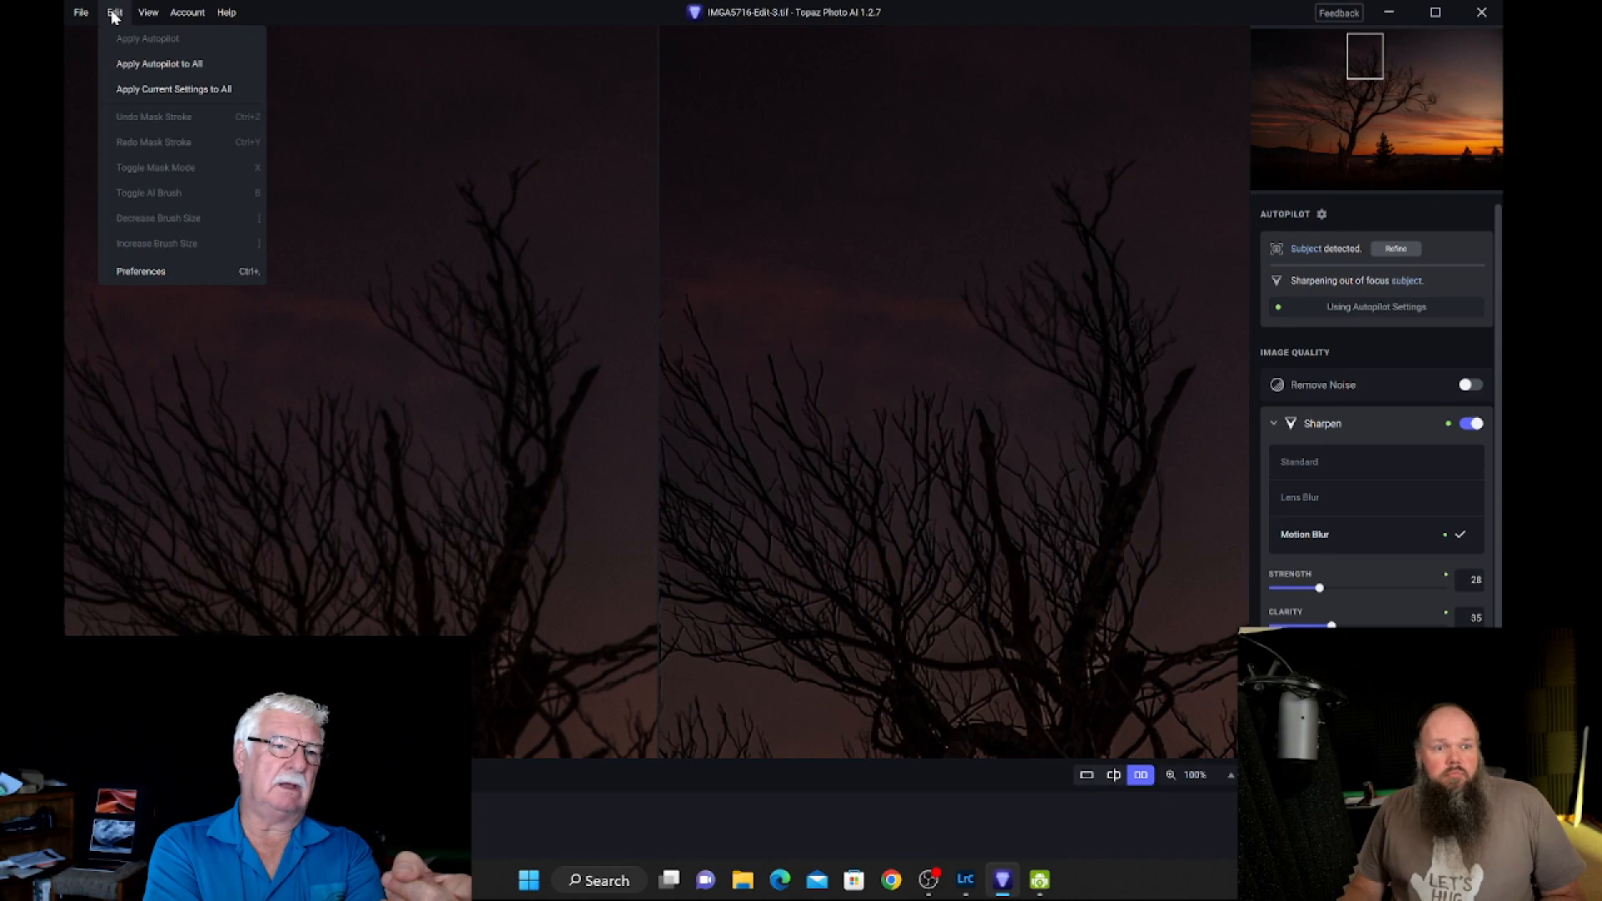
left_click(187, 12)
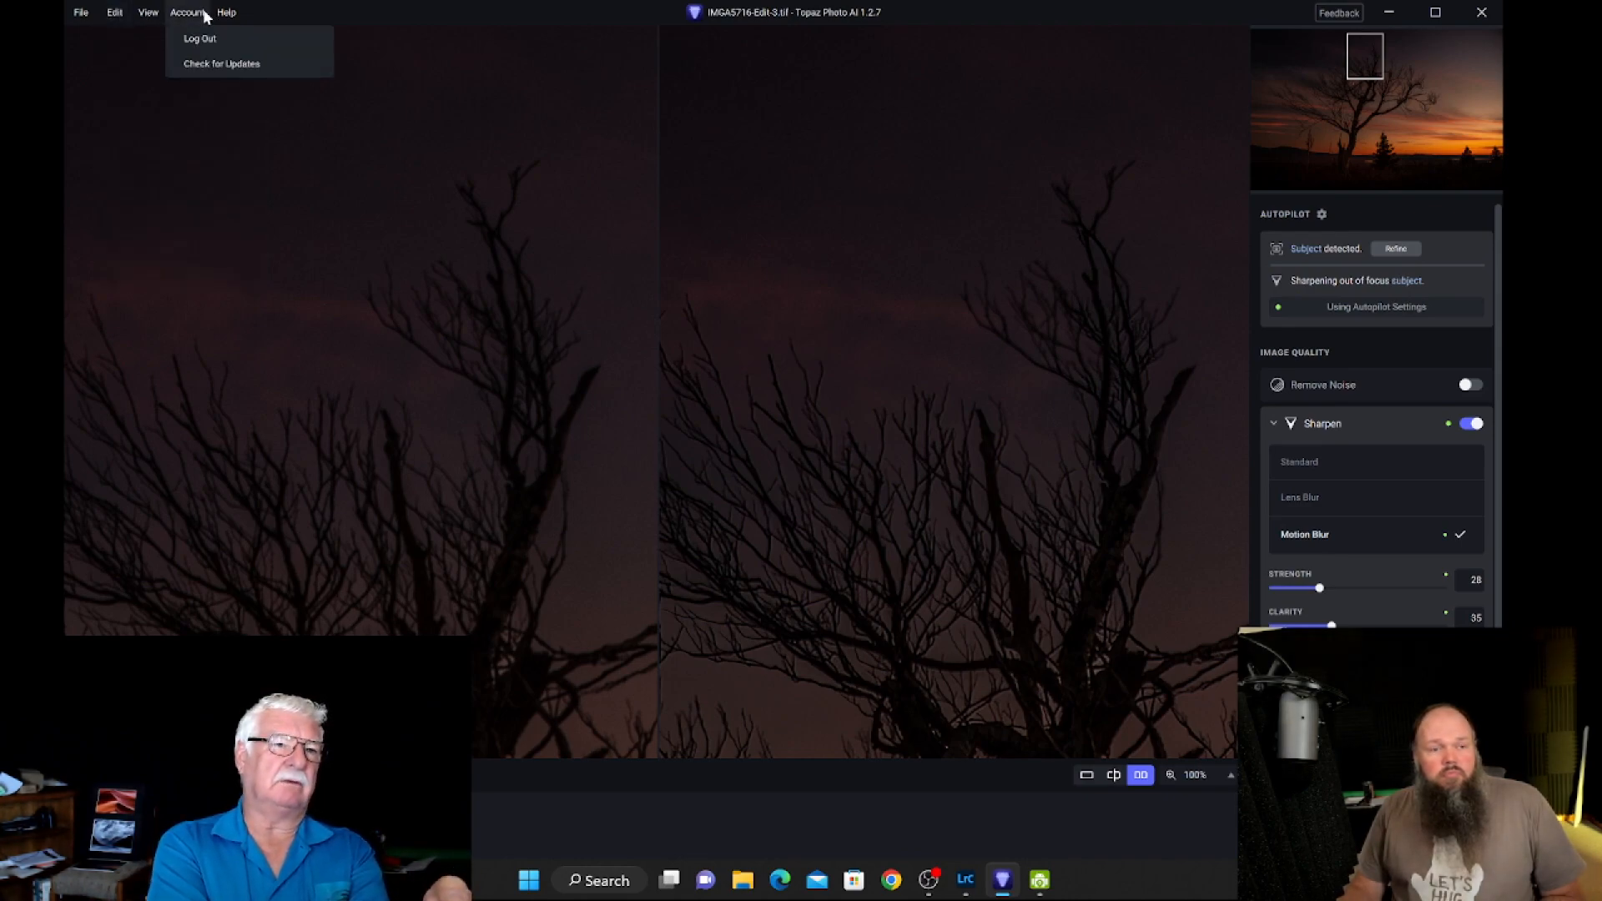
left_click(113, 13)
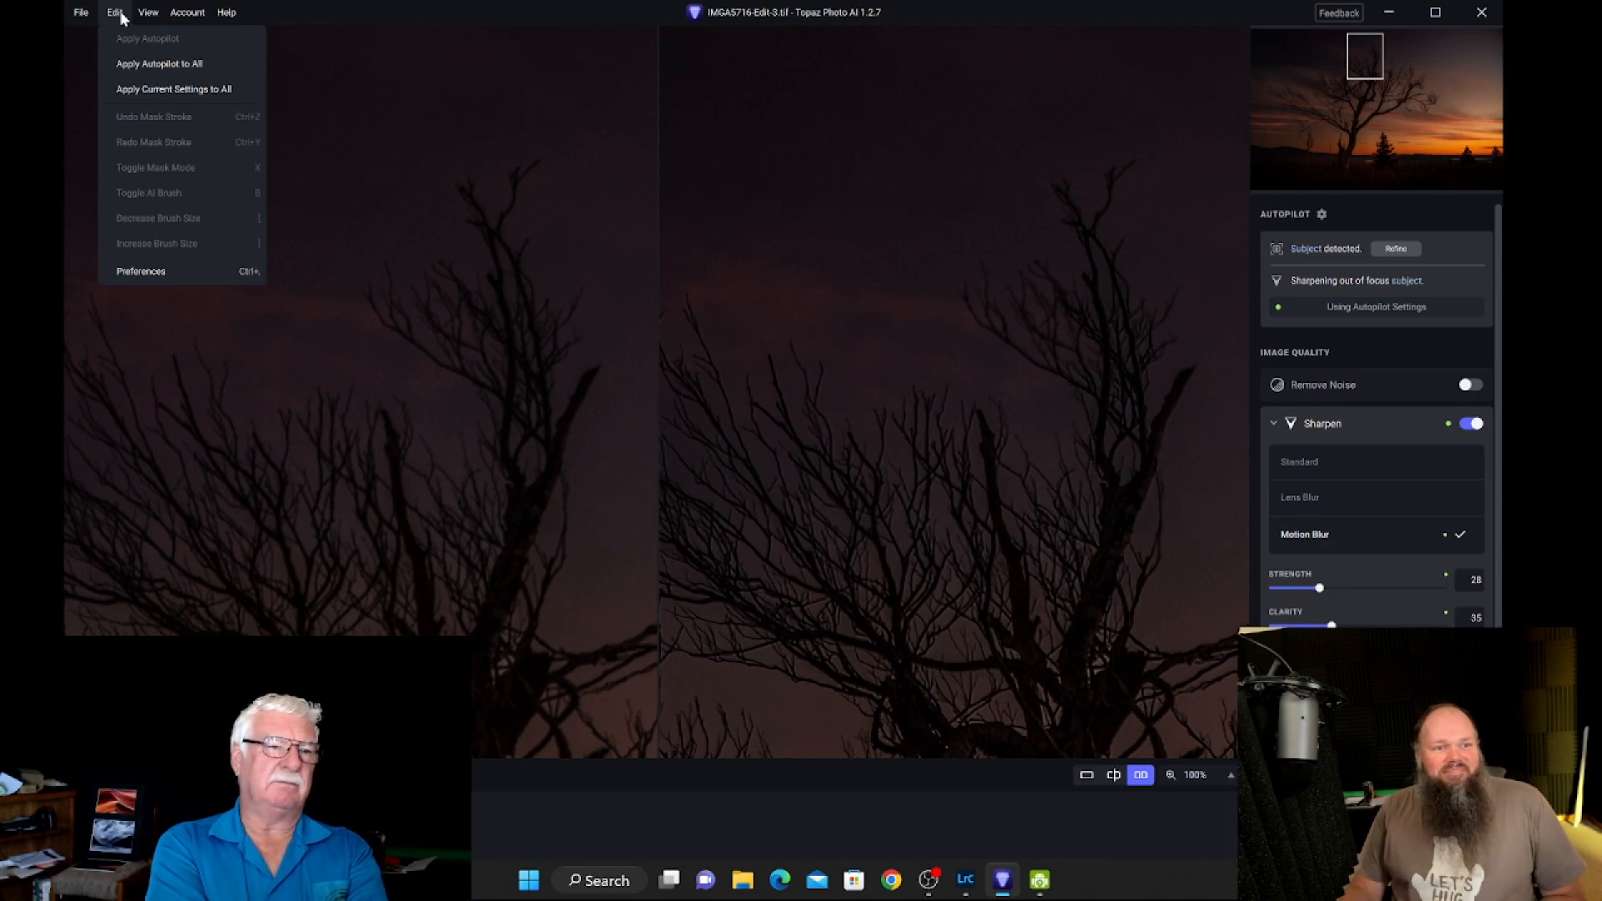
Step: Bring up Preferences on the General tab showing AI processor and lens correction
left_click(142, 270)
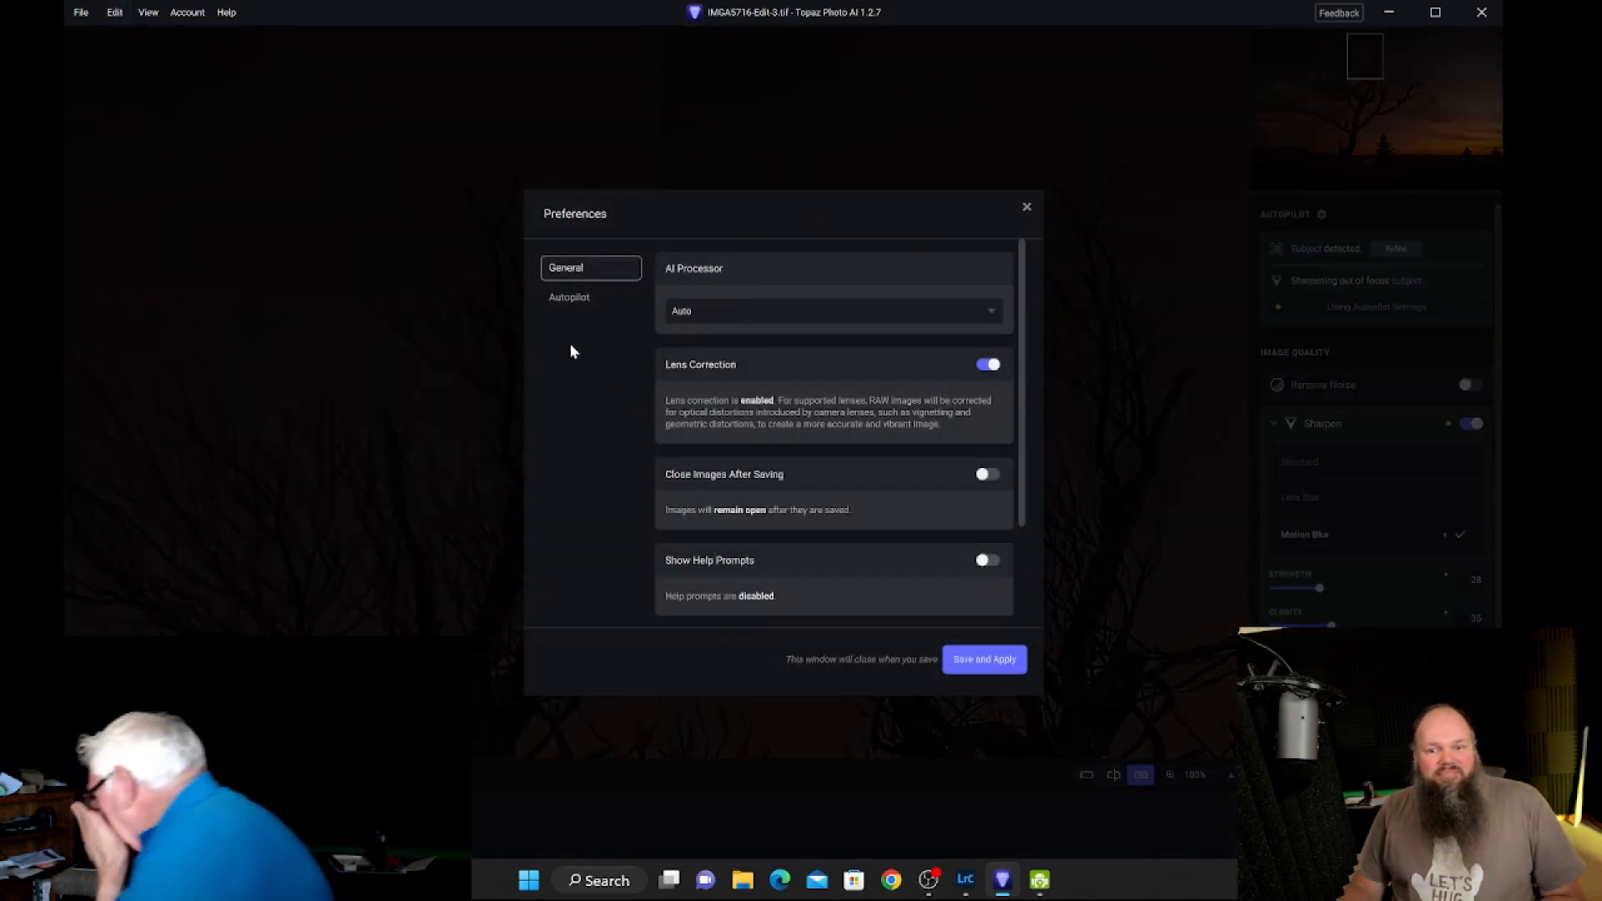
mouse_move(627, 389)
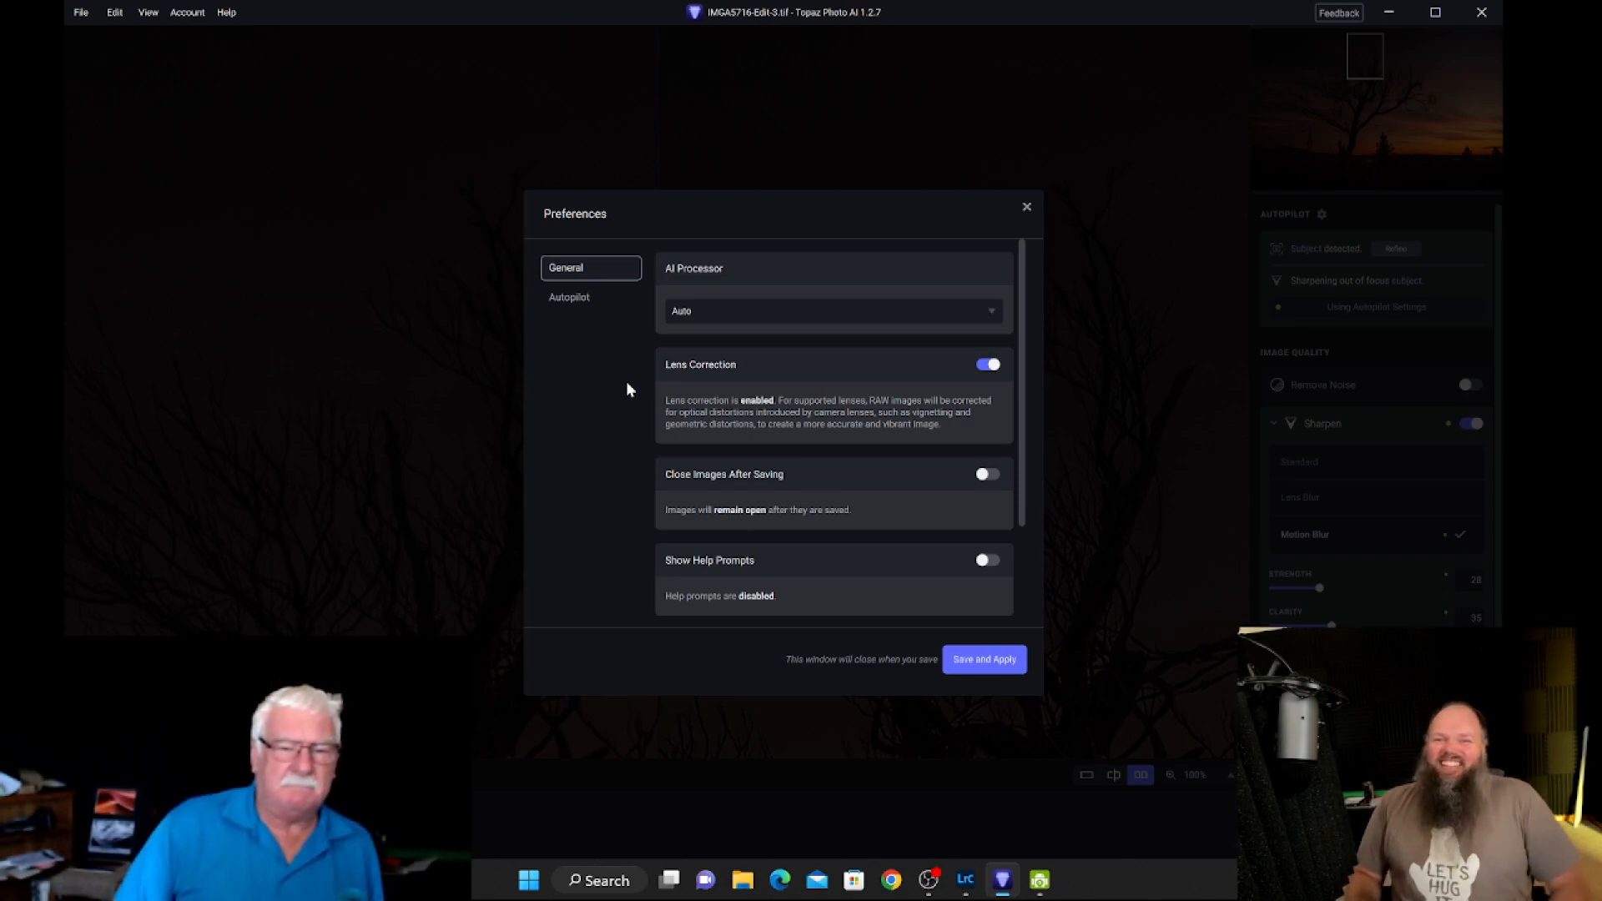
mouse_move(654, 381)
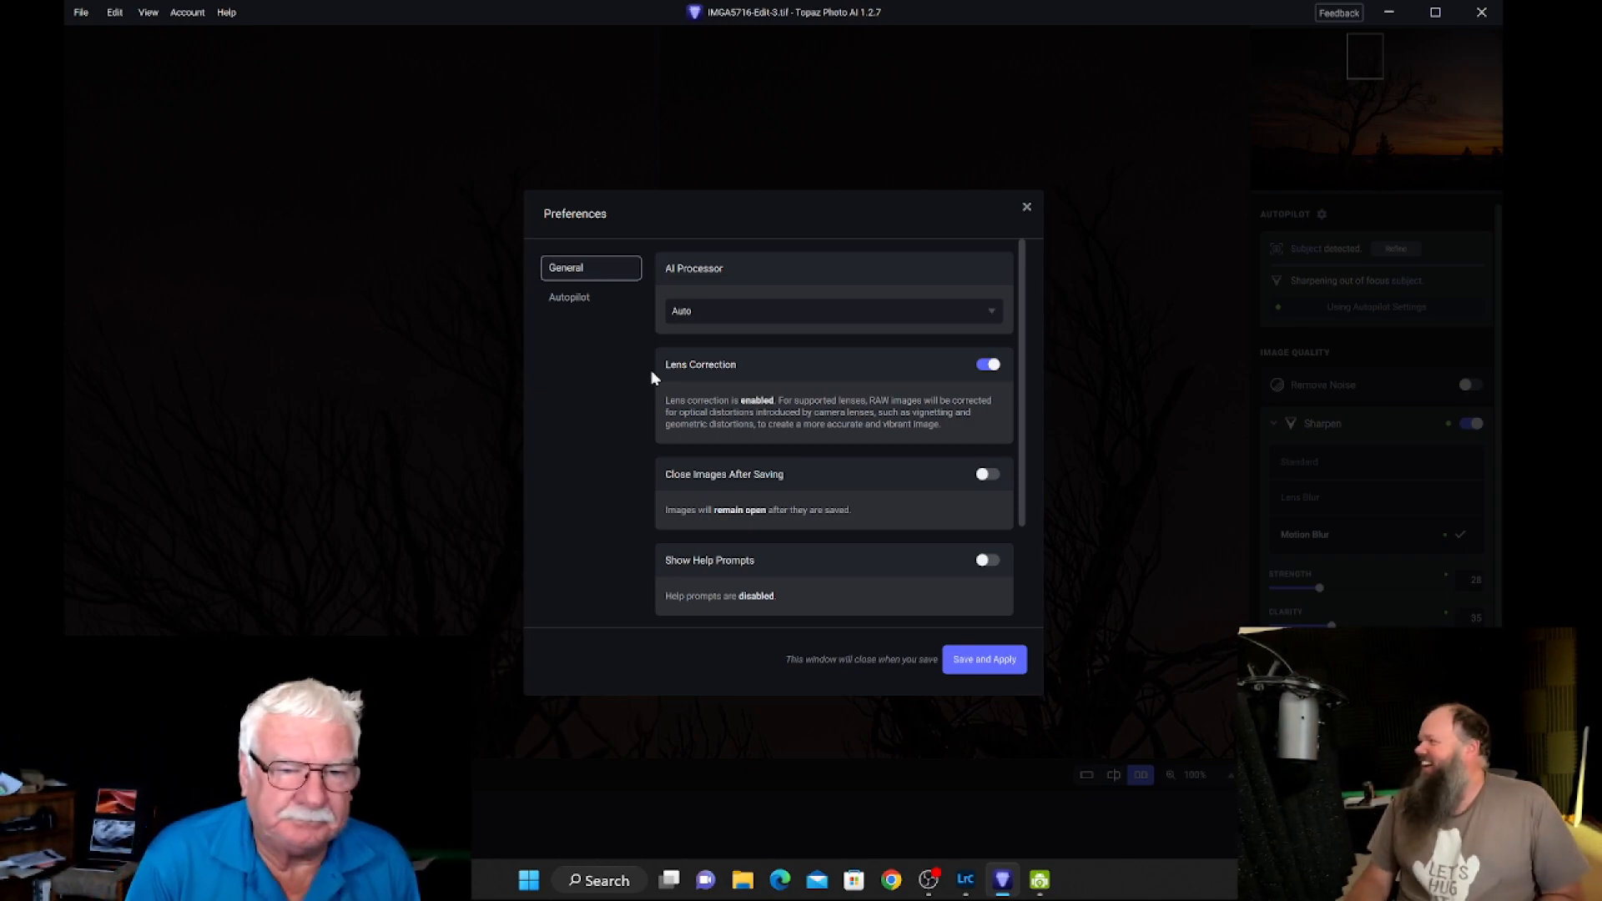
mouse_move(803, 402)
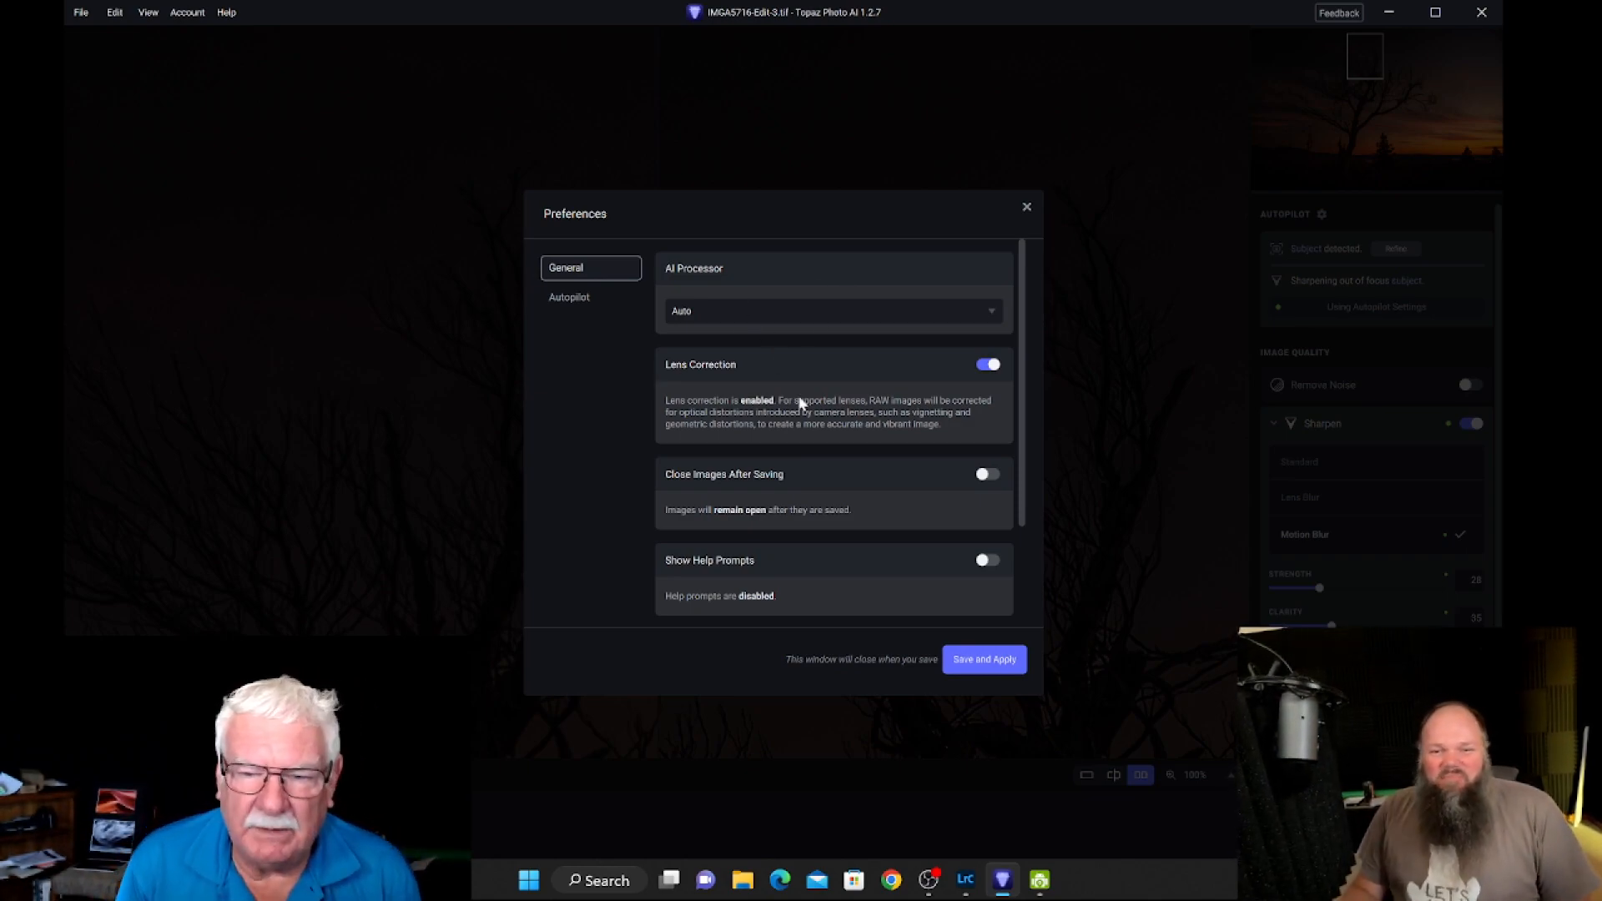
mouse_move(547, 291)
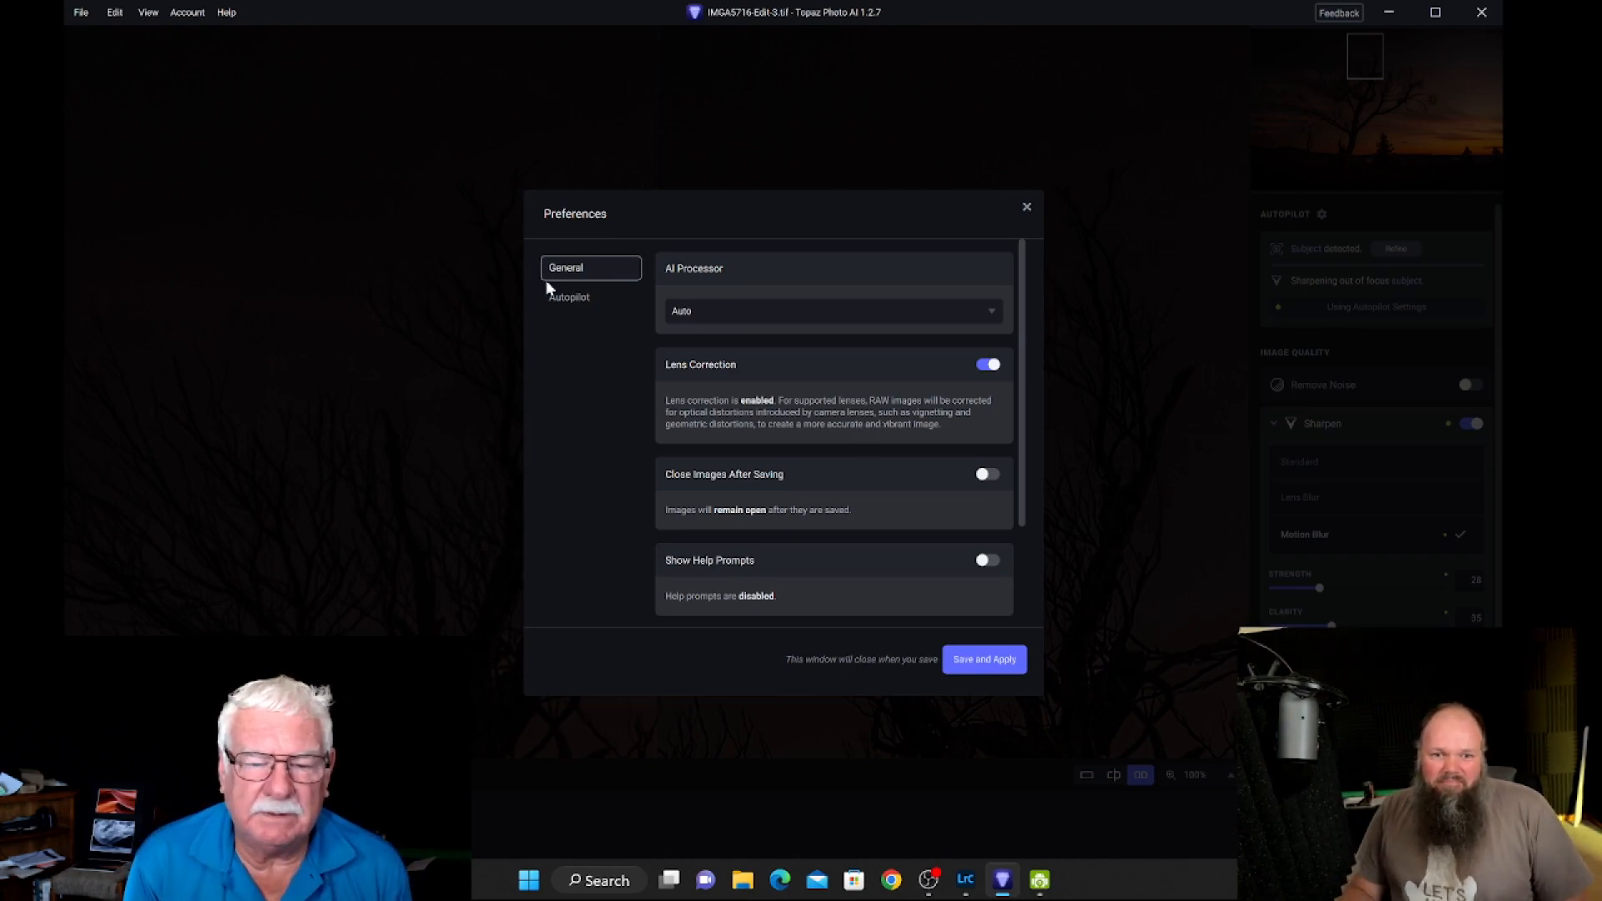
Step: Review the Autopilot preferences for face detection at 80 and medium/high blur sharpening
left_click(569, 297)
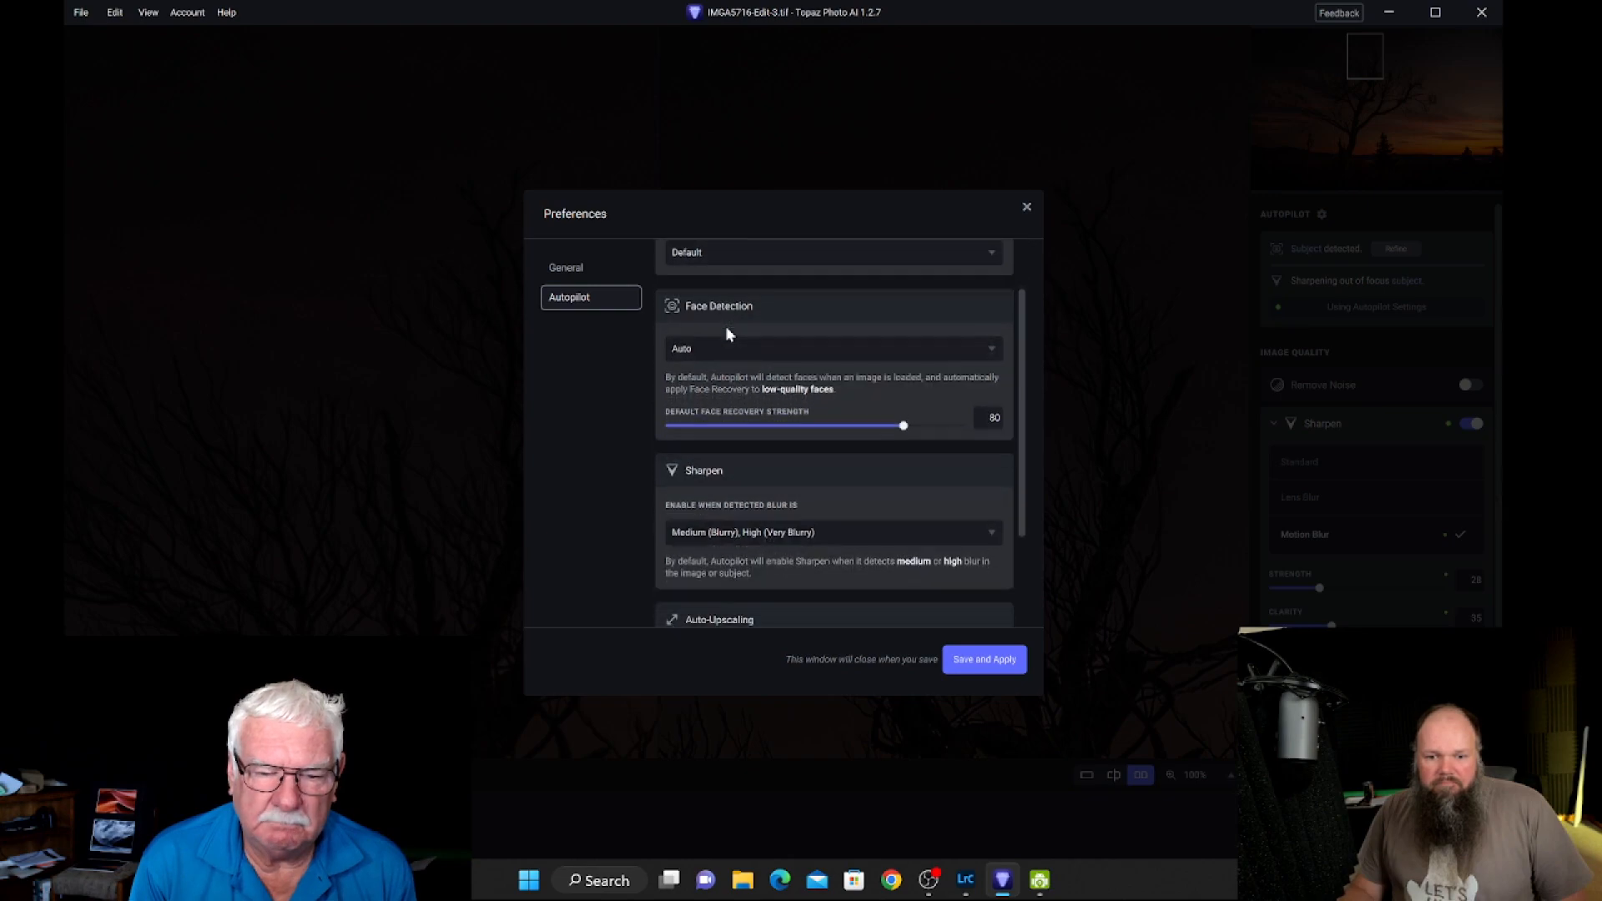
scroll("down", 3)
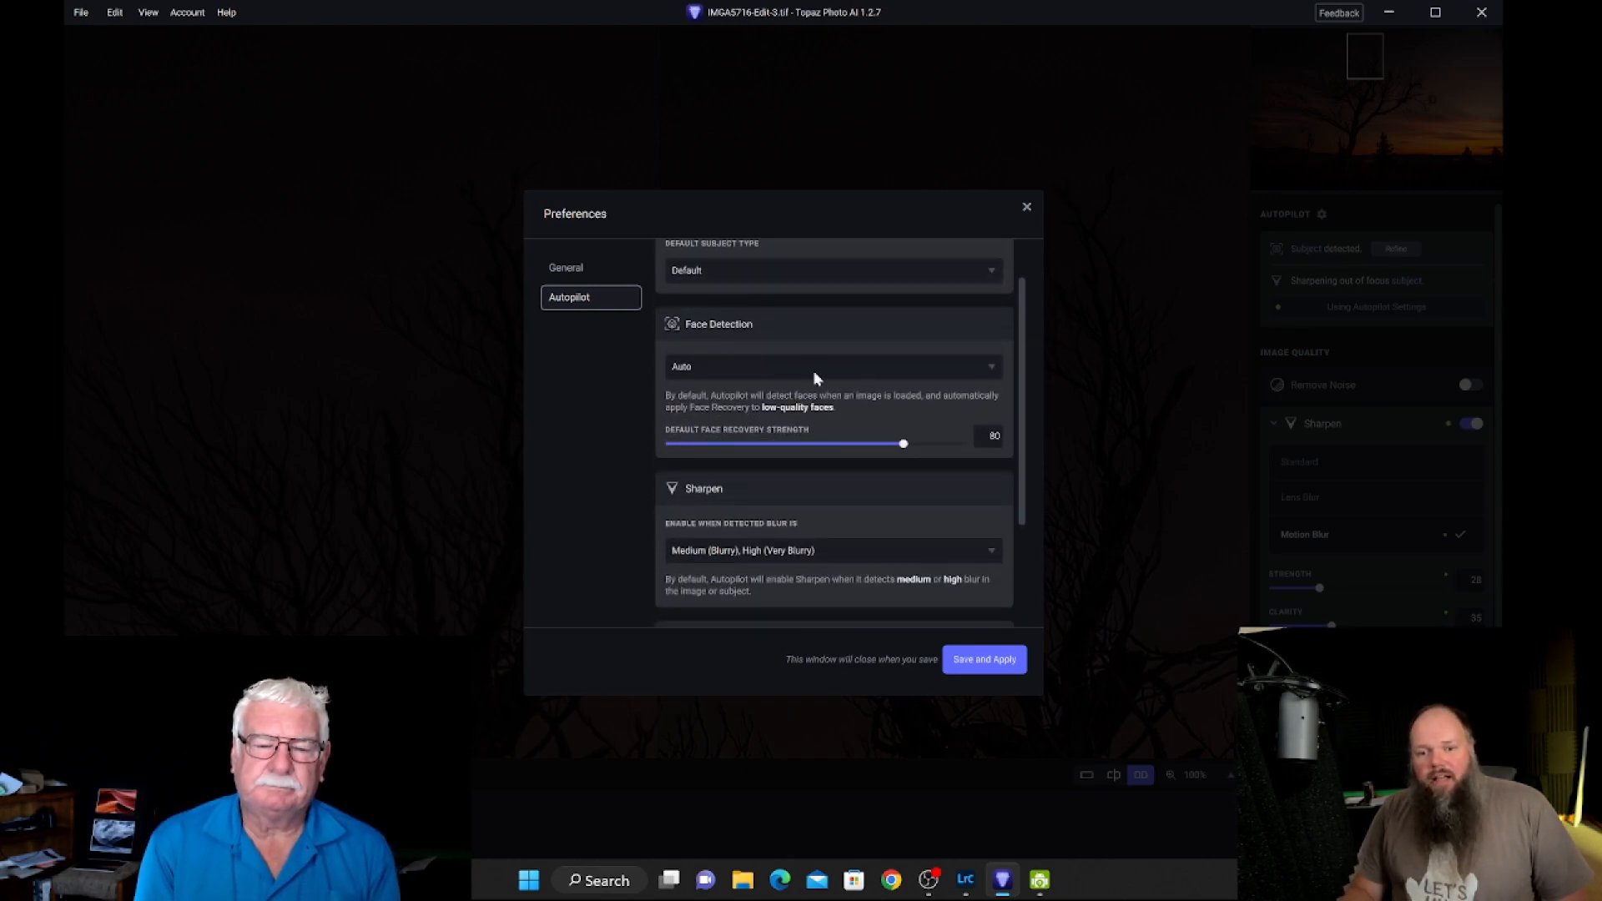
scroll("down", 3)
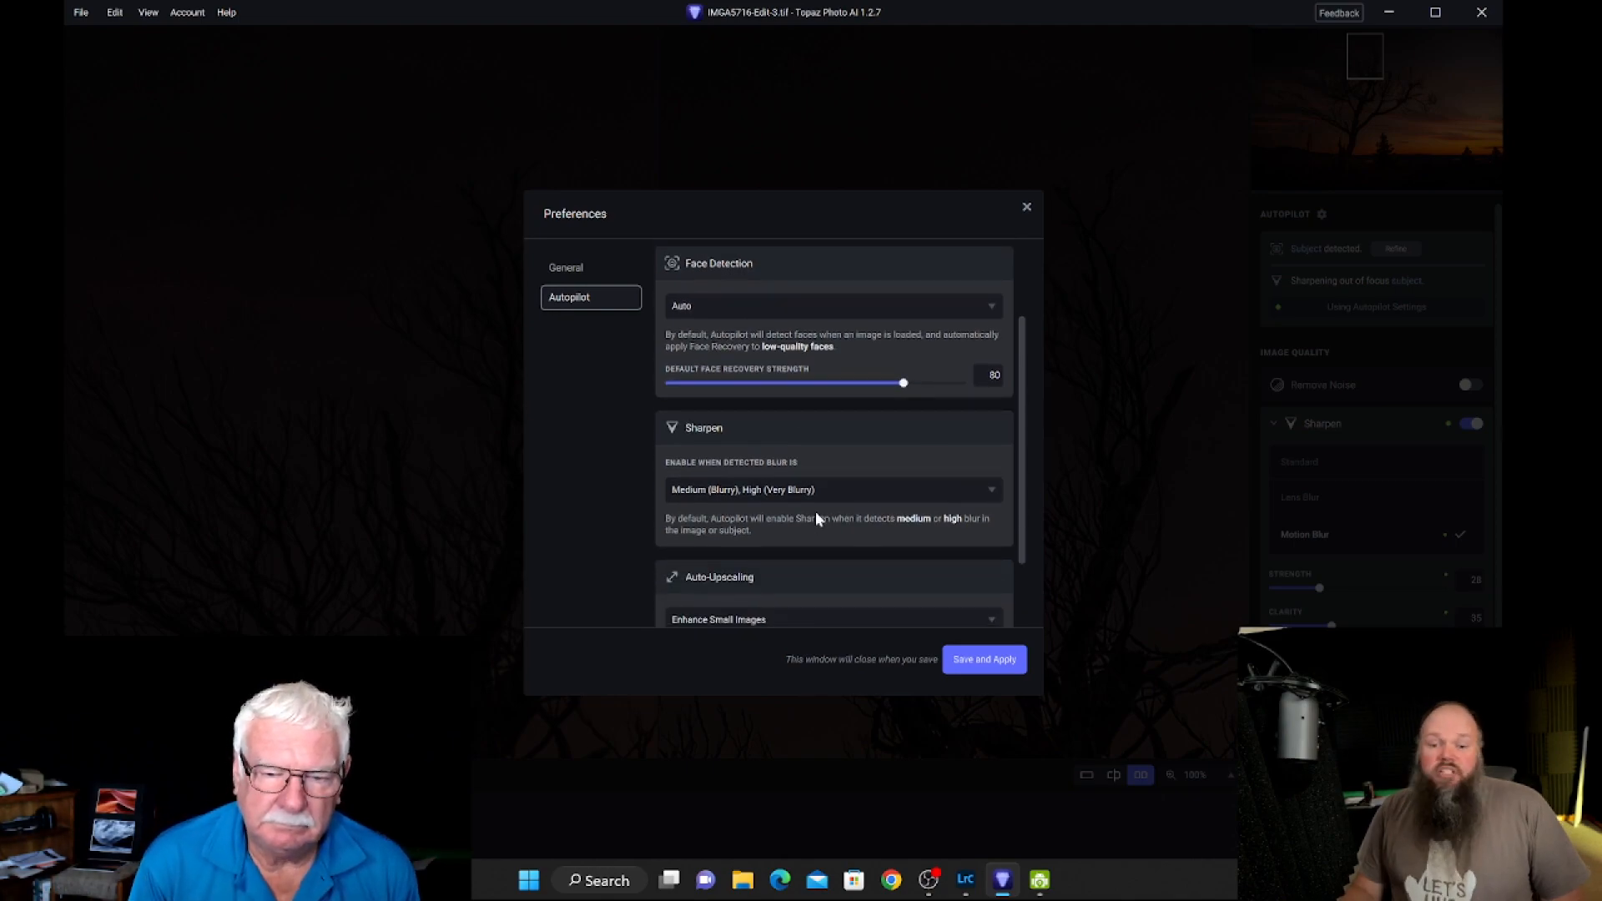
Step: Return to General preferences and keep the AI Processor set to Auto
left_click(565, 267)
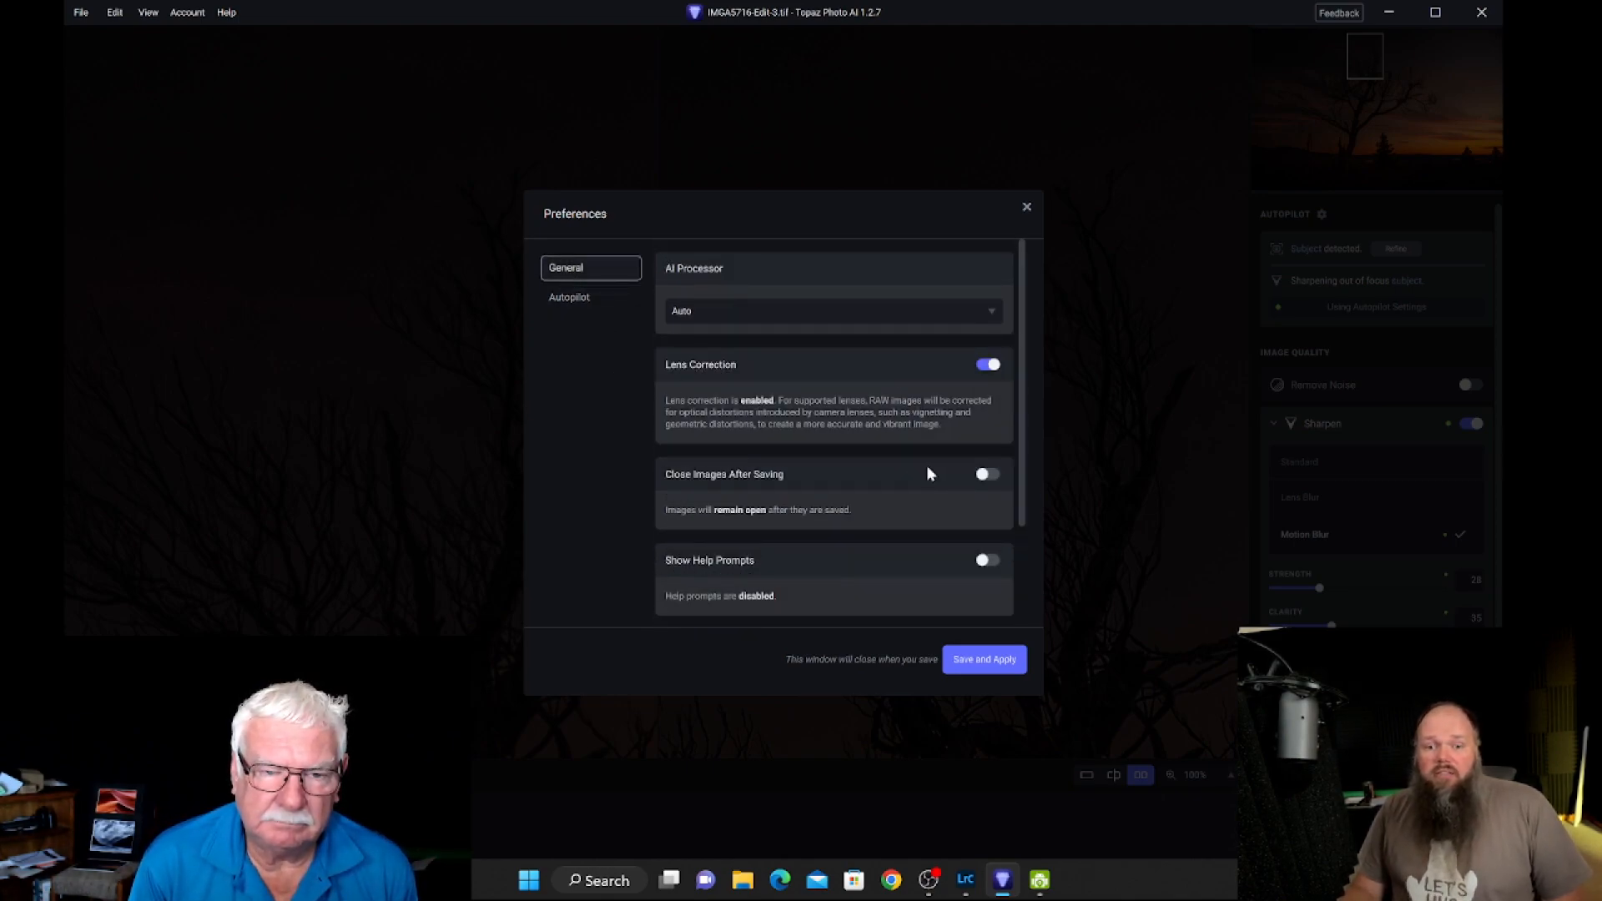
scroll("down", 3)
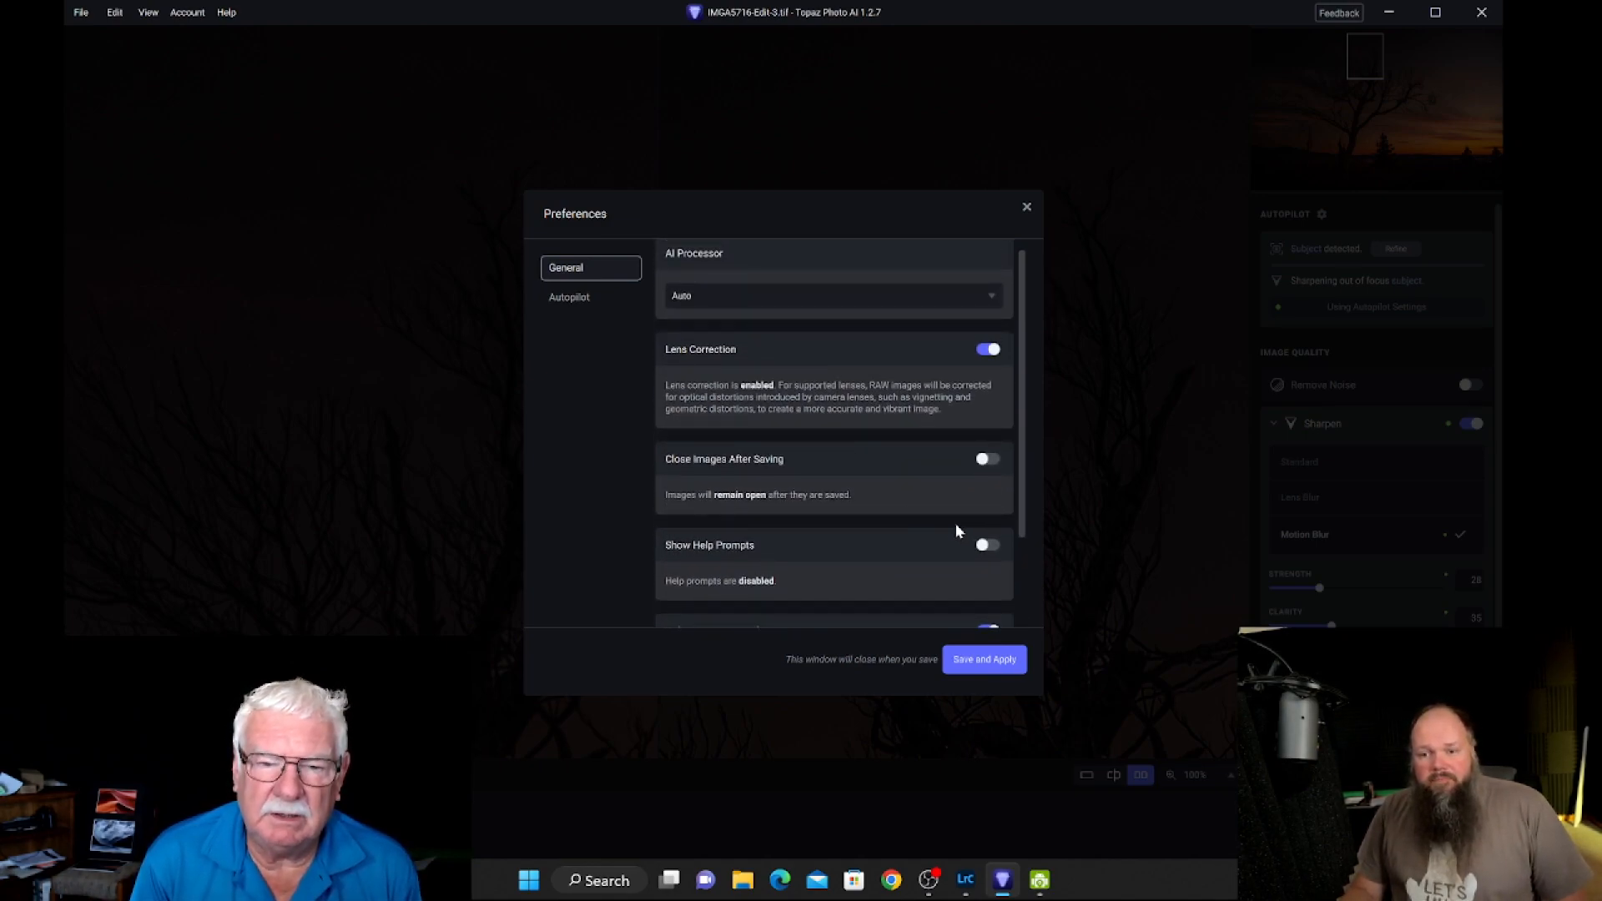
left_click(830, 296)
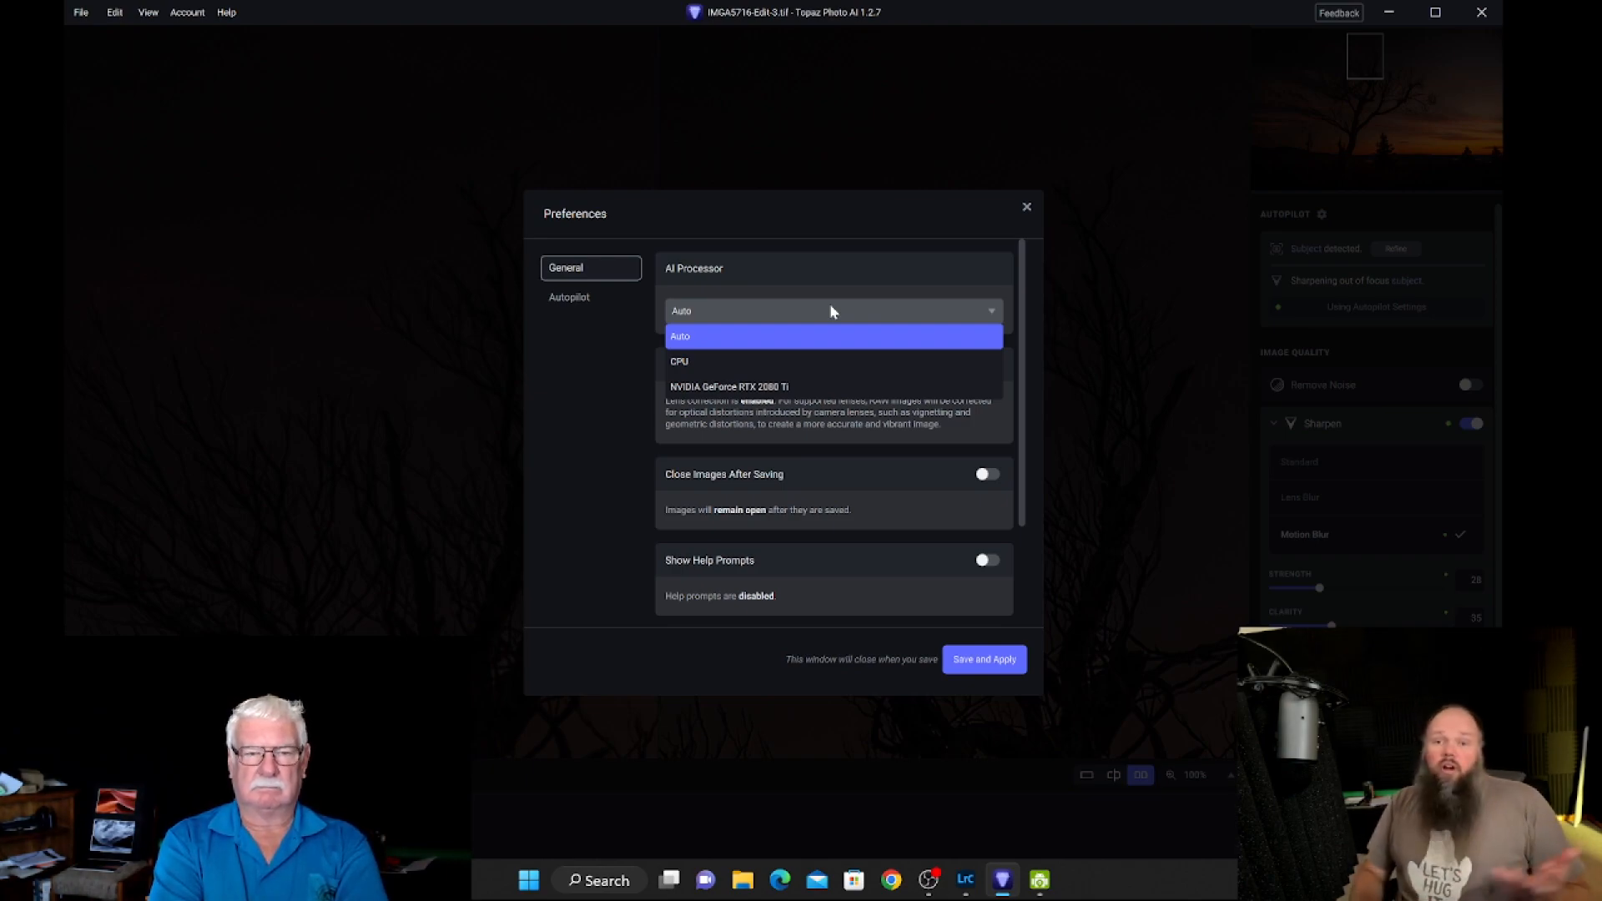
left_click(679, 337)
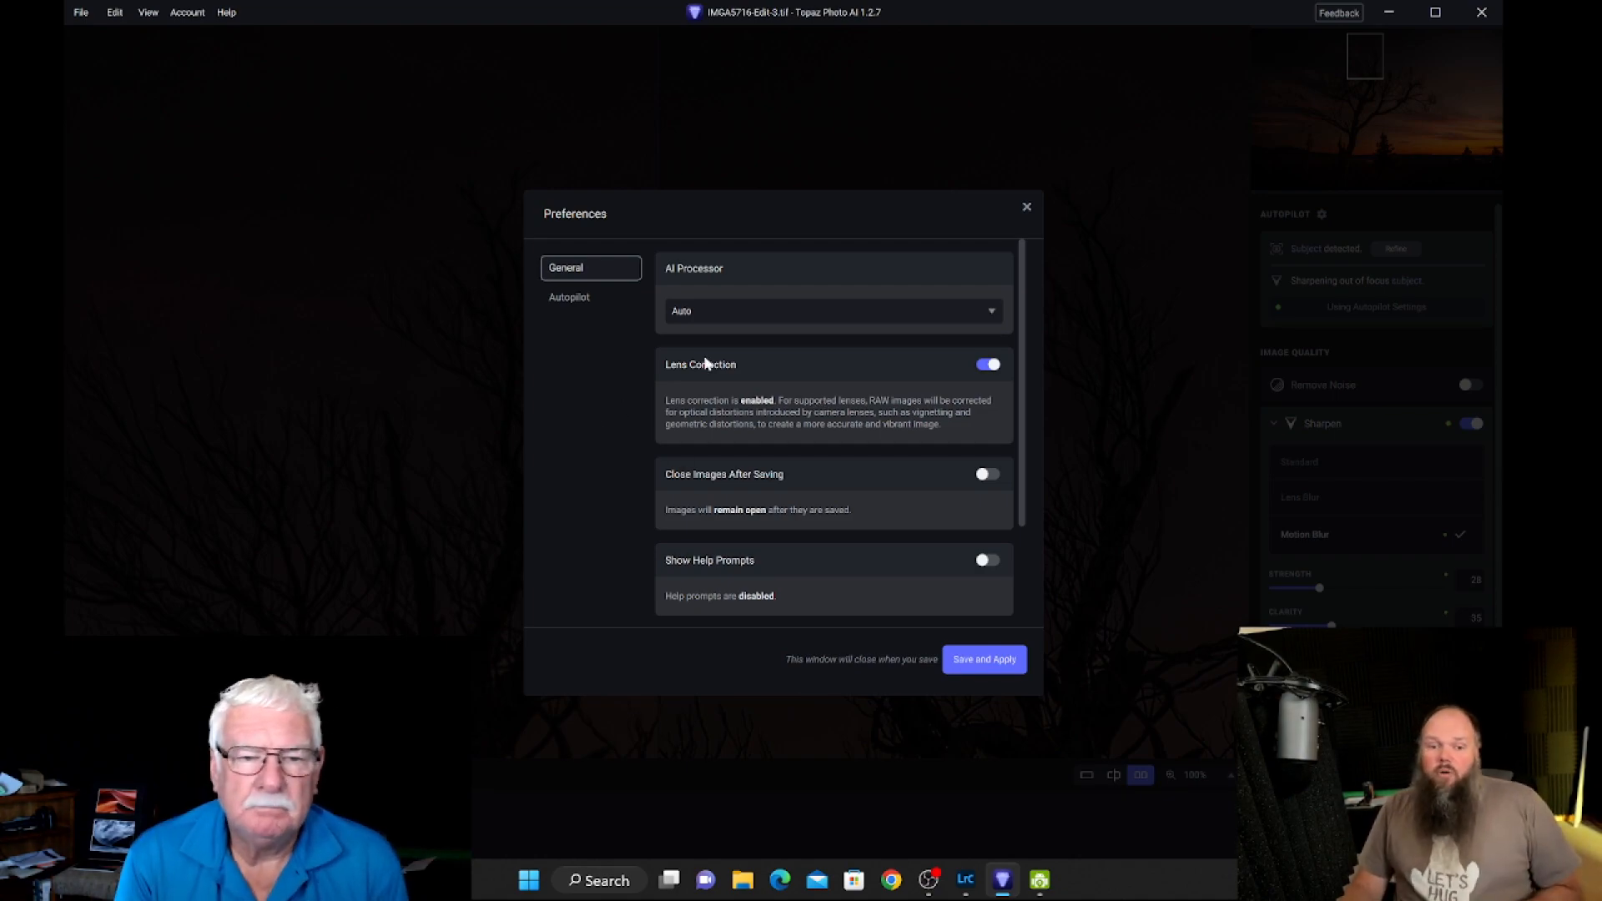
mouse_move(628, 460)
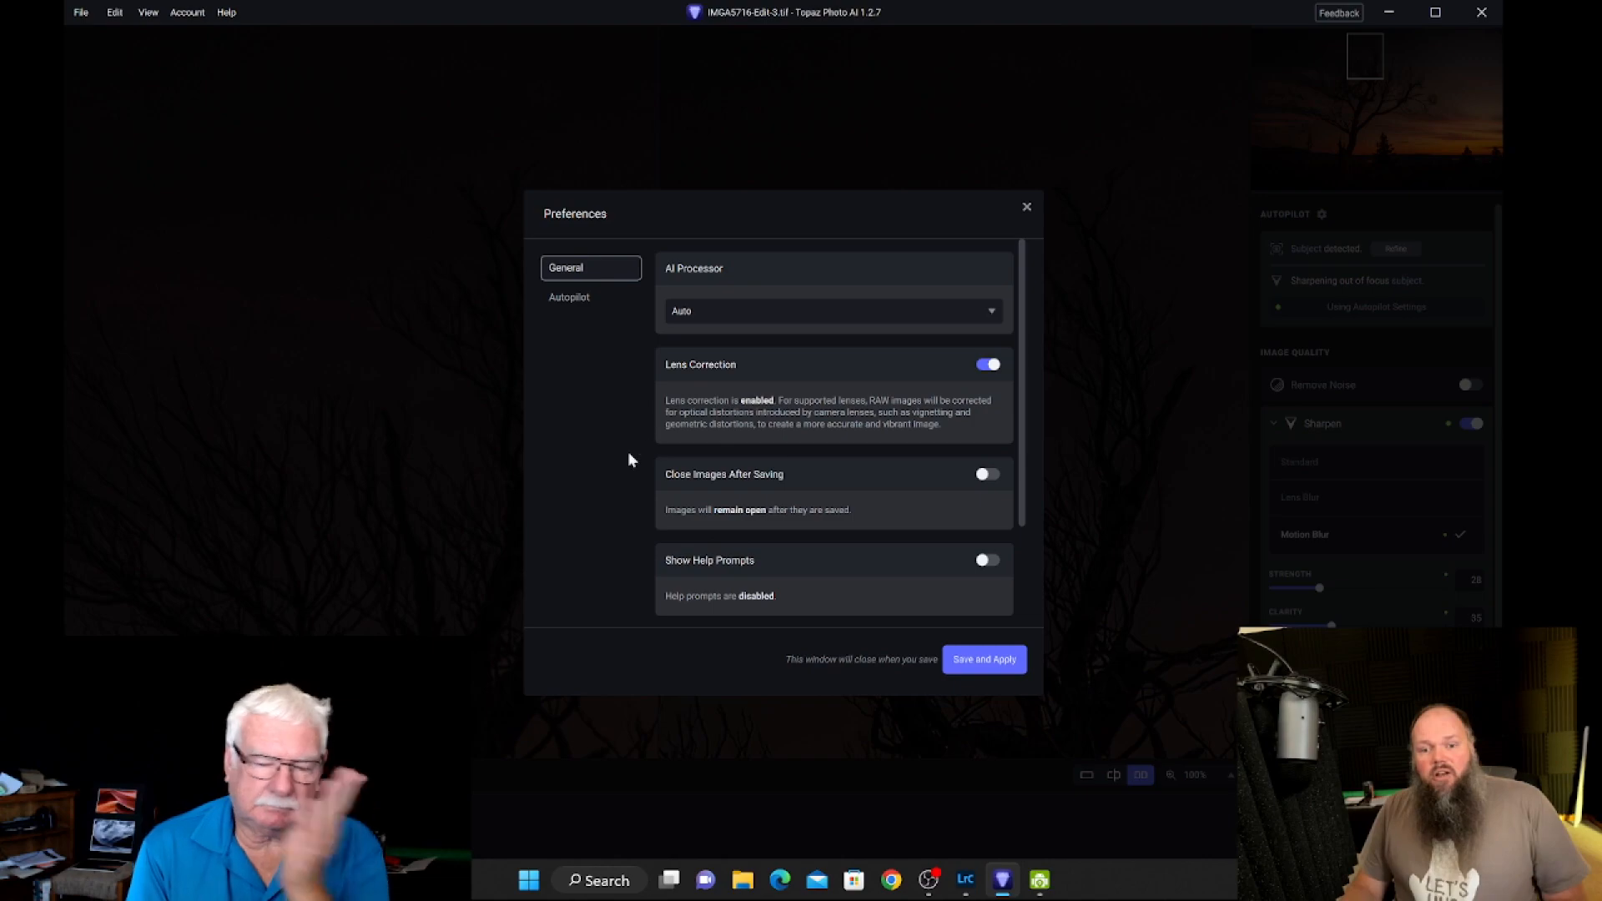
mouse_move(627, 474)
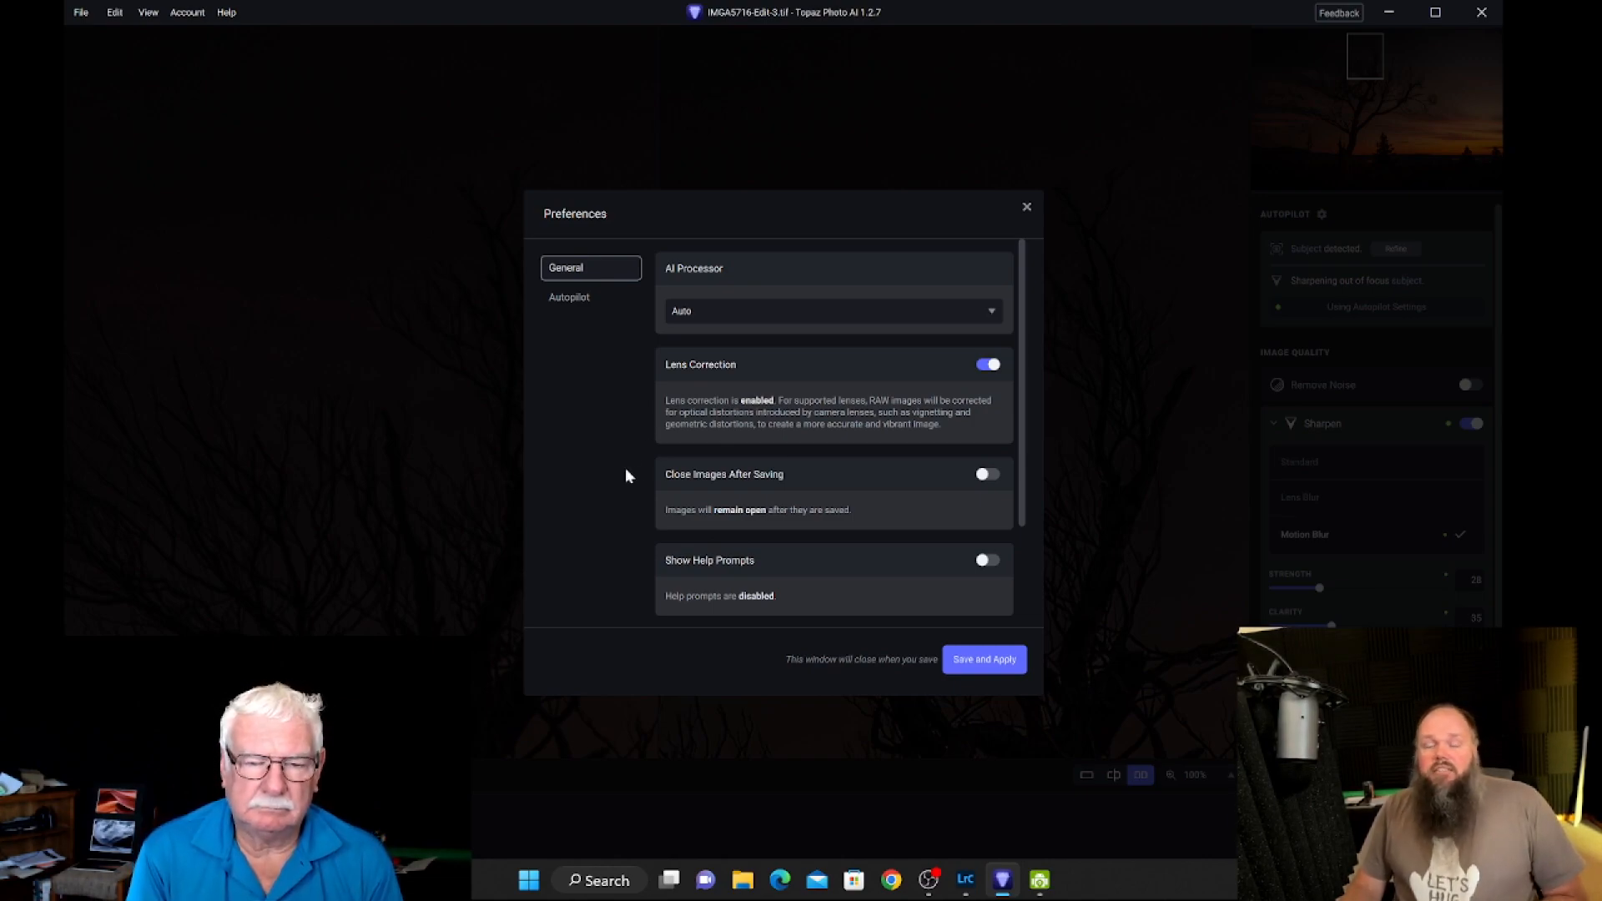
mouse_move(579, 424)
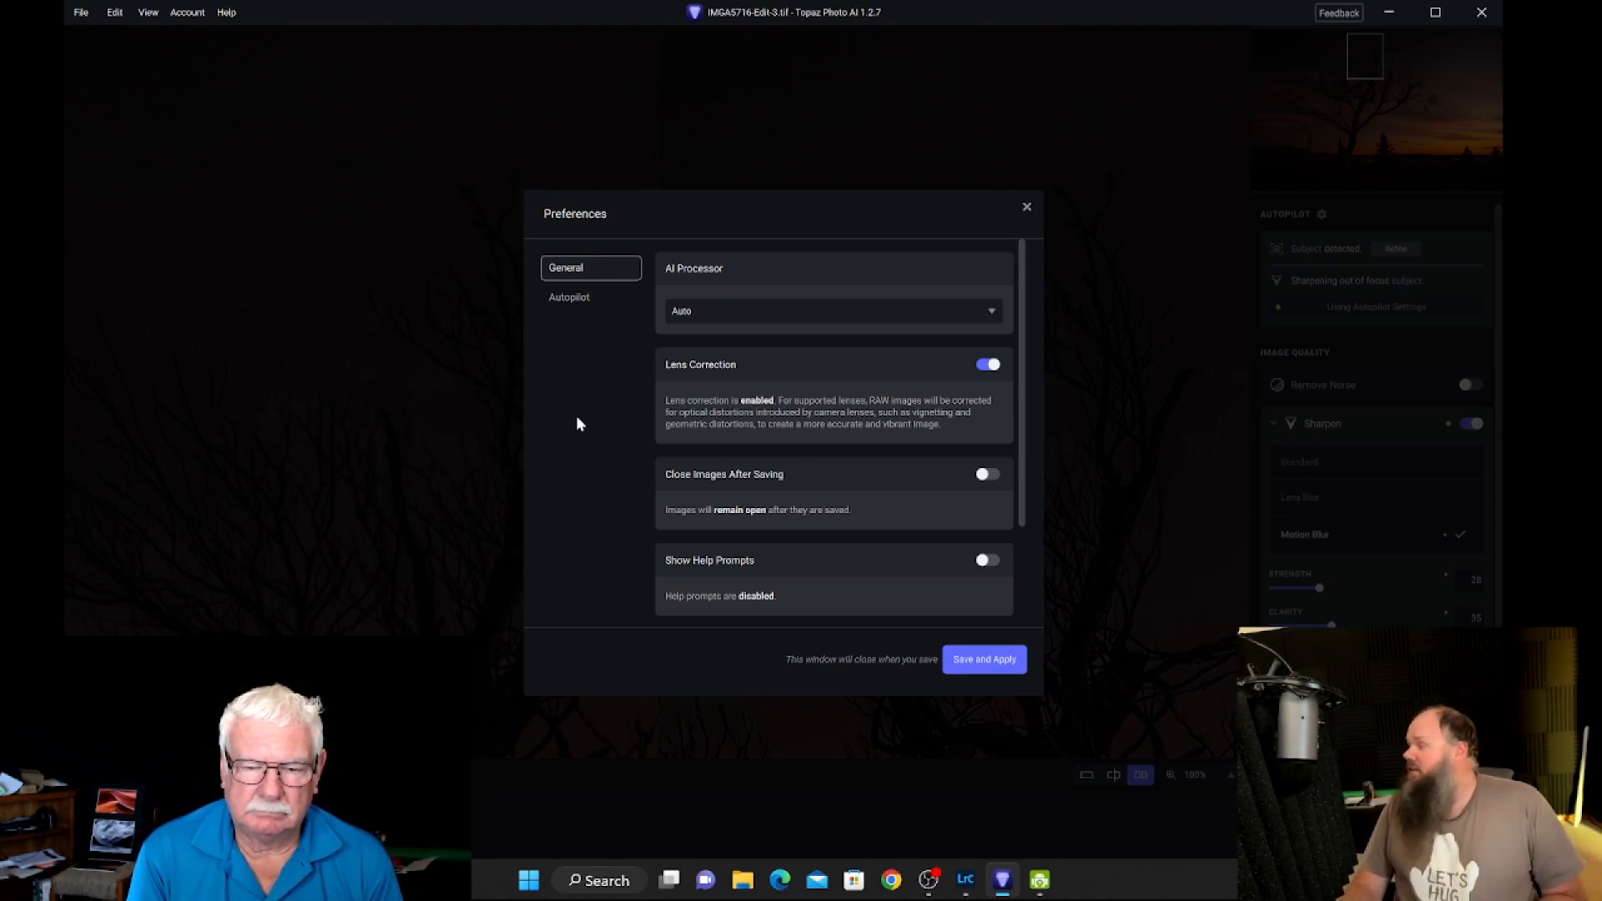
mouse_move(877, 419)
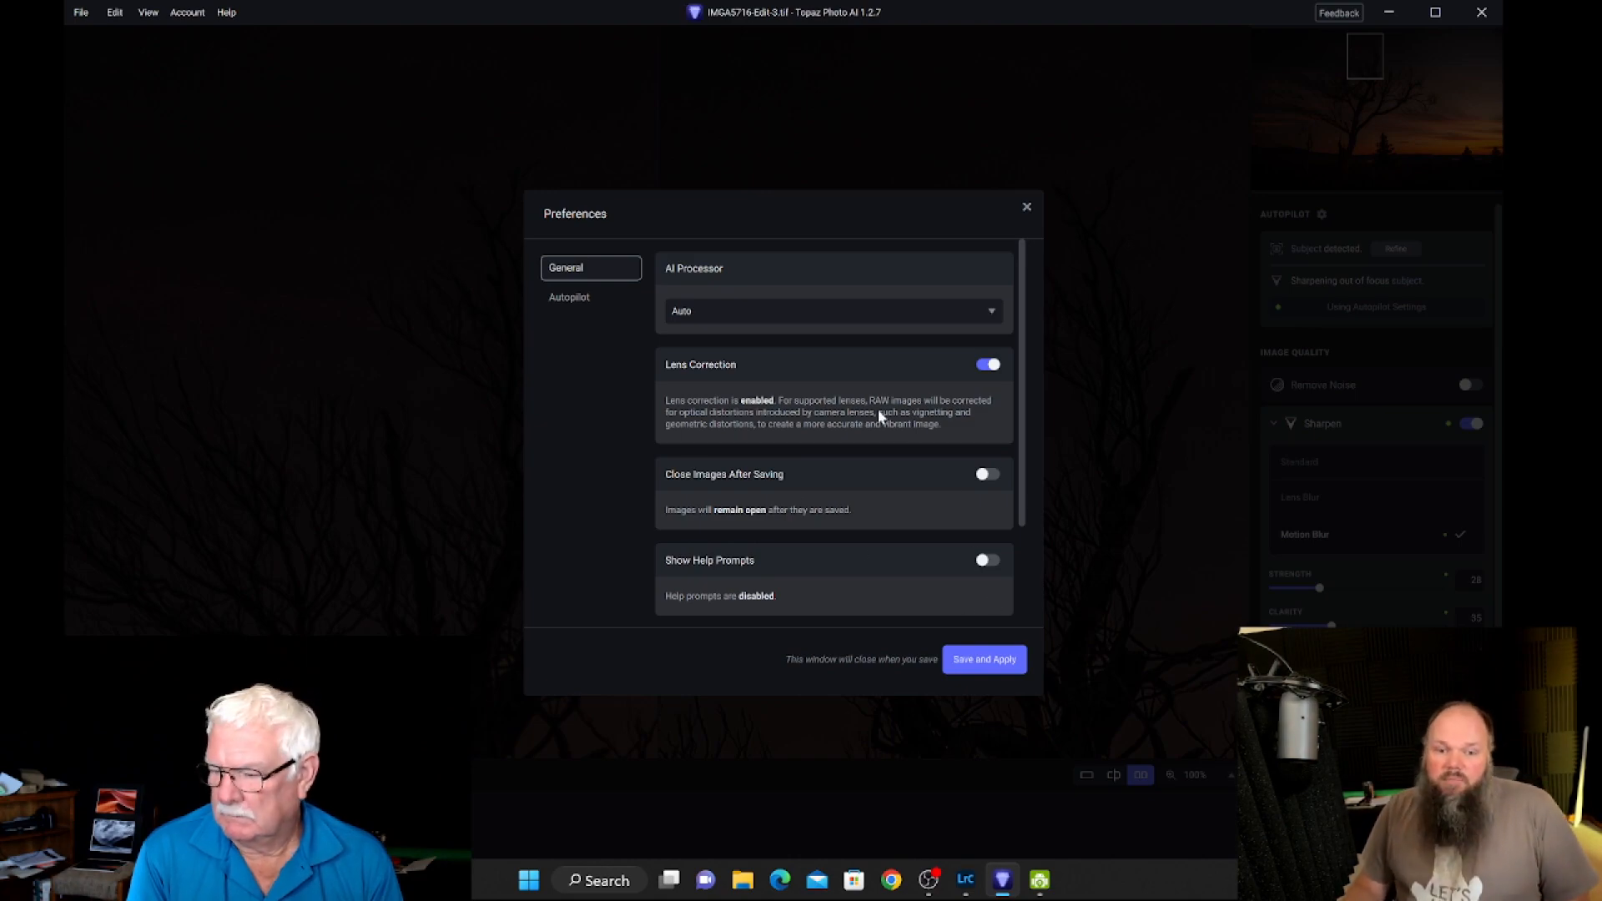
Step: Close Preferences and pan the 100% split view across the sharpened tree branches
left_click(1027, 207)
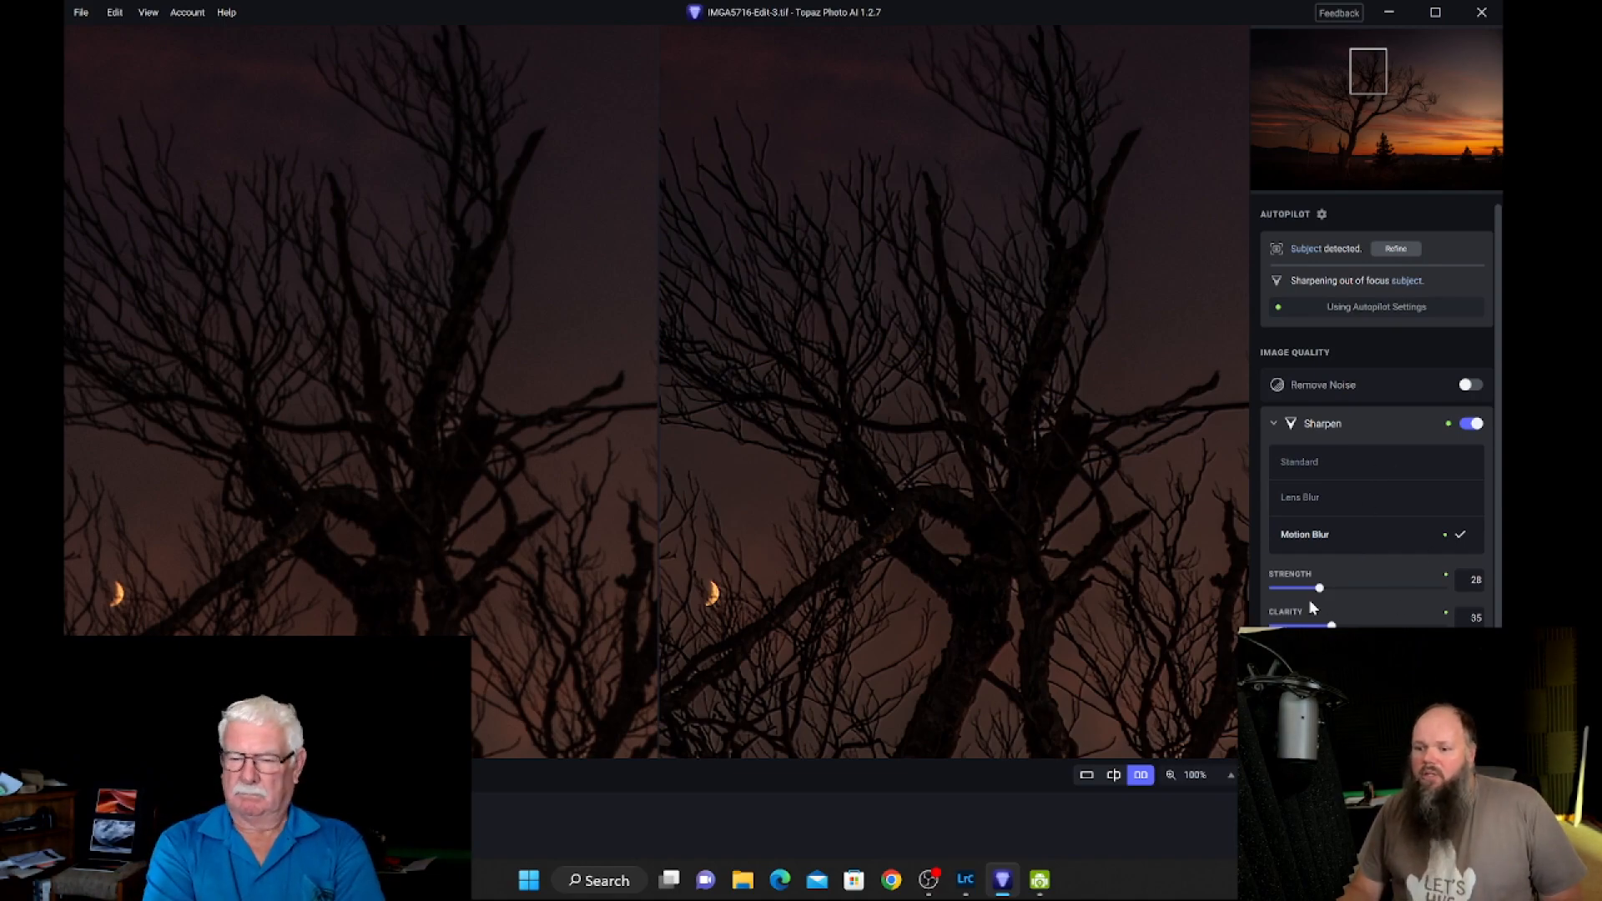
mouse_move(1053, 597)
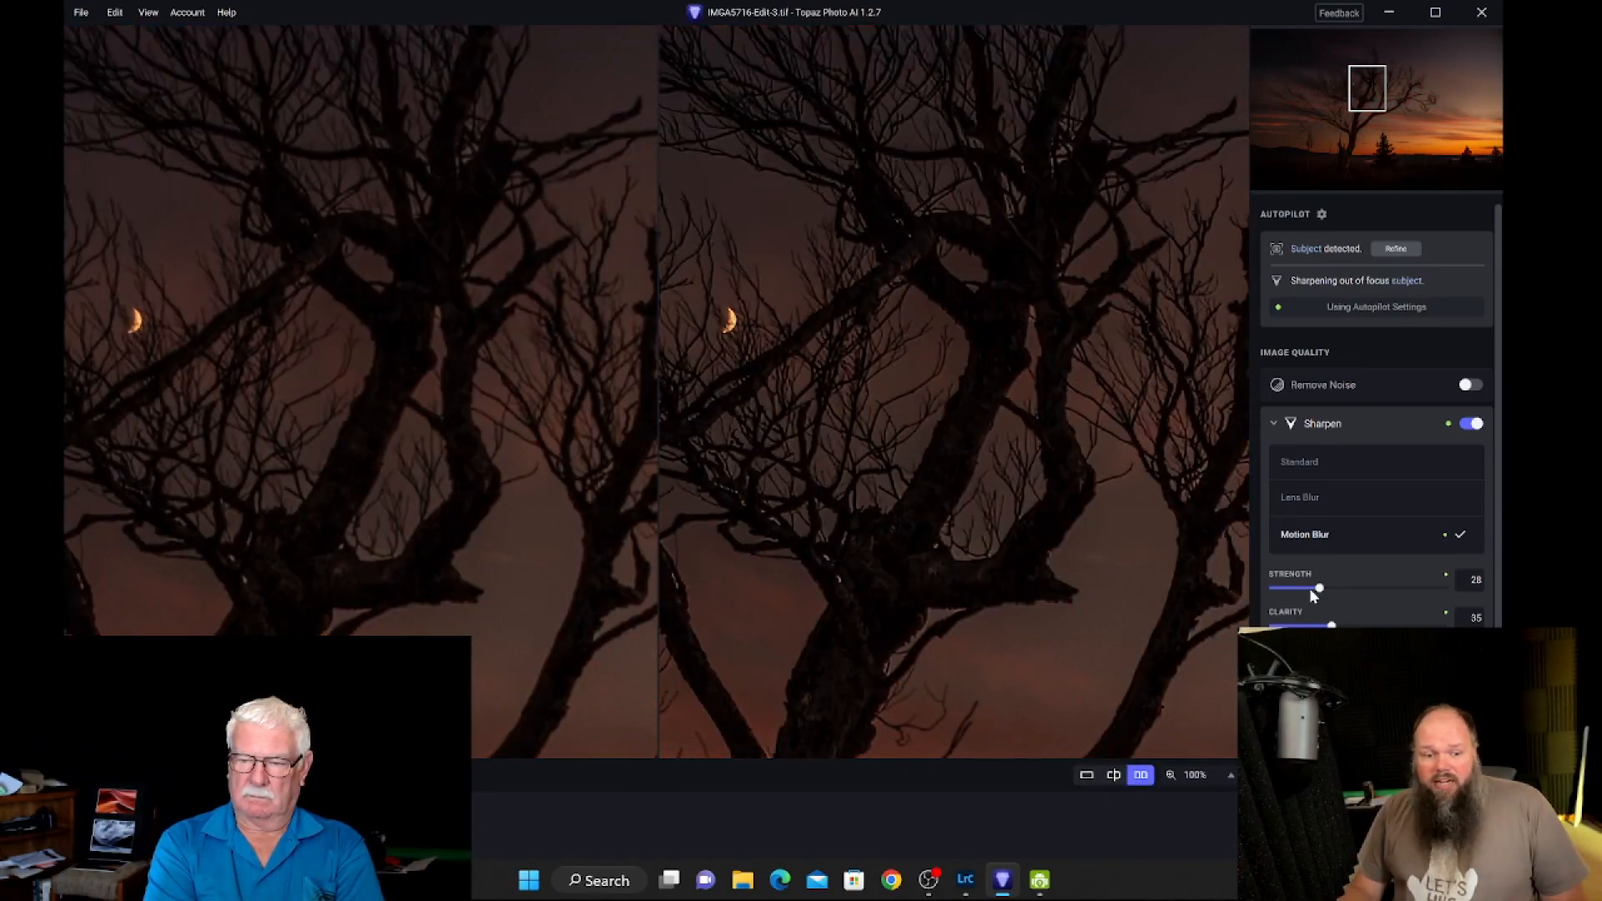
left_click_drag(1320, 587, 1320, 587)
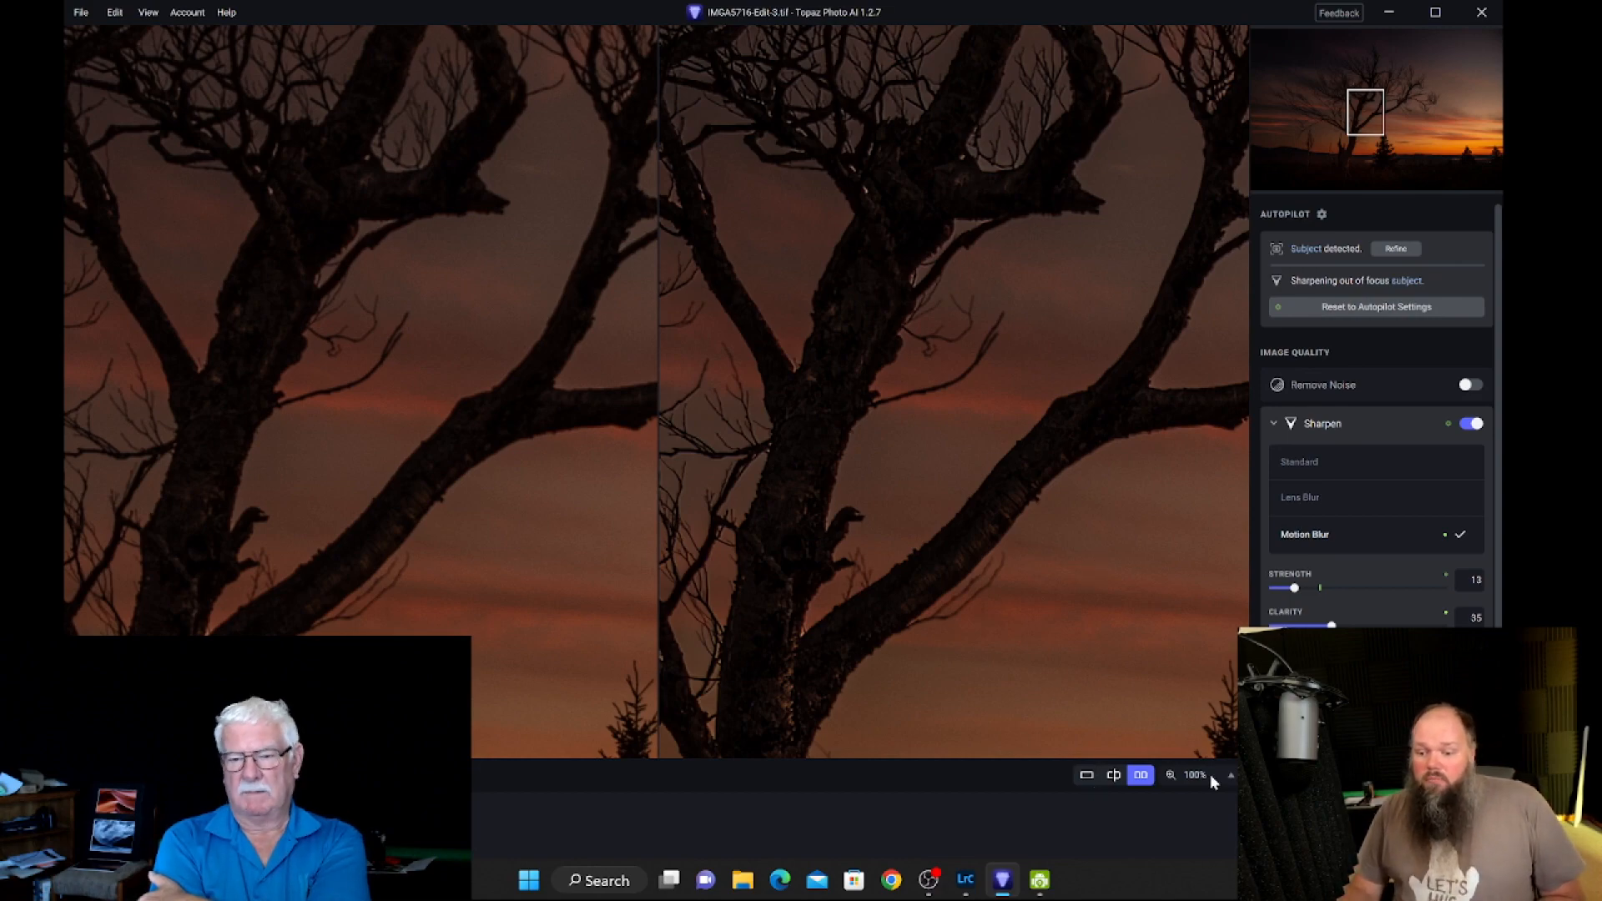
Step: Fit the entire sunset tree photo into both comparison panes
left_click(1171, 775)
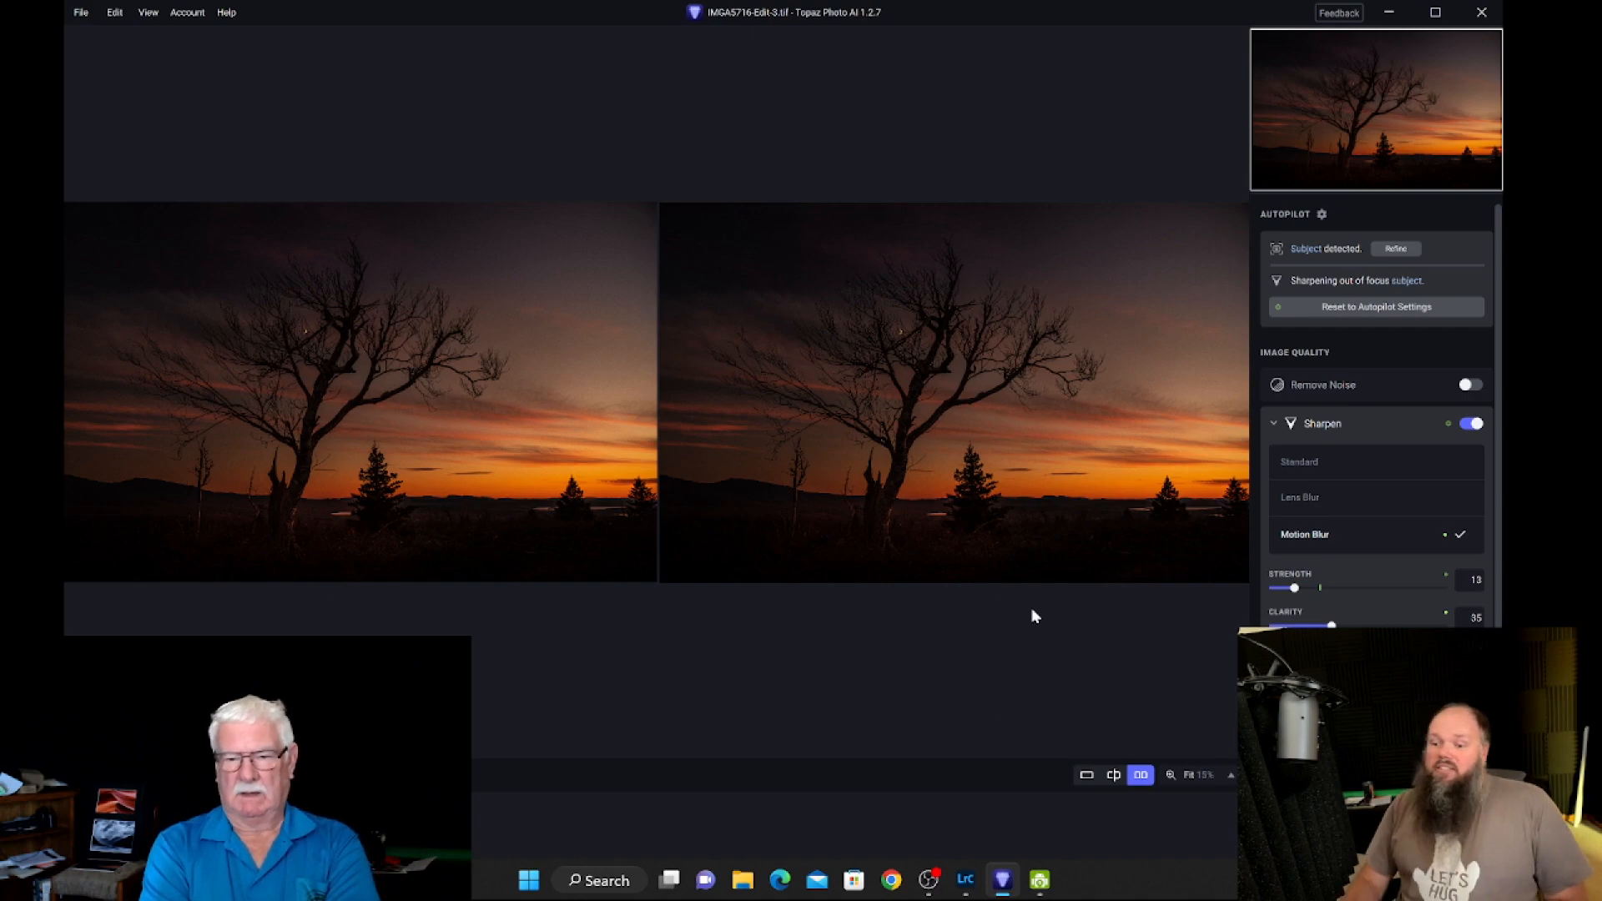
mouse_move(1082, 651)
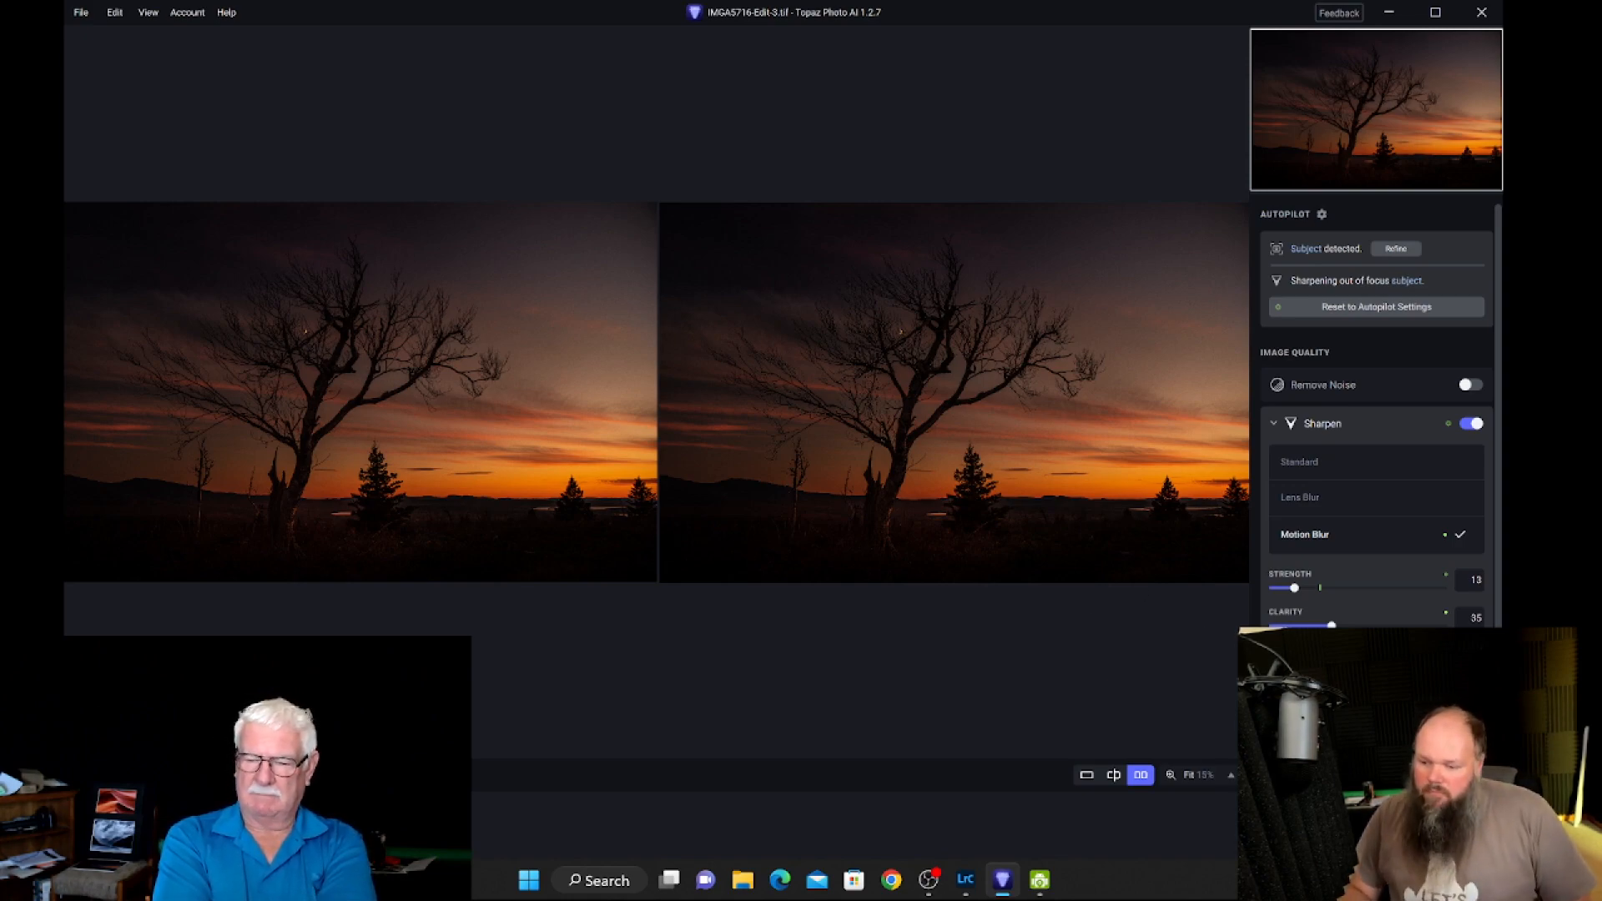
mouse_move(1006, 718)
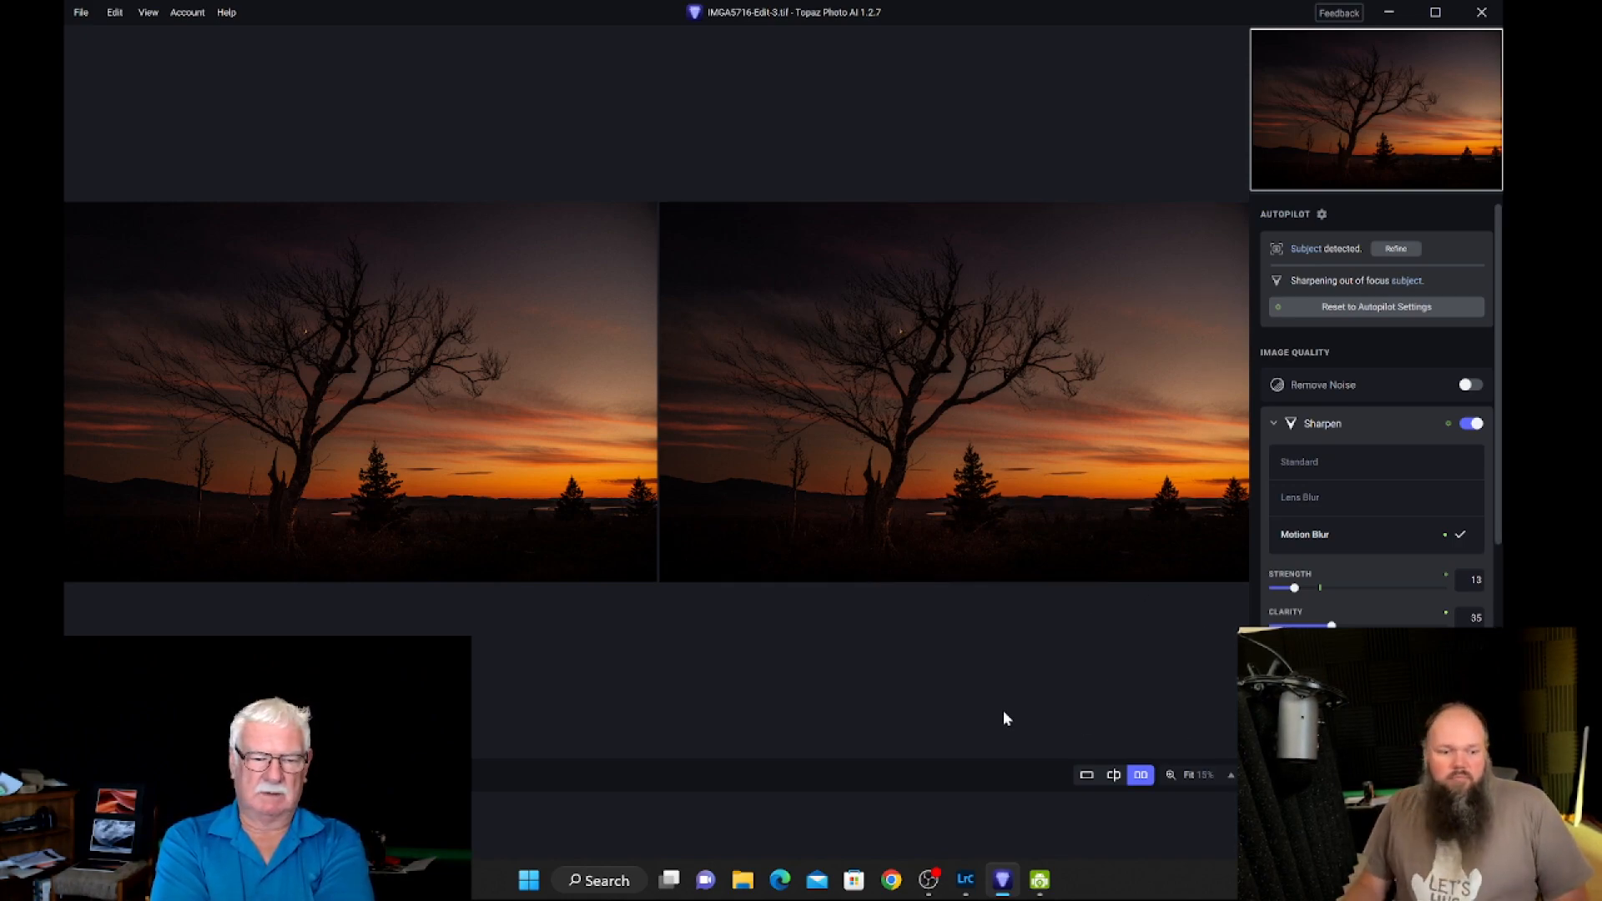
mouse_move(989, 664)
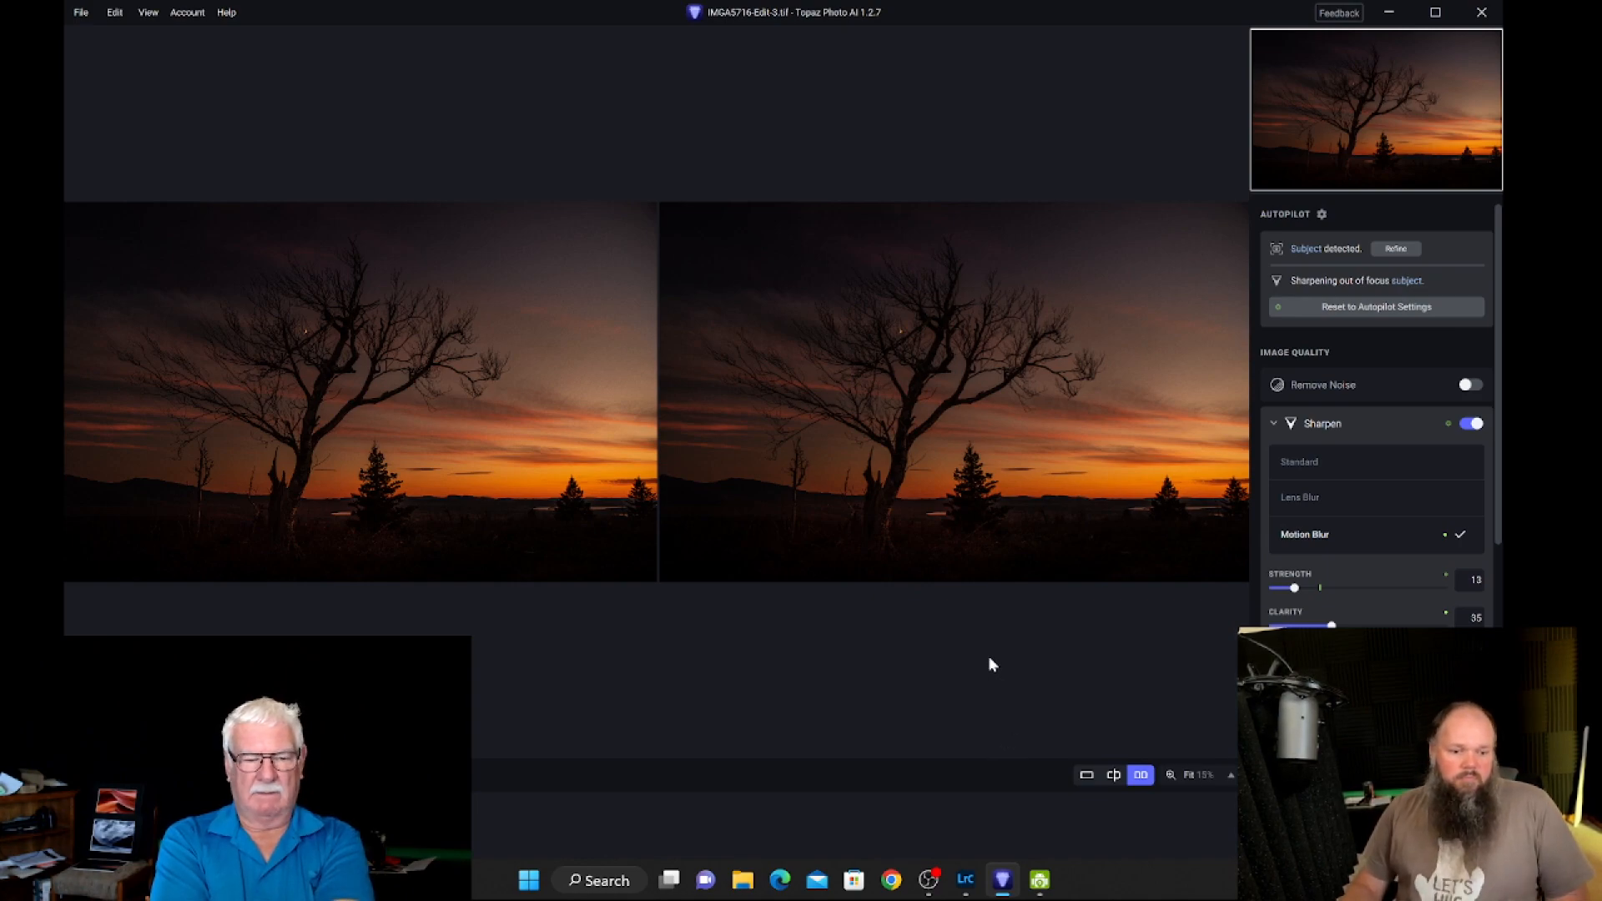
mouse_move(988, 659)
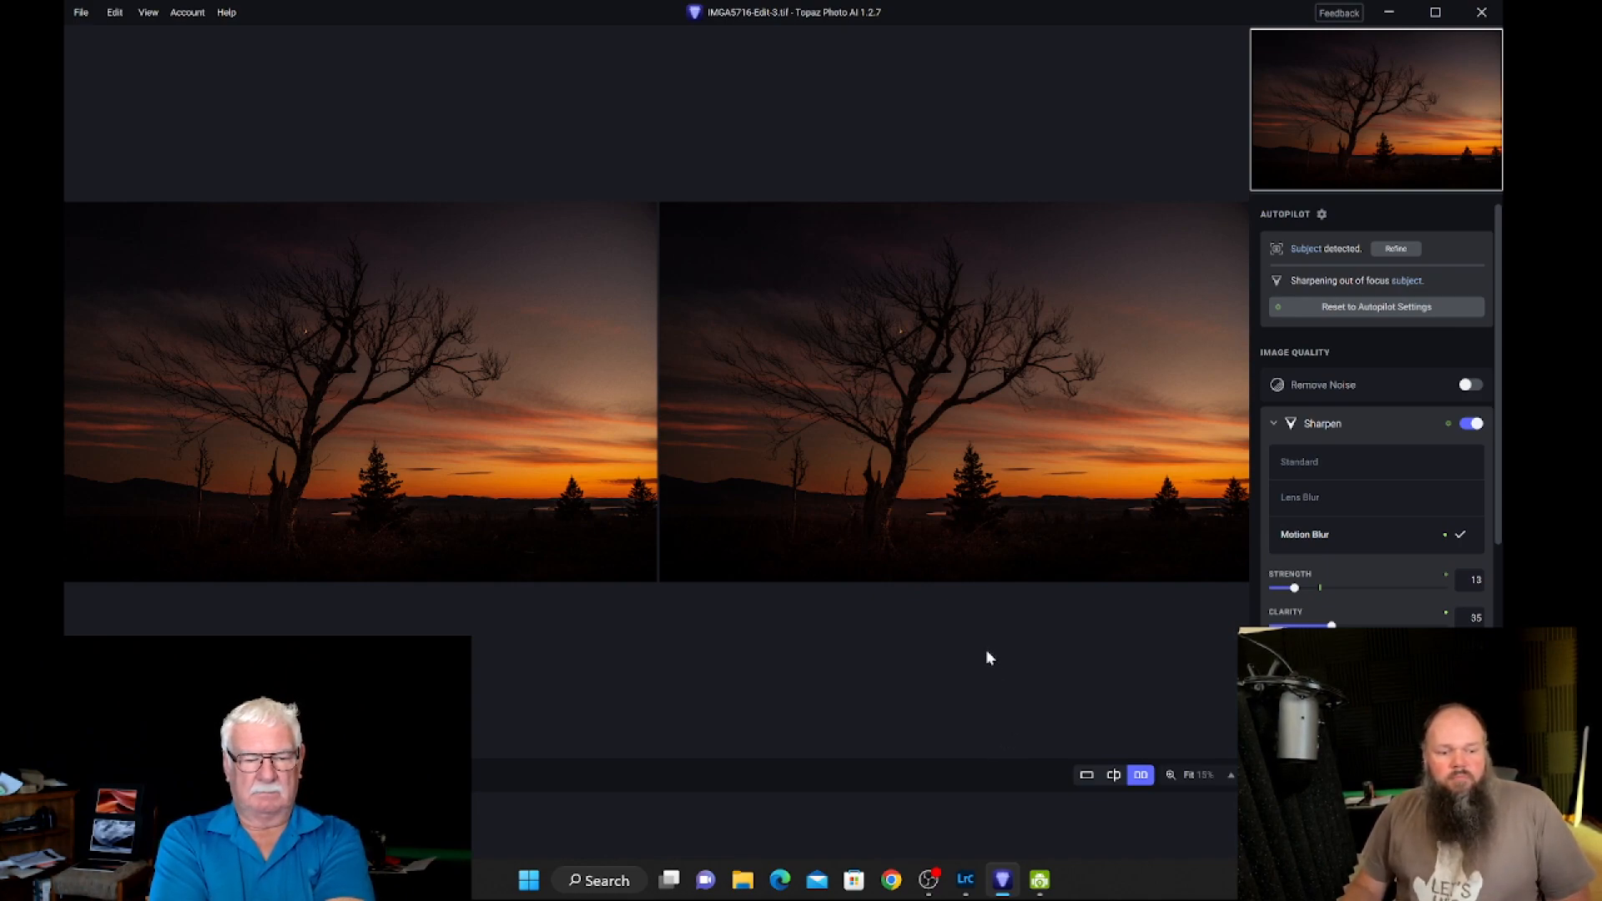
mouse_move(919, 641)
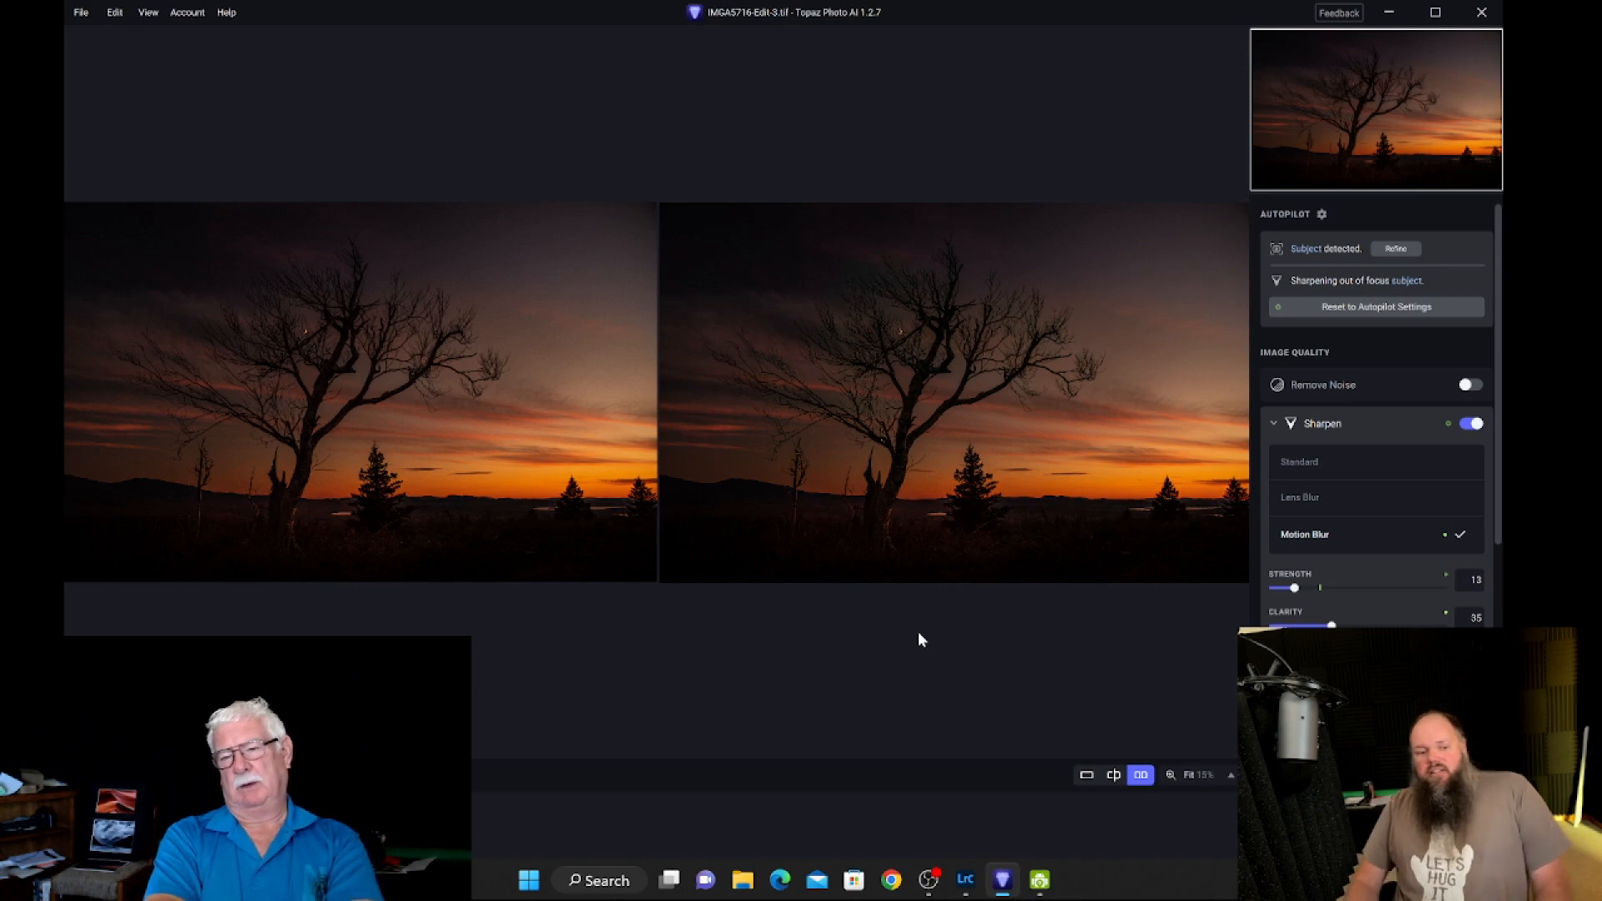
mouse_move(867, 499)
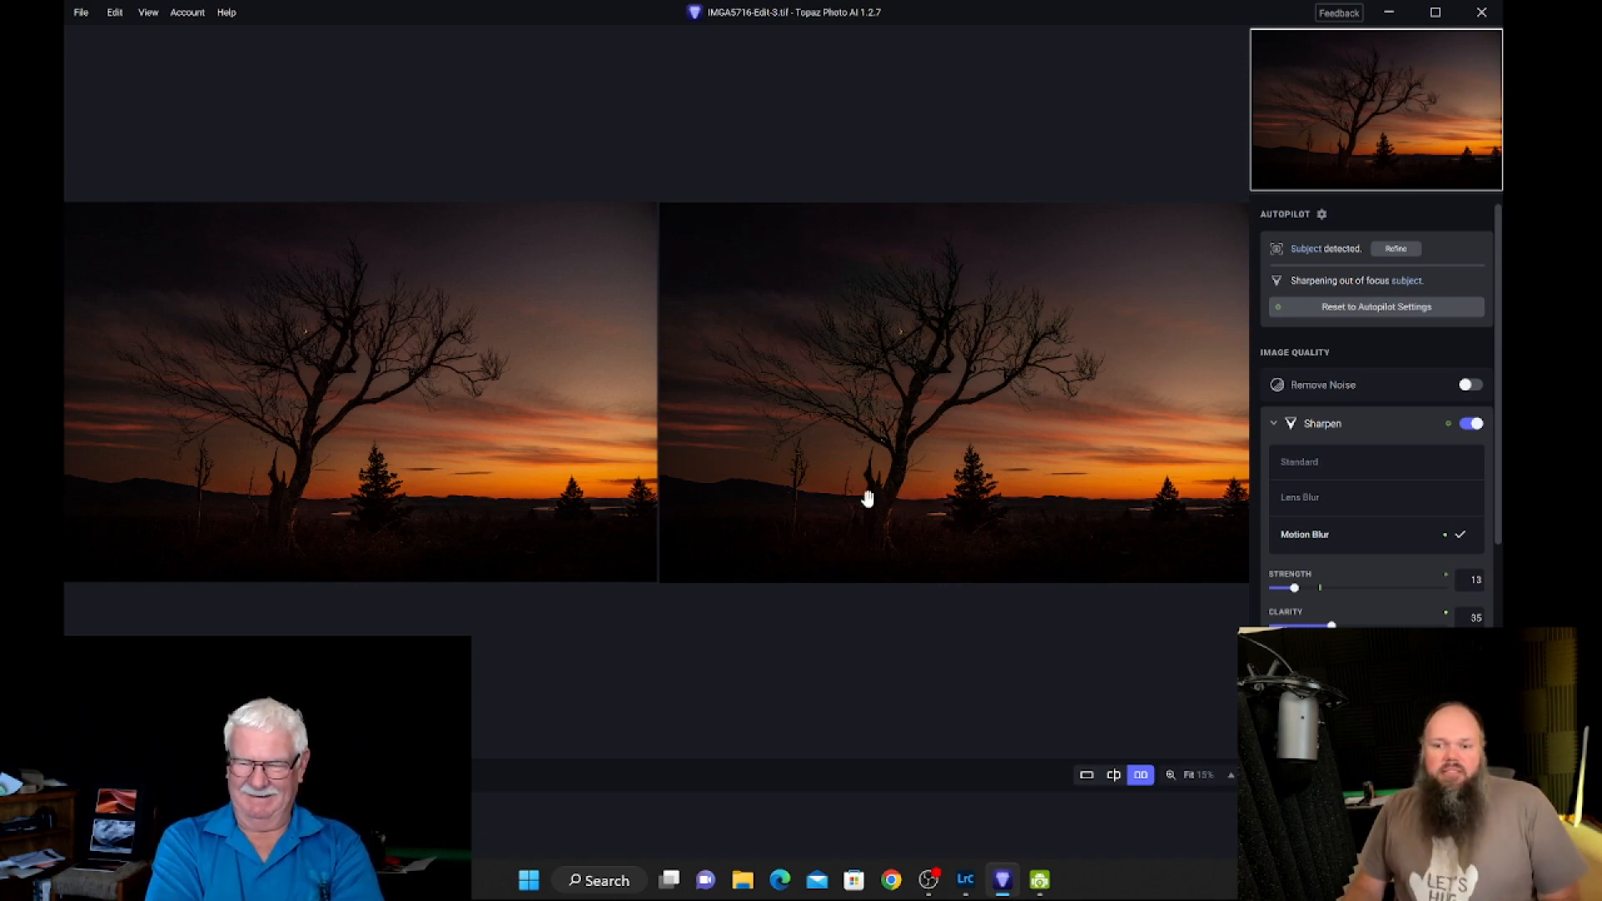
mouse_move(959, 752)
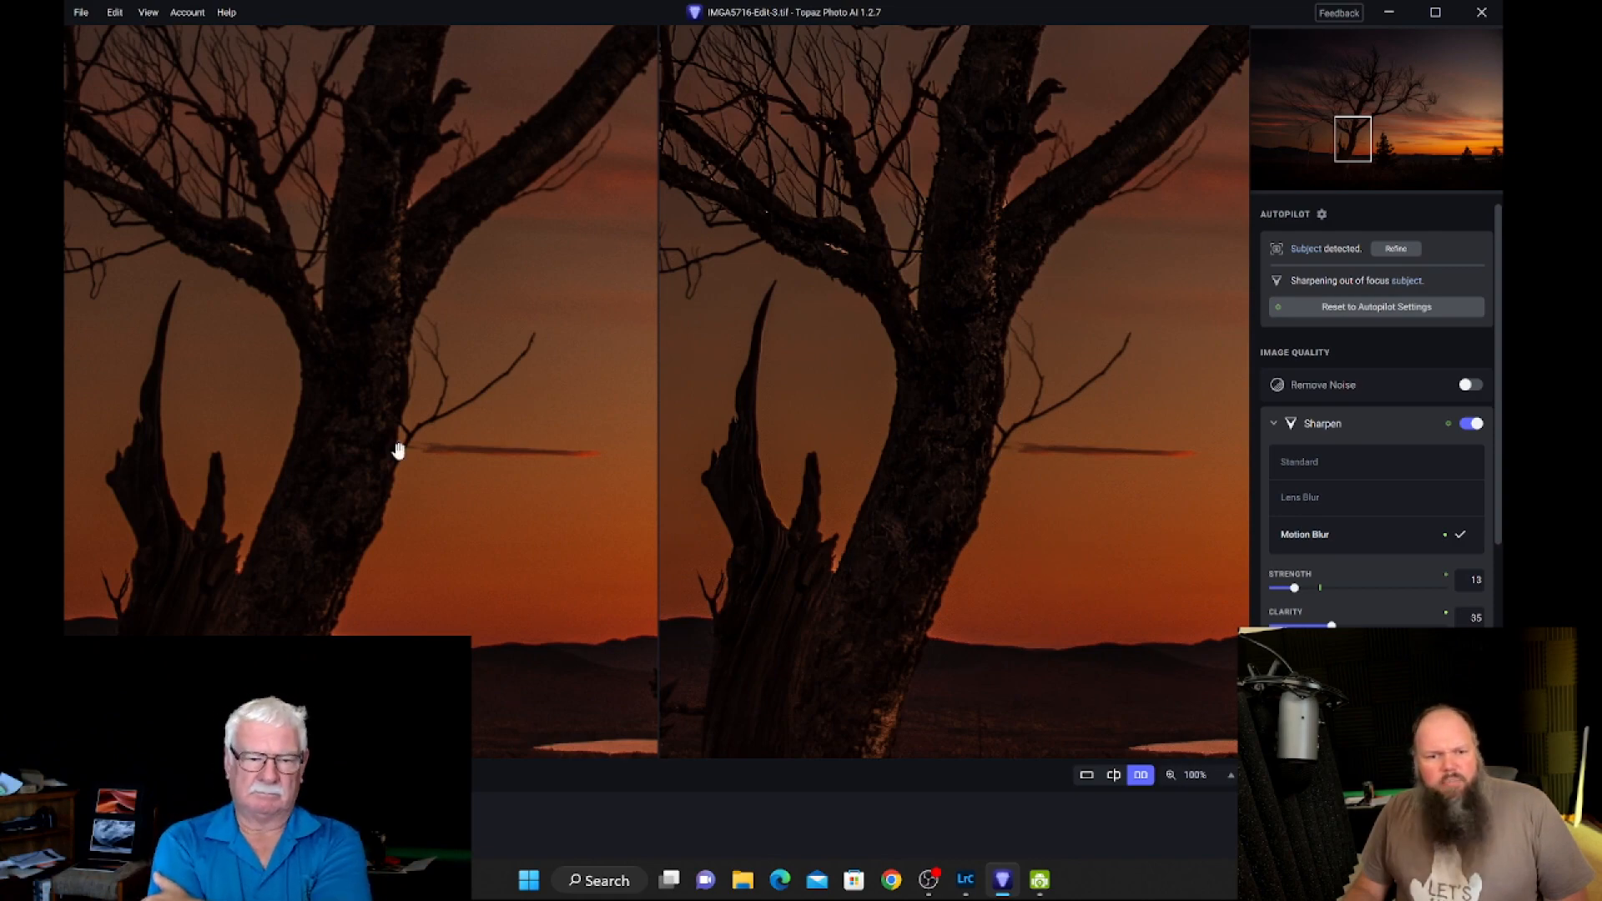
mouse_move(1161, 542)
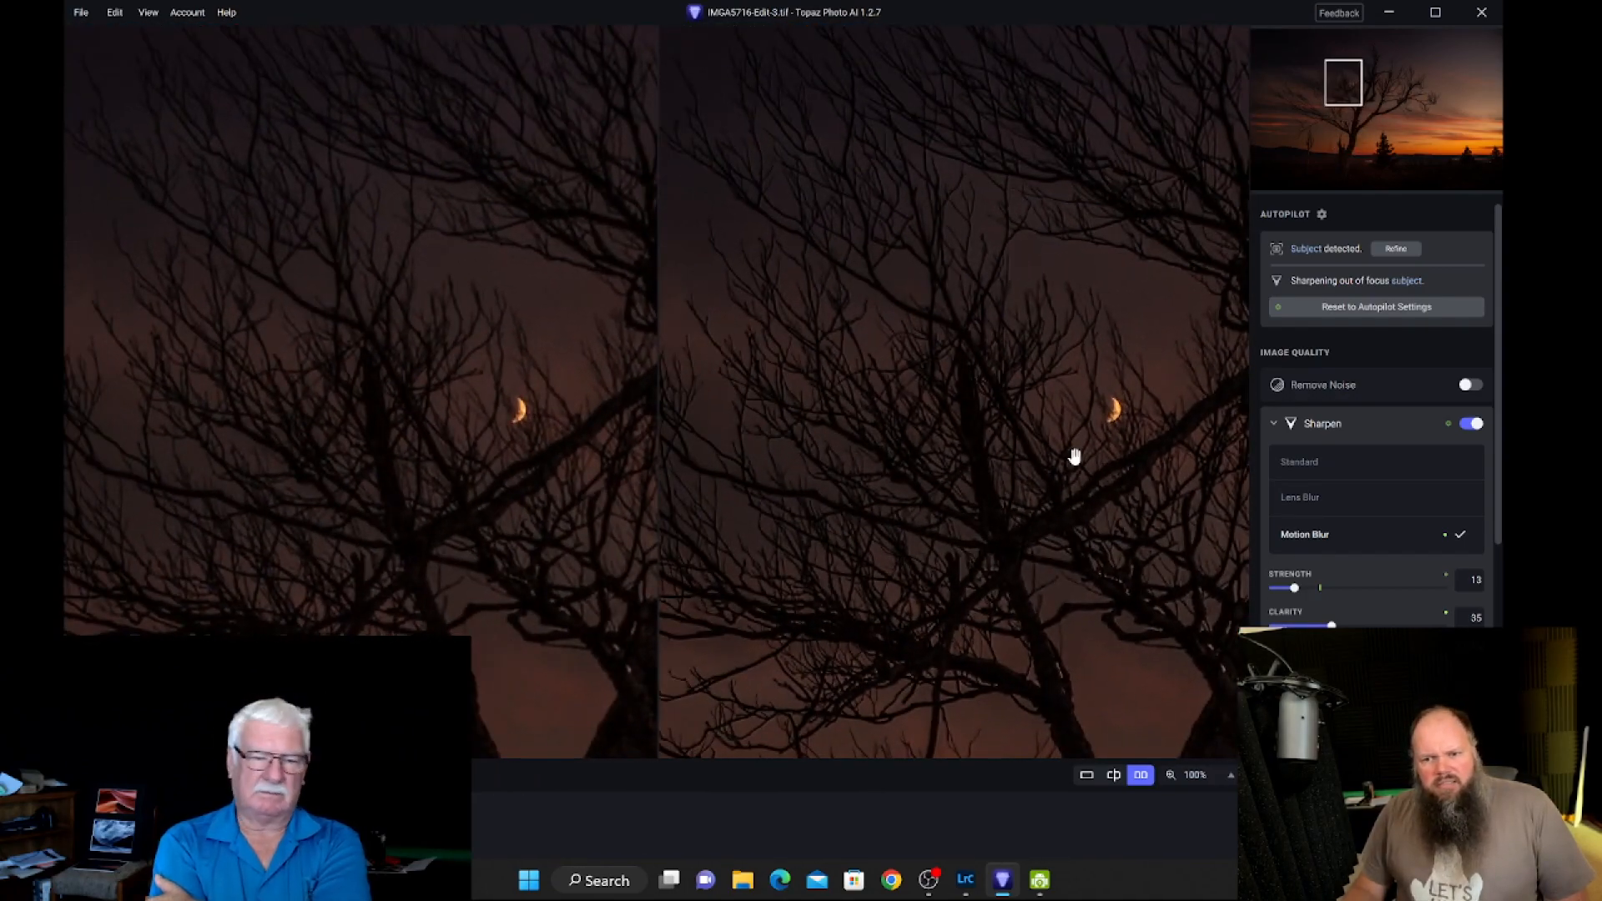
mouse_move(907, 437)
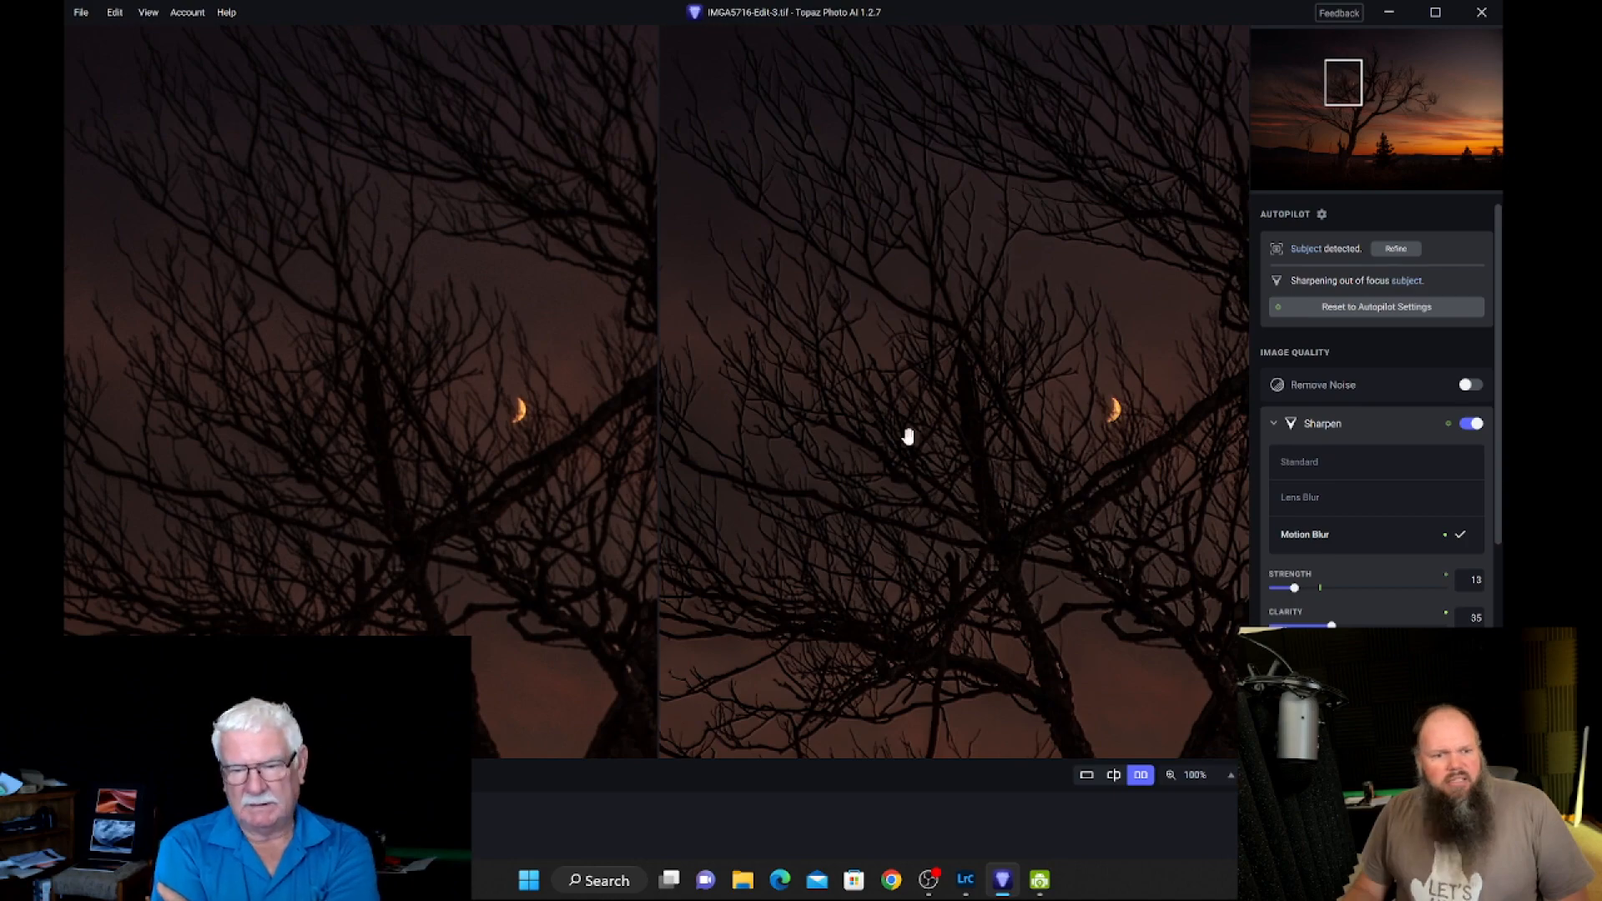
mouse_move(464, 164)
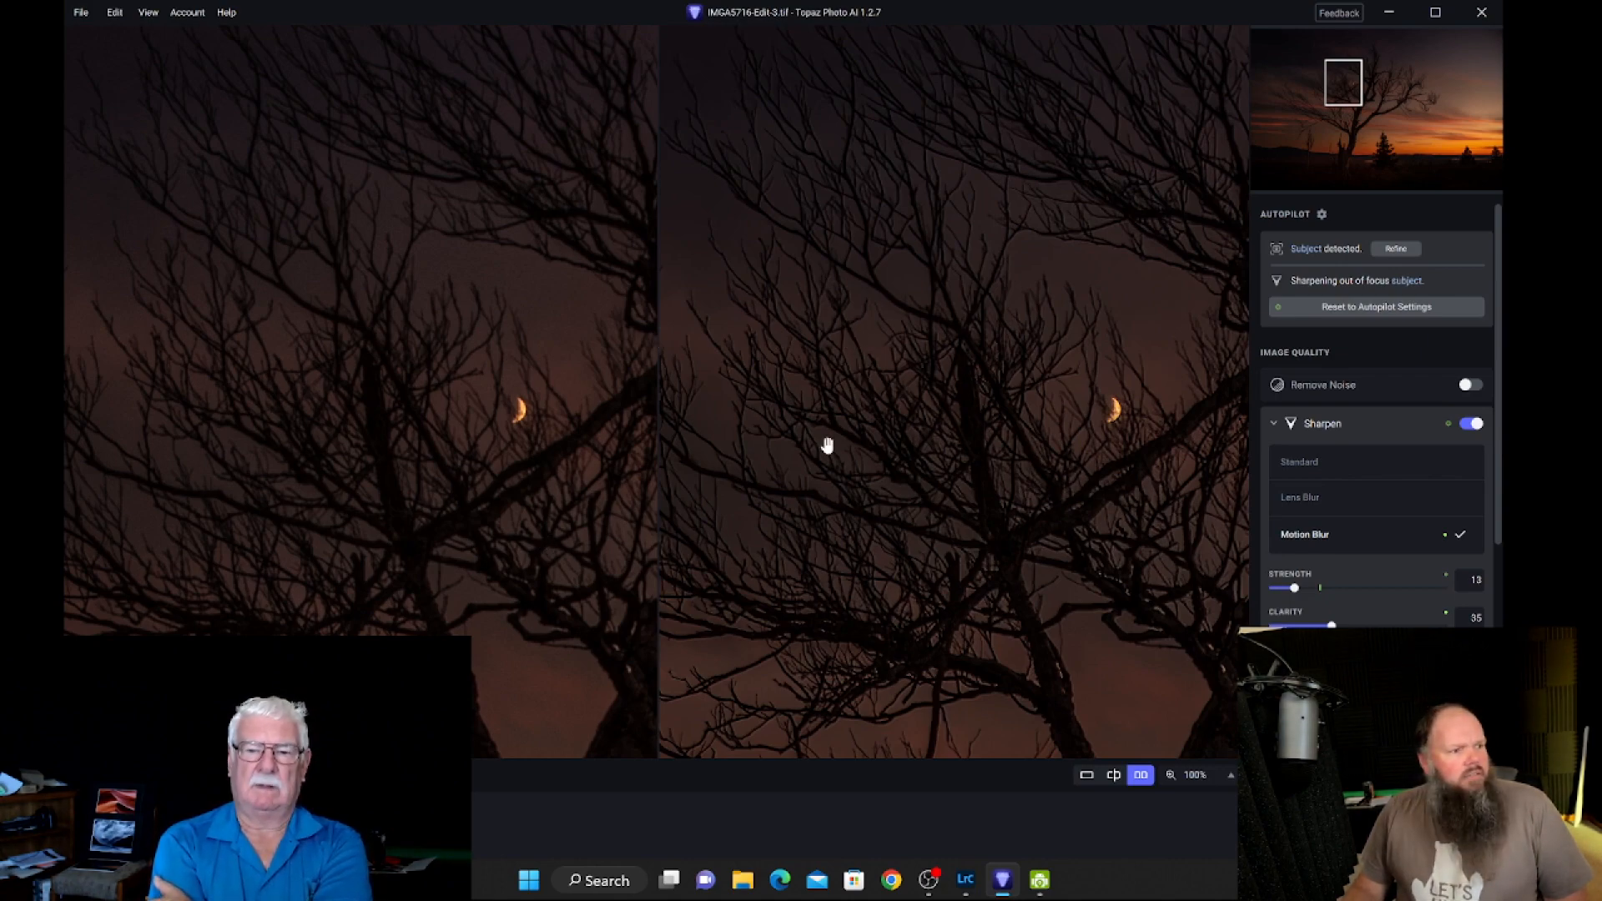
mouse_move(1046, 466)
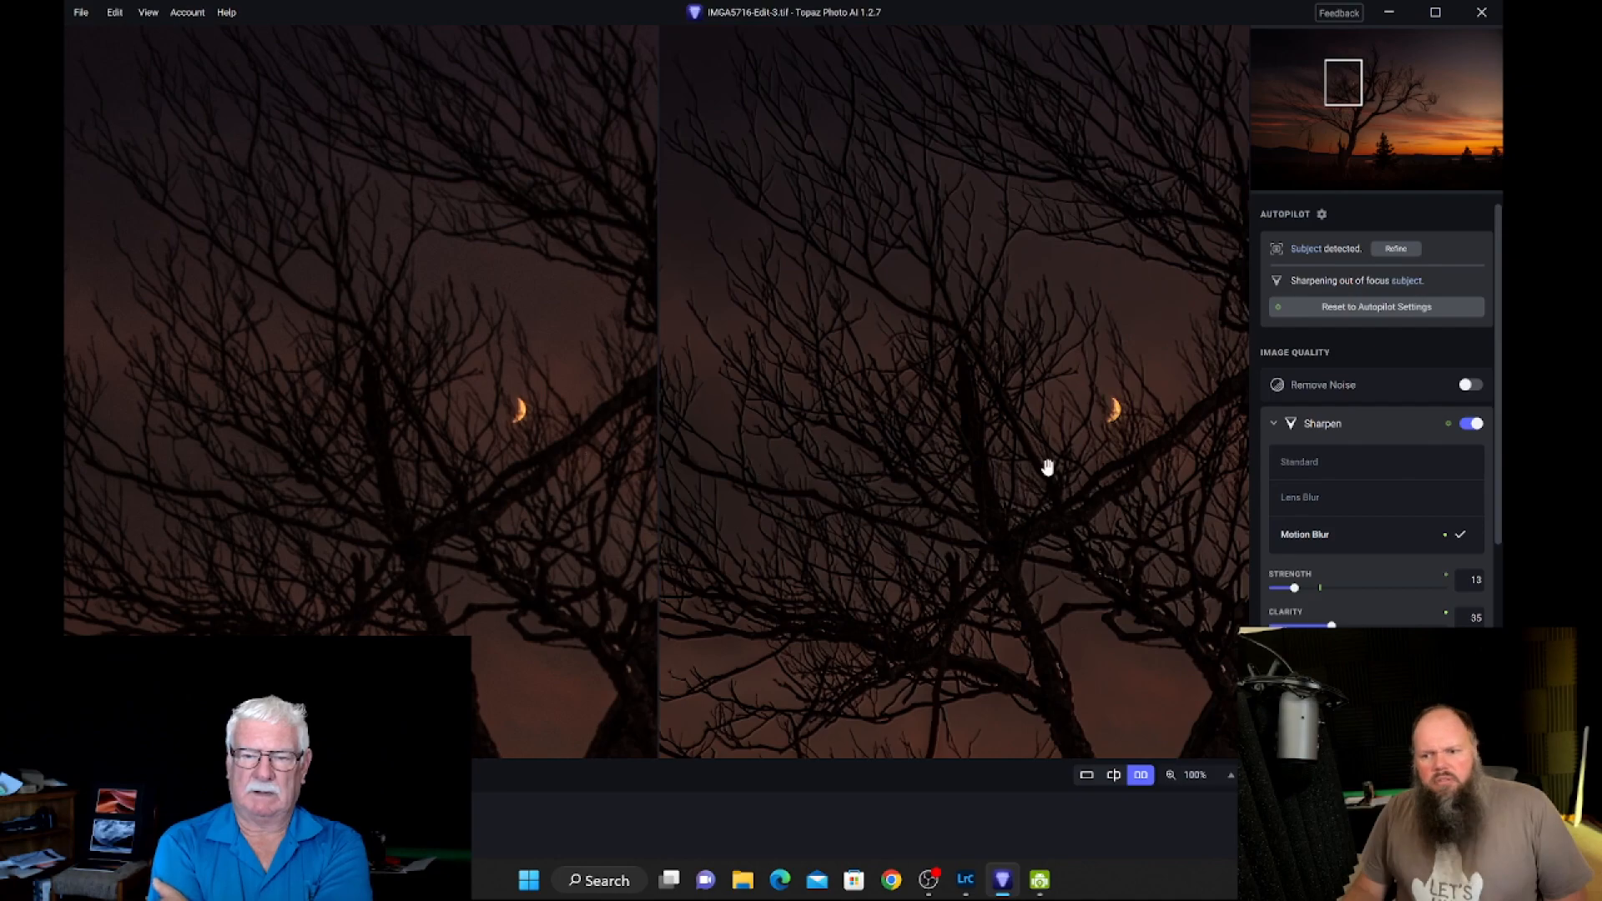
mouse_move(709, 556)
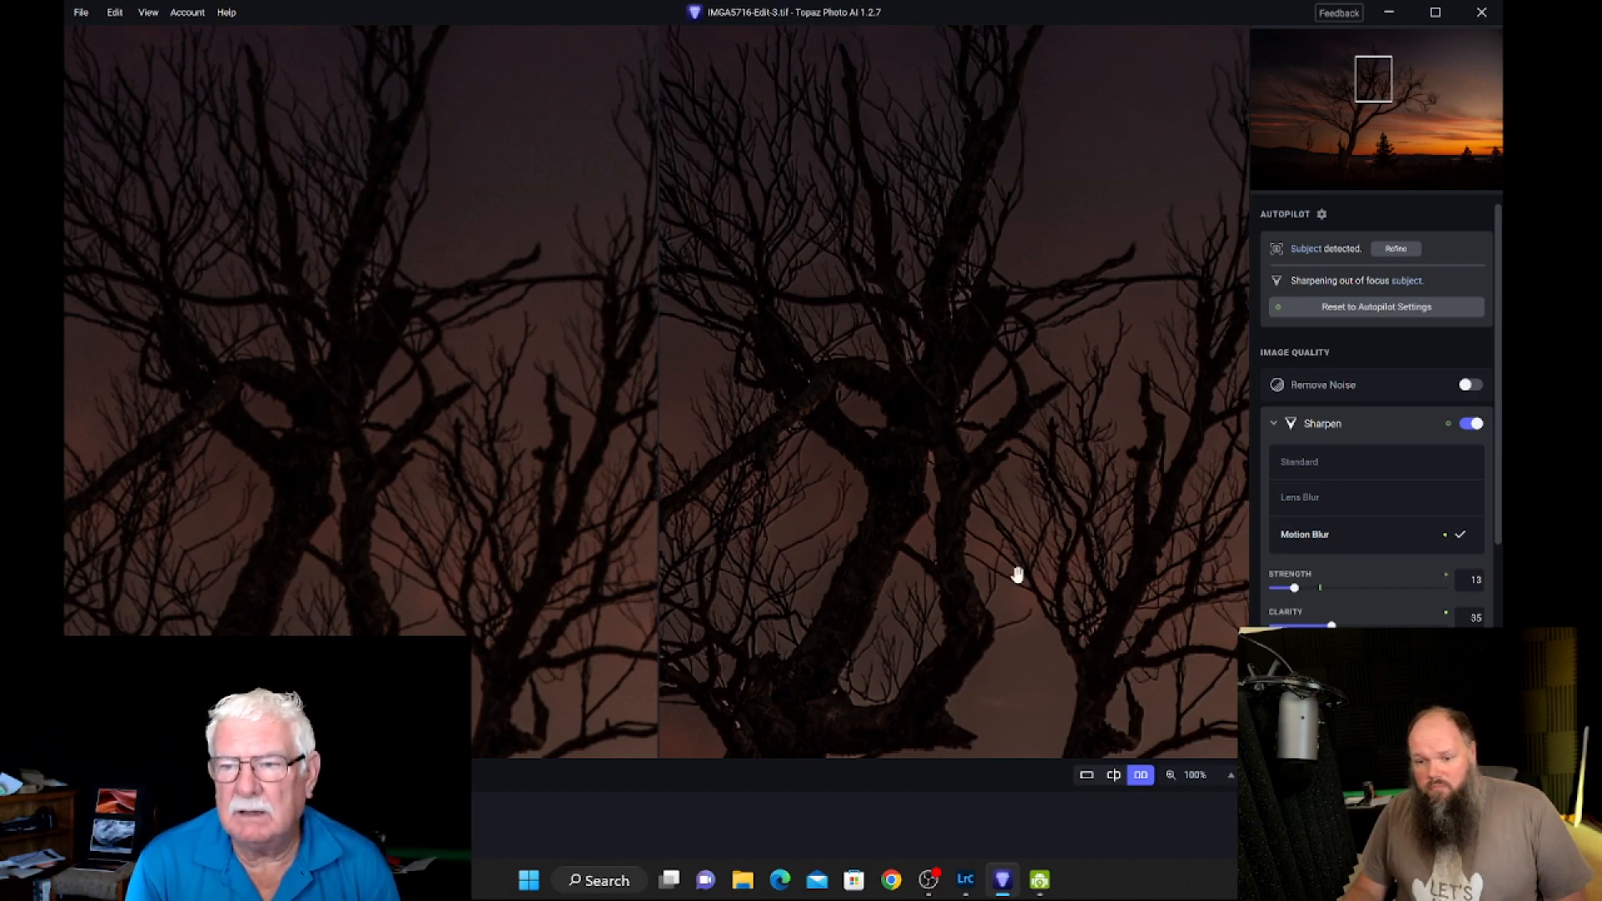
Step: Choose Fit from the zoom levels to show the whole sunset photo again
left_click(1193, 775)
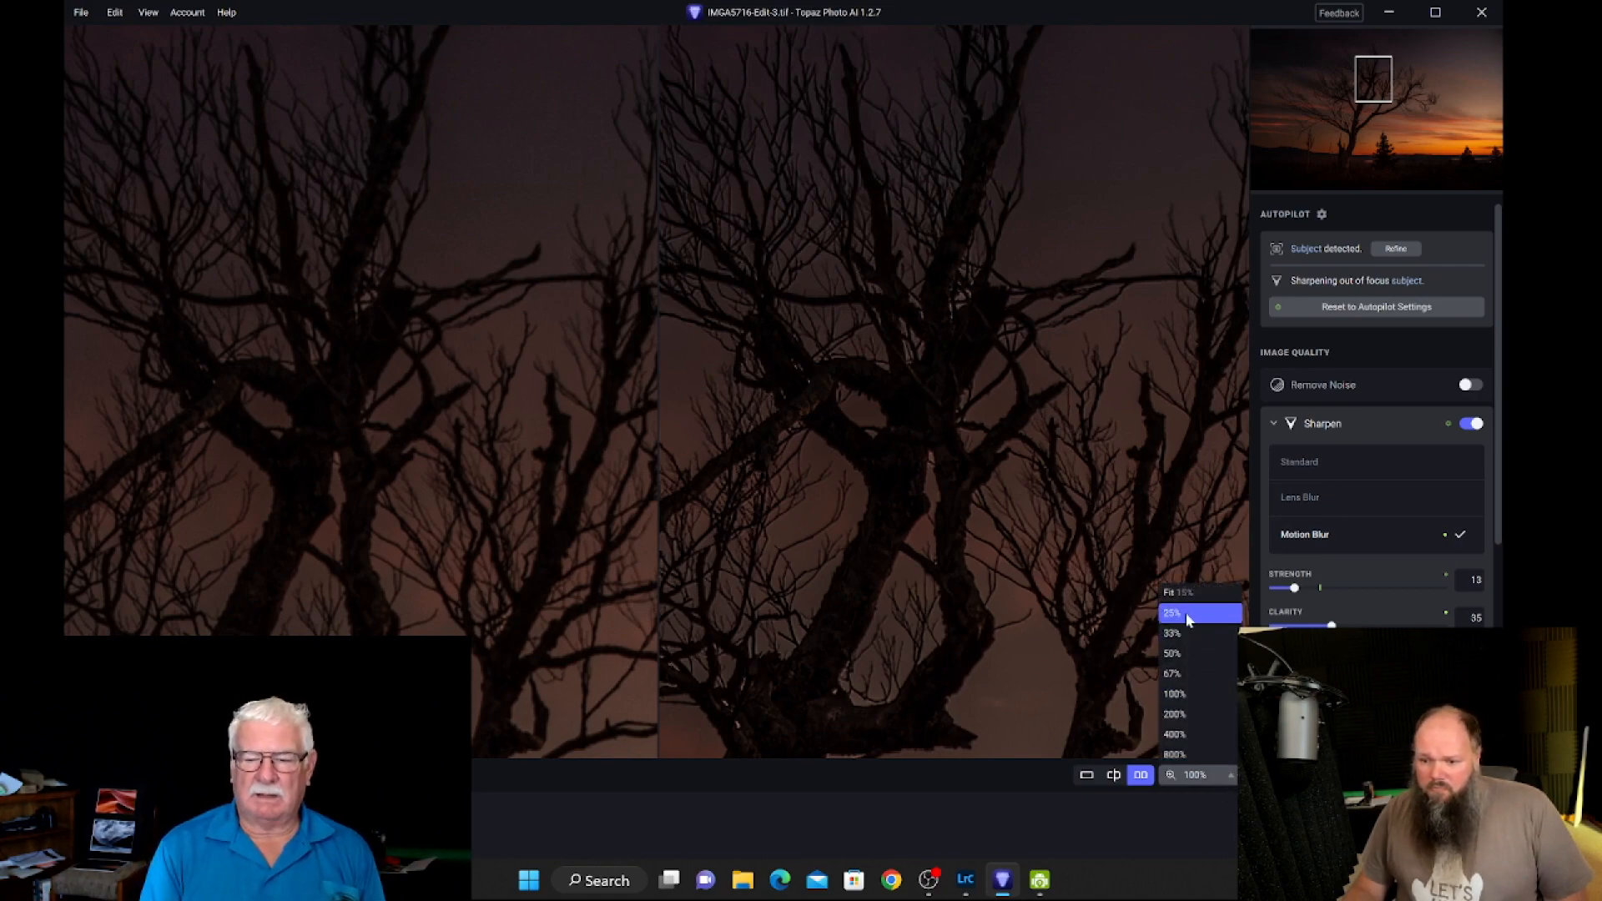
left_click(1172, 592)
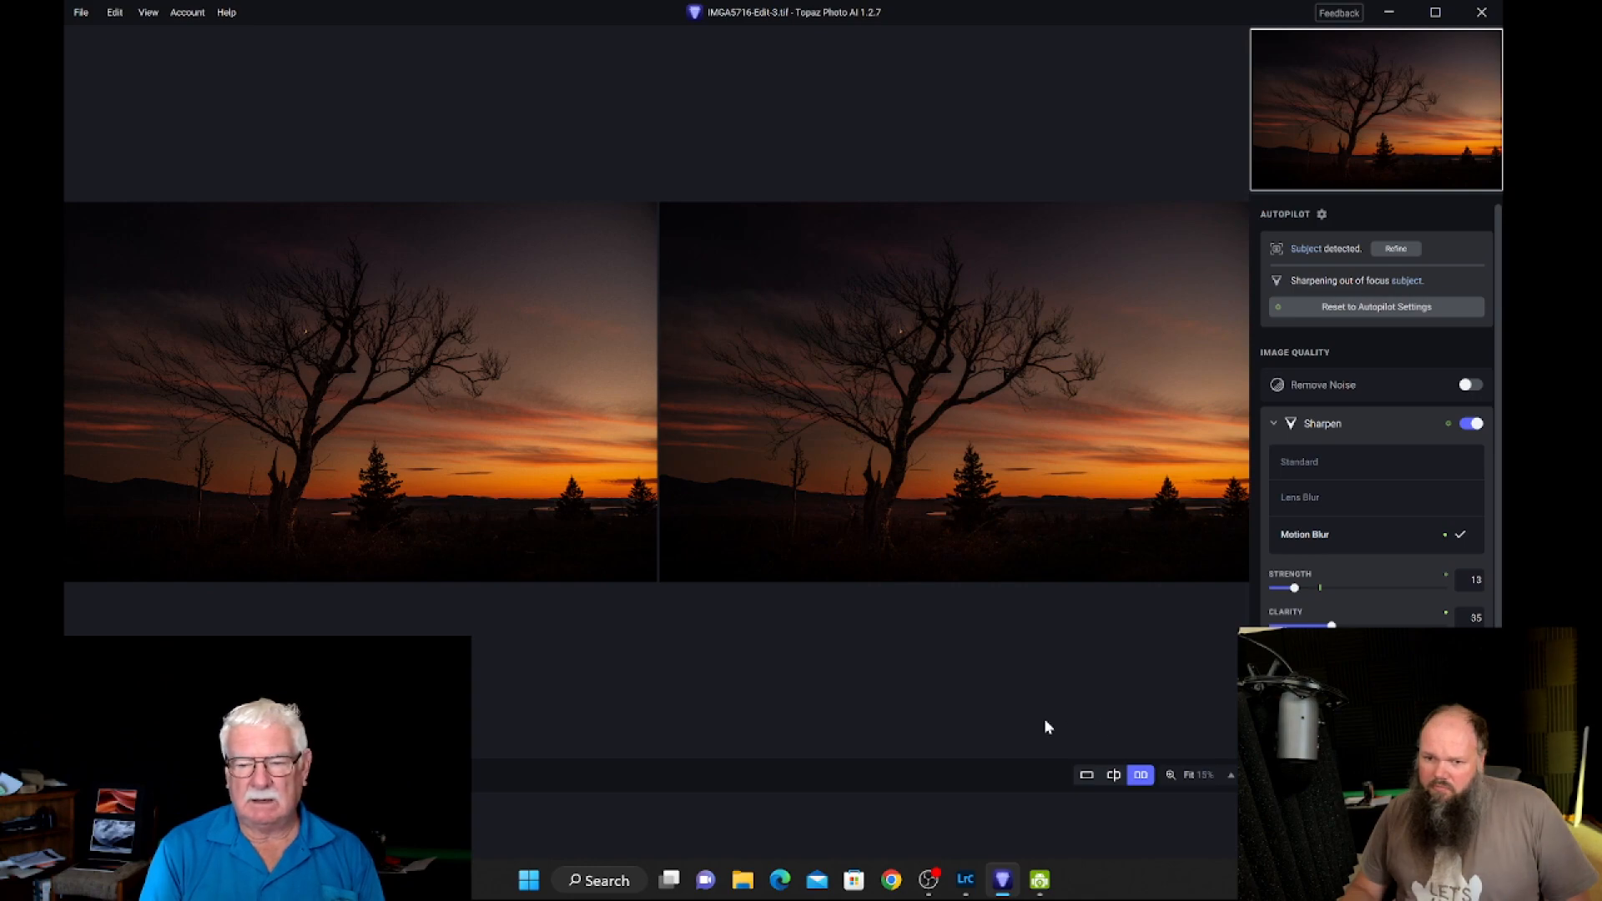
mouse_move(1093, 705)
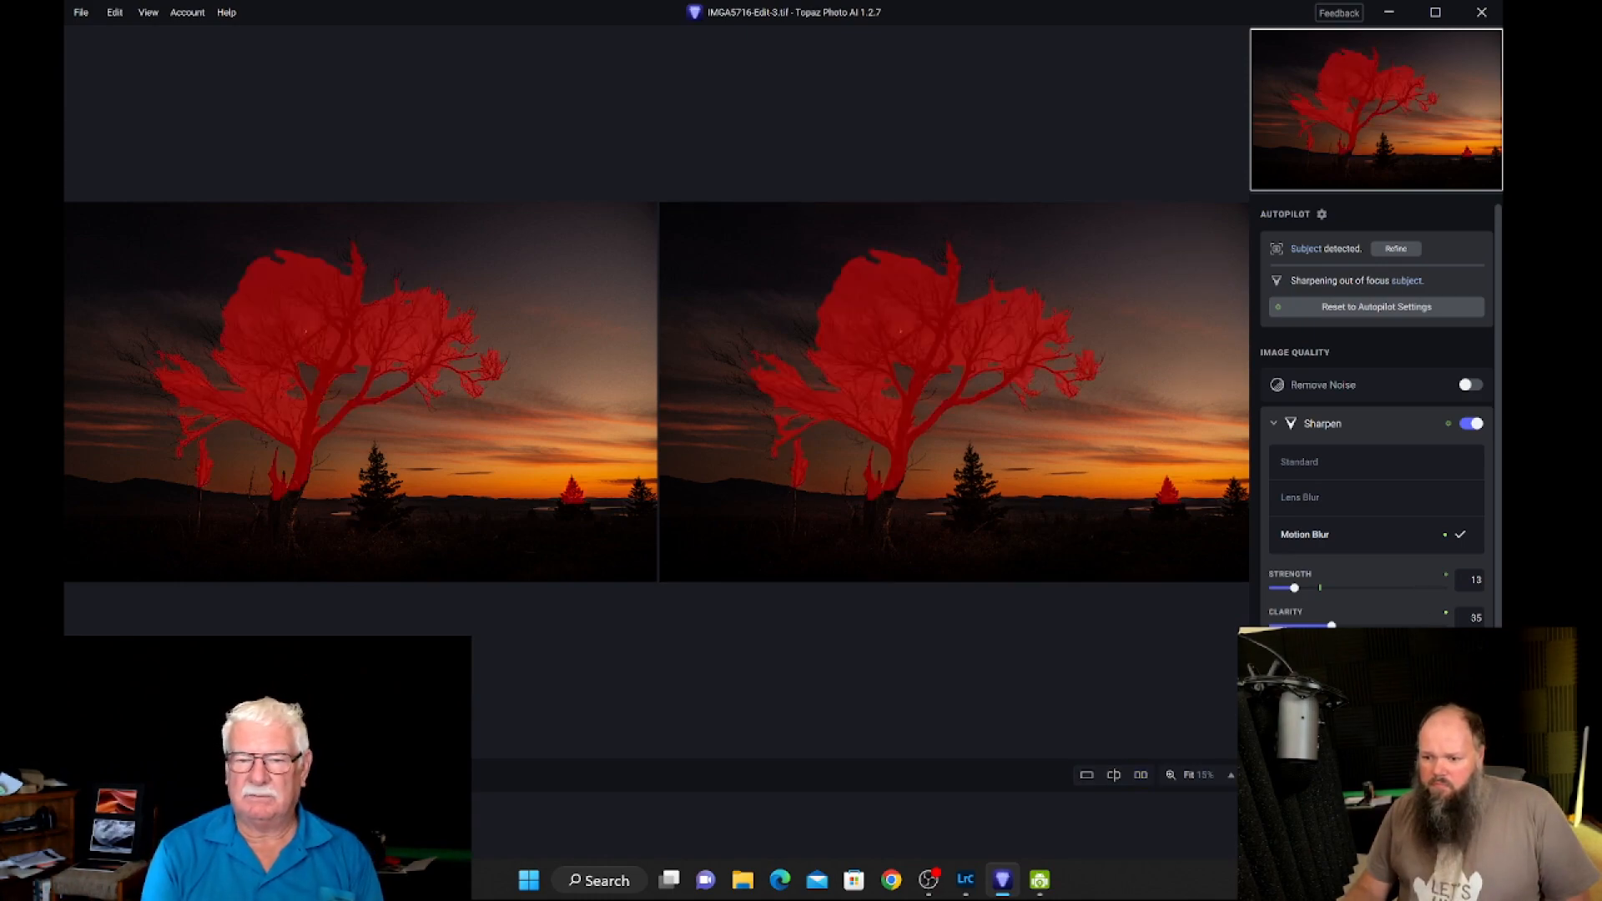
left_click(1142, 775)
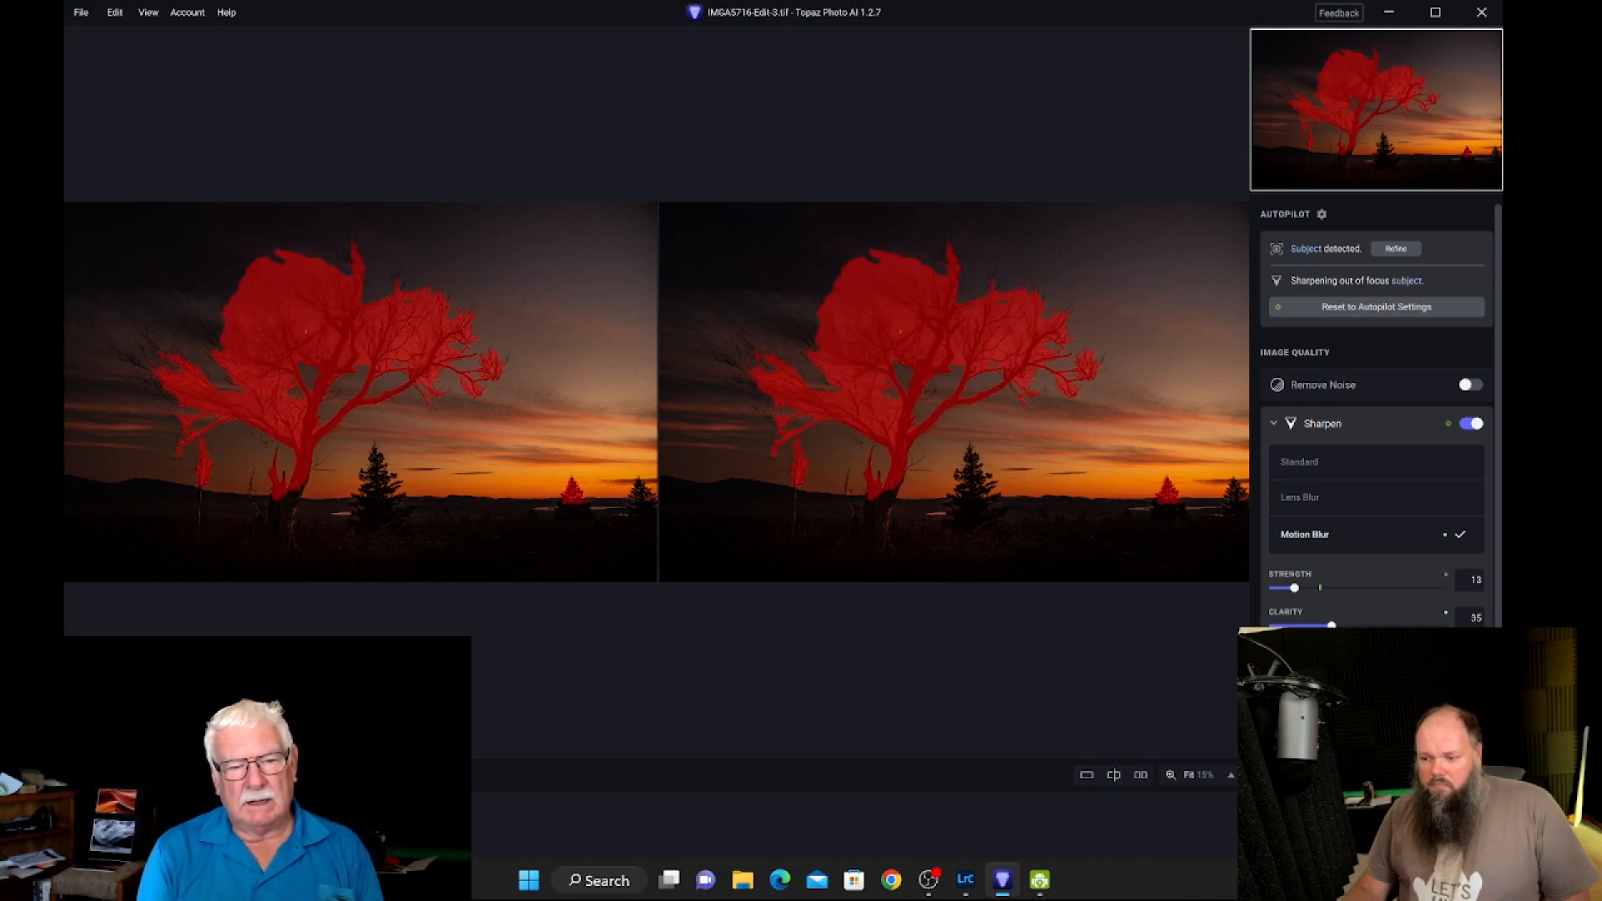
left_click(1141, 775)
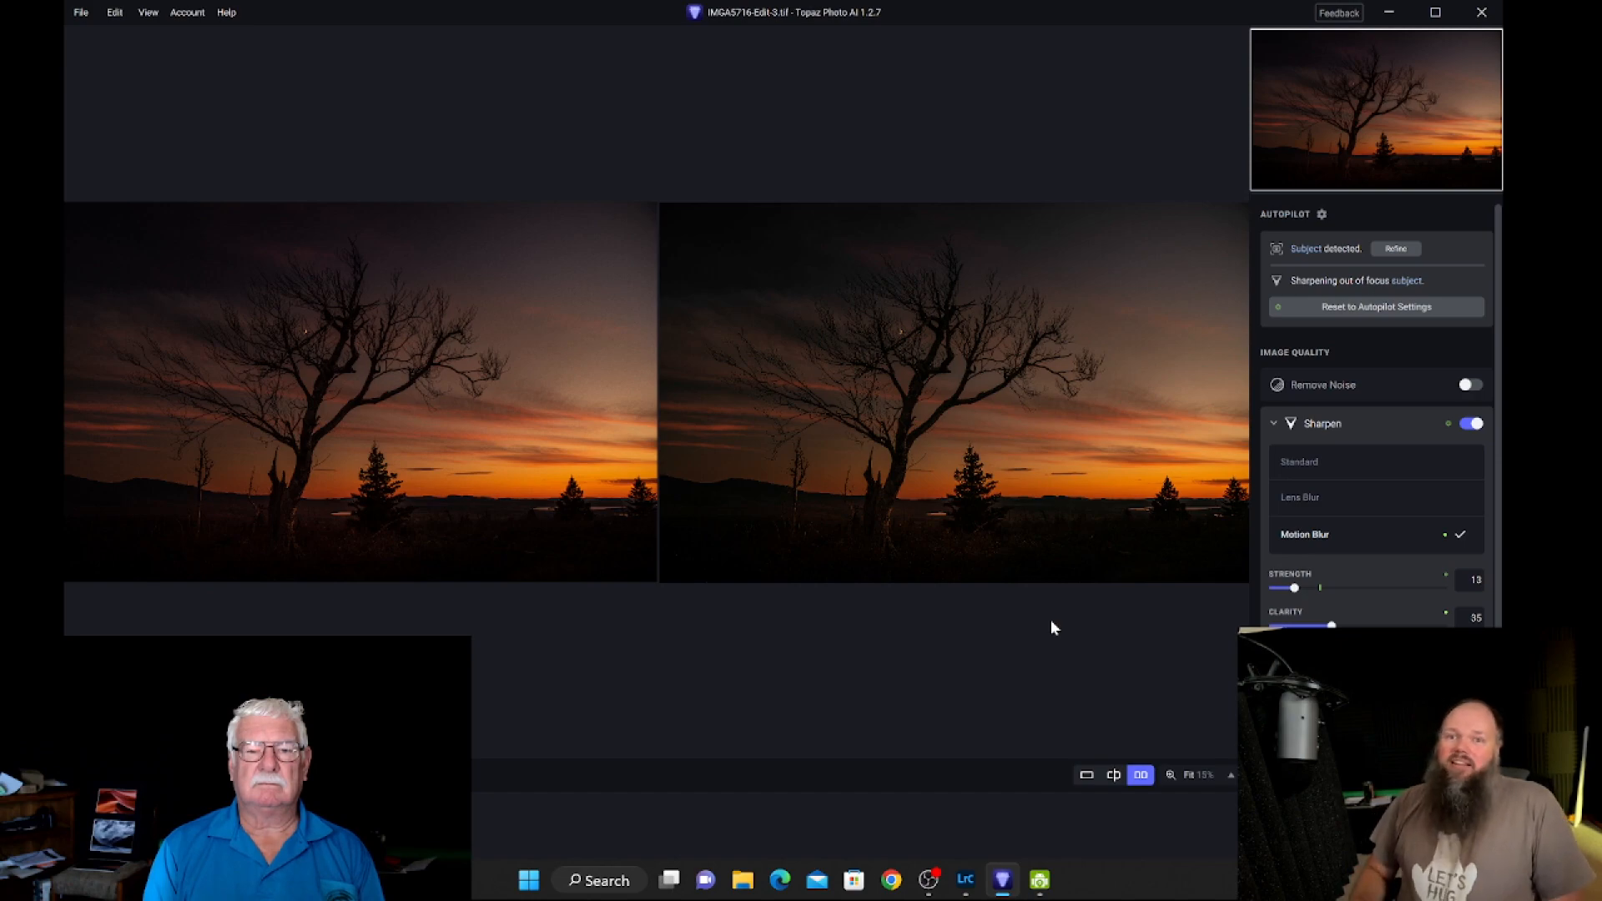
mouse_move(531, 543)
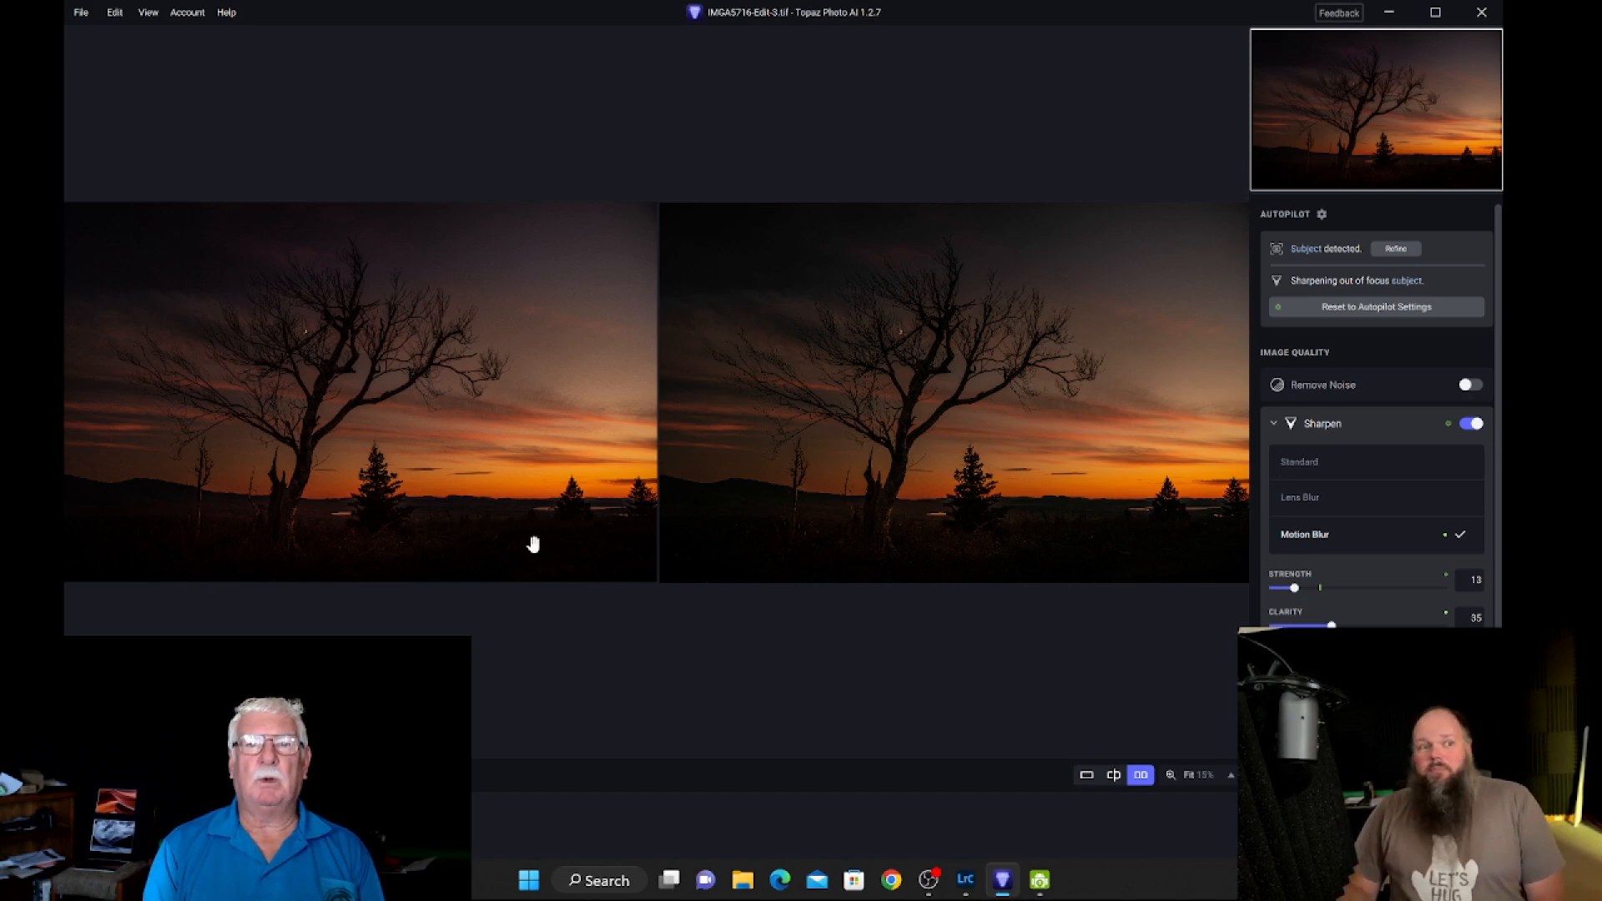
mouse_move(549, 528)
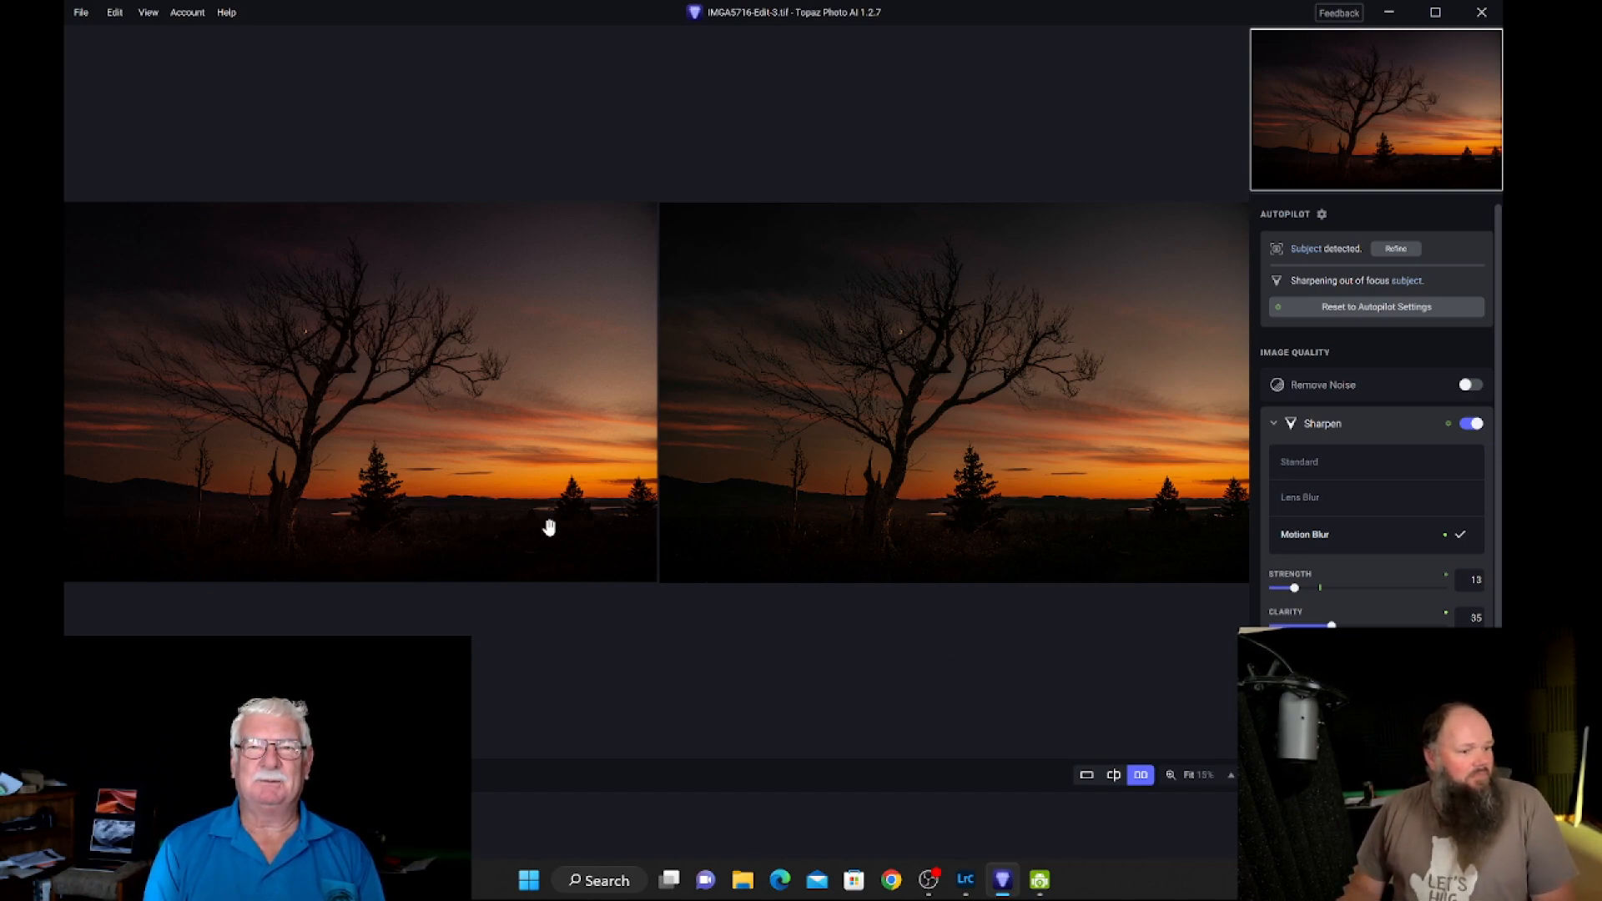
mouse_move(892, 163)
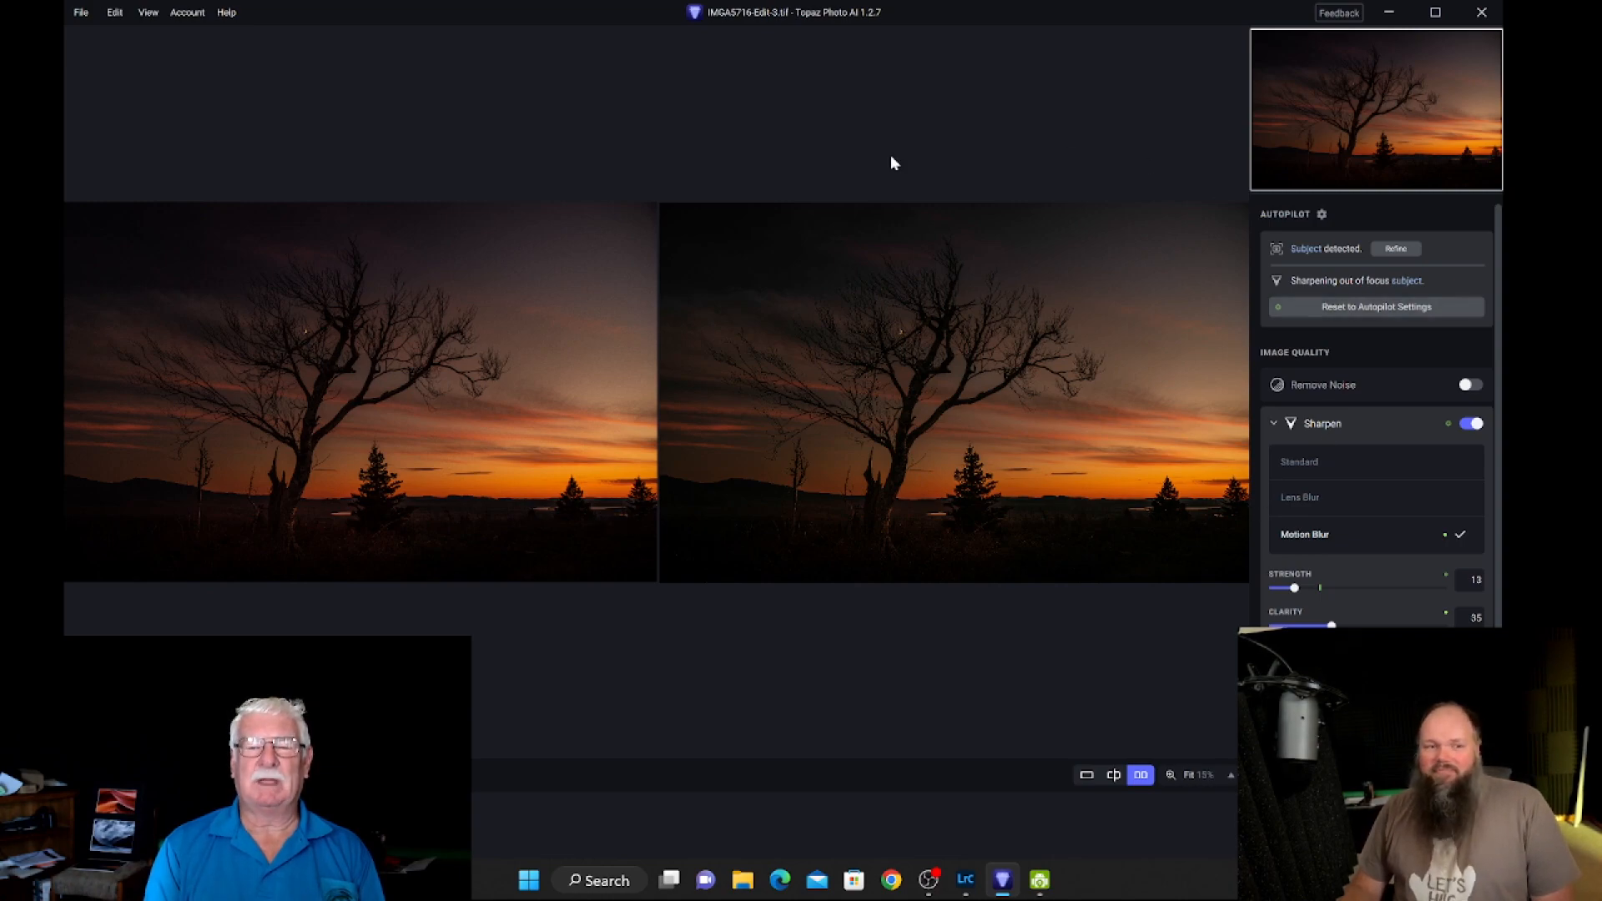
mouse_move(310, 138)
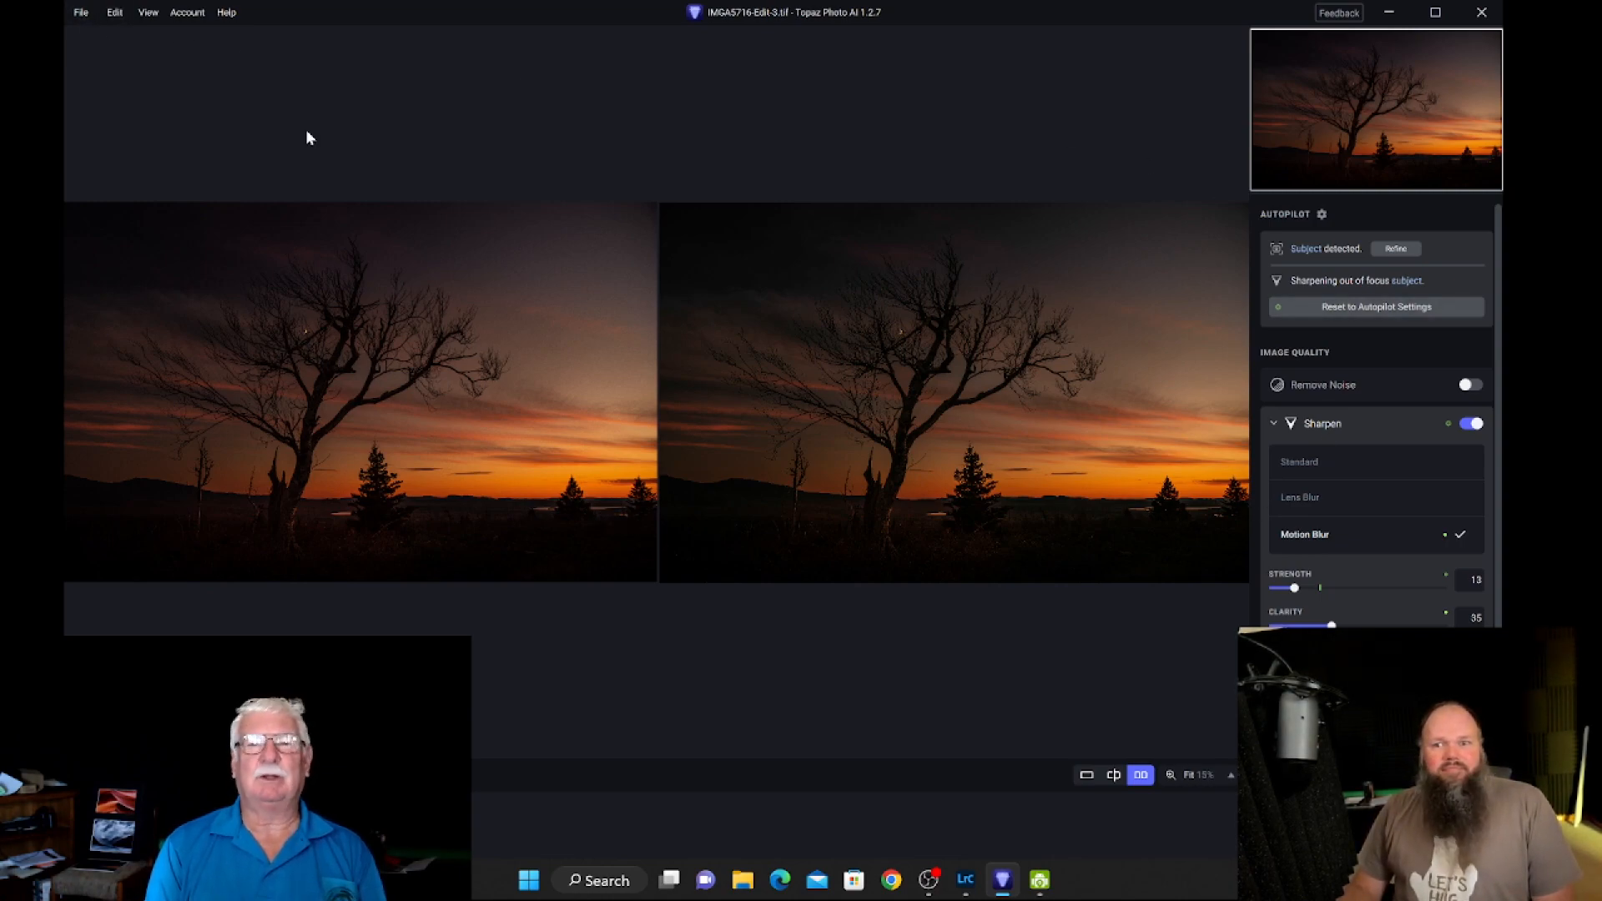